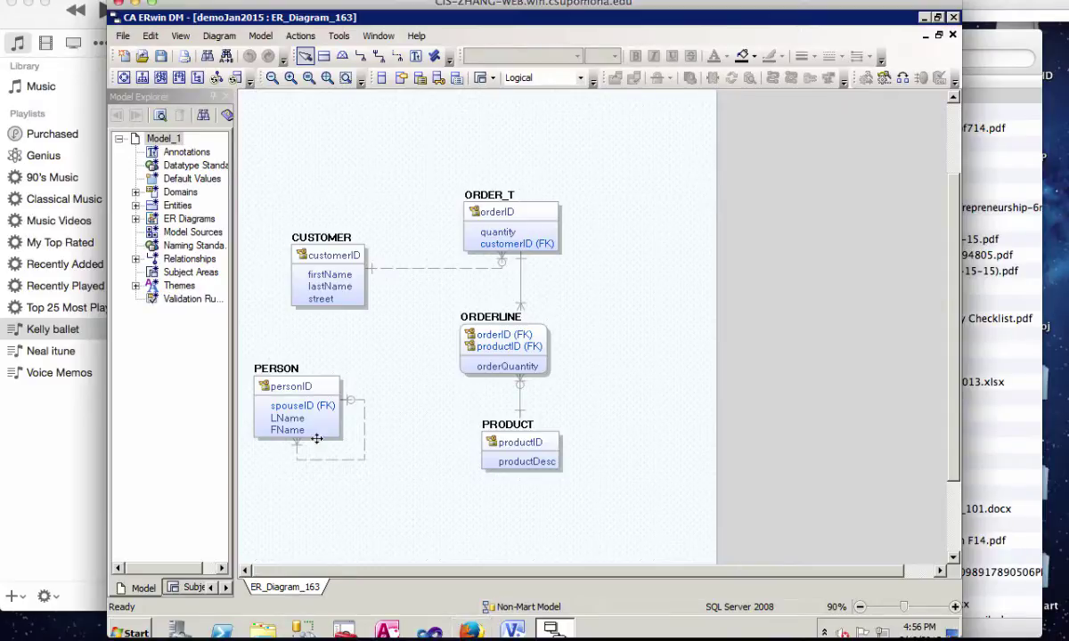
{"action": "mouse_move", "coordinate": [473, 415]}
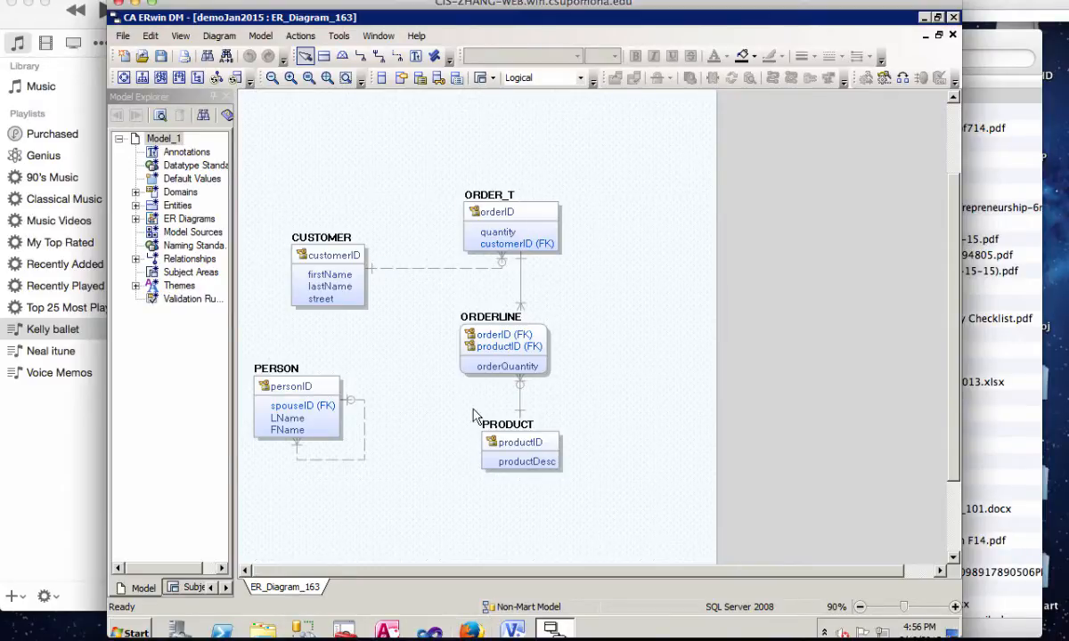
{"action": "mouse_move", "coordinate": [549, 440]}
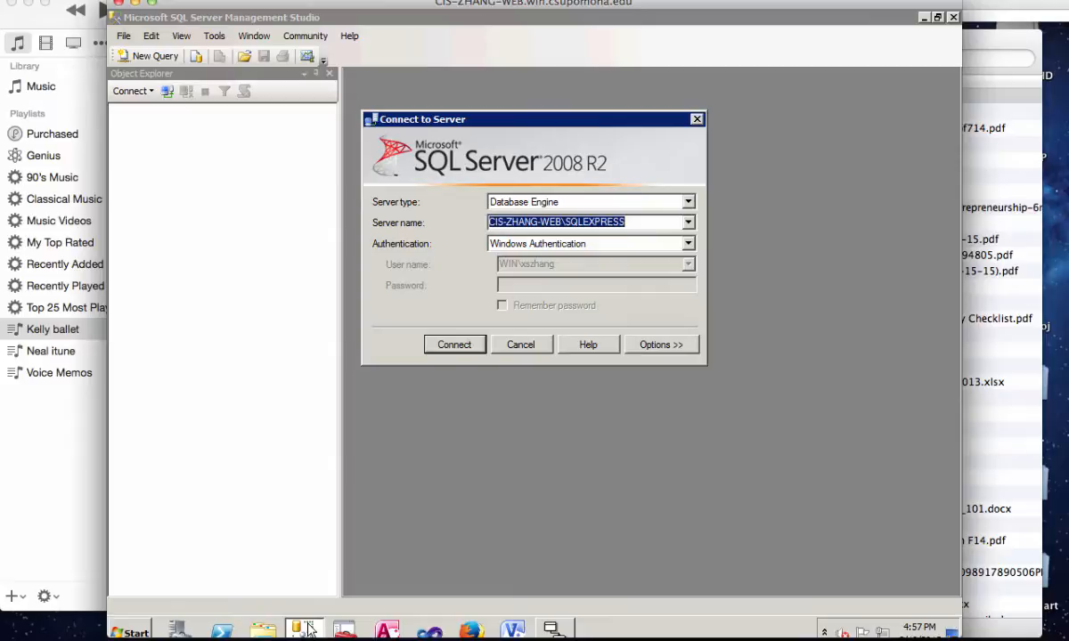
{"action": "mouse_move", "coordinate": [438, 243]}
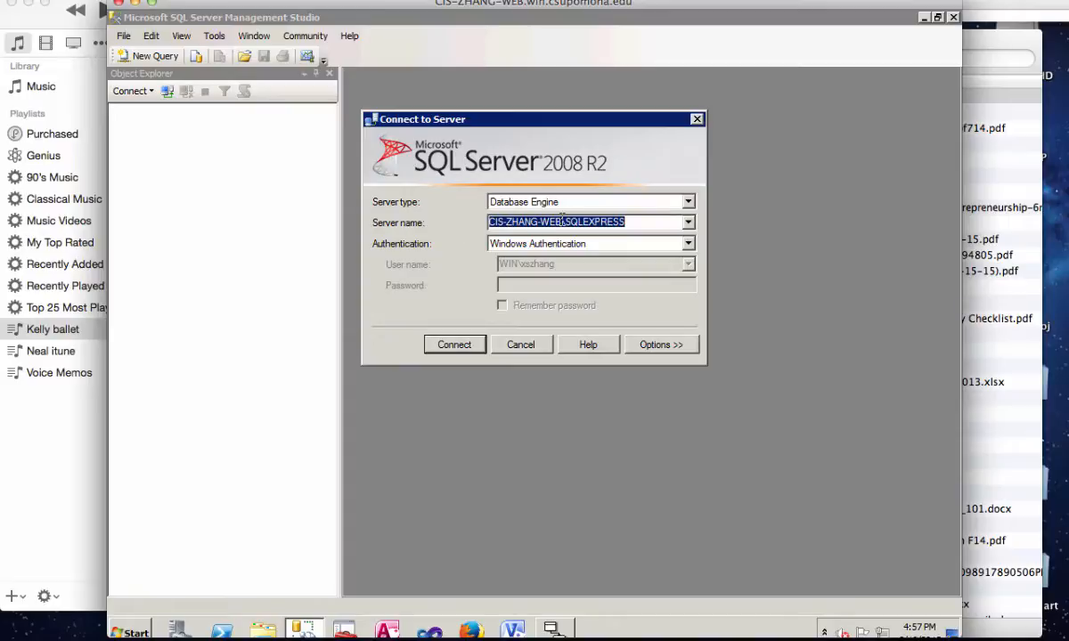
{"action": "mouse_move", "coordinate": [552, 226]}
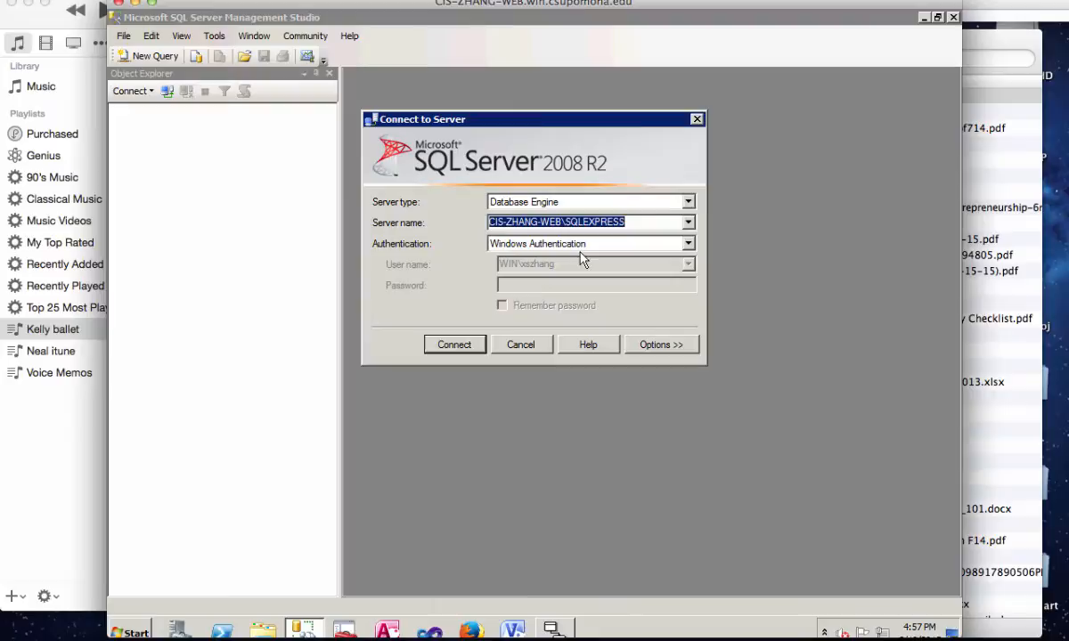
Connect to SQLEXPRESS and expand Databases to list CIS305Project and demo
{"action": "left_click", "coordinate": [455, 344]}
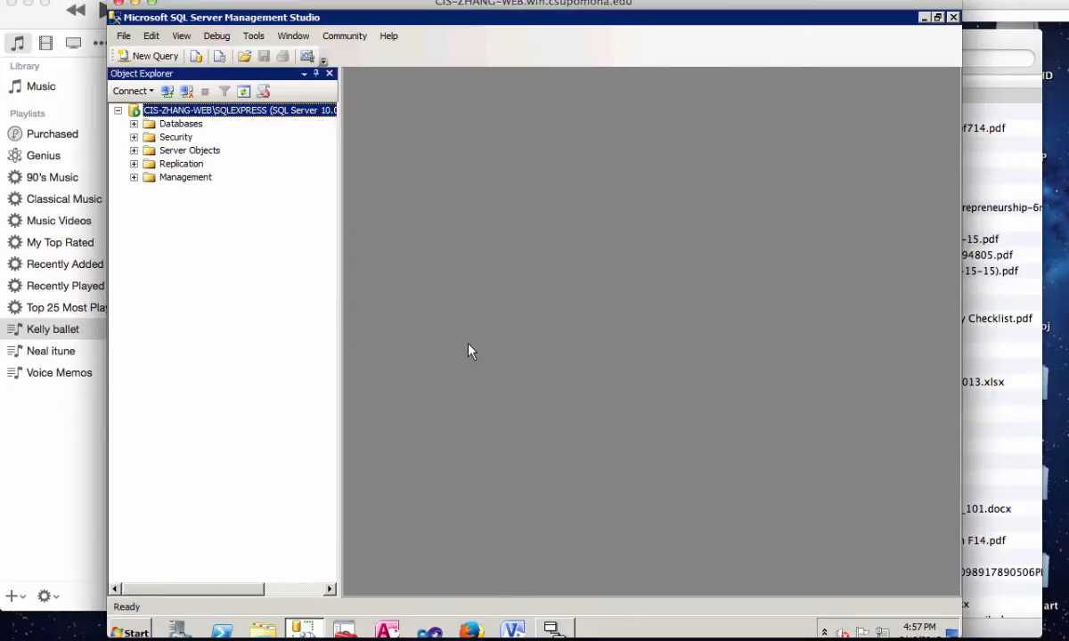
{"action": "mouse_move", "coordinate": [161, 155]}
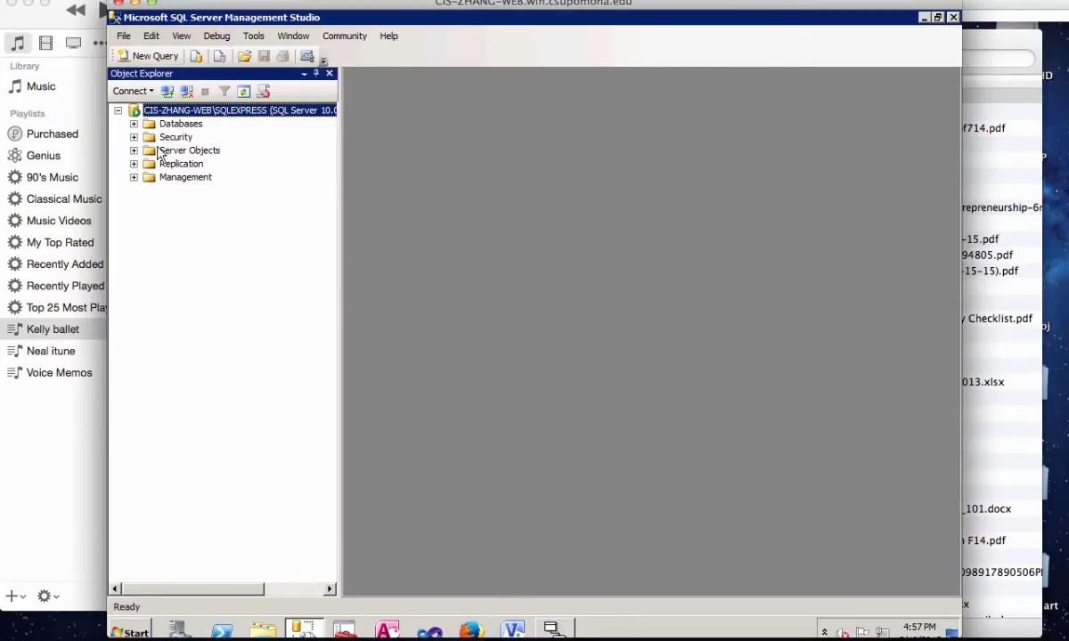
{"action": "left_click", "coordinate": [134, 123]}
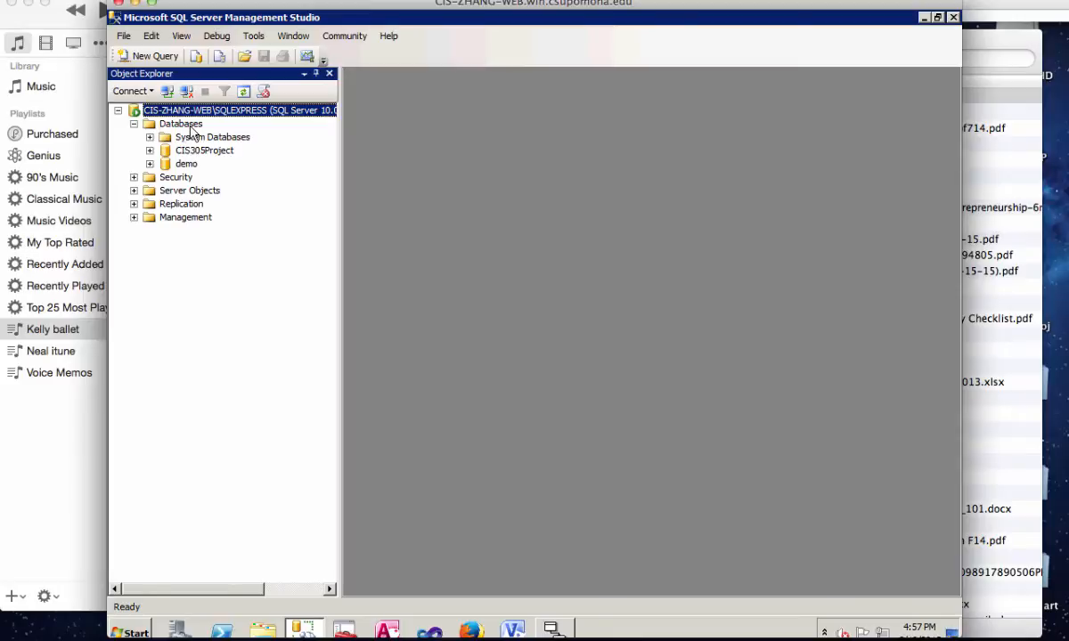
{"action": "mouse_move", "coordinate": [181, 124]}
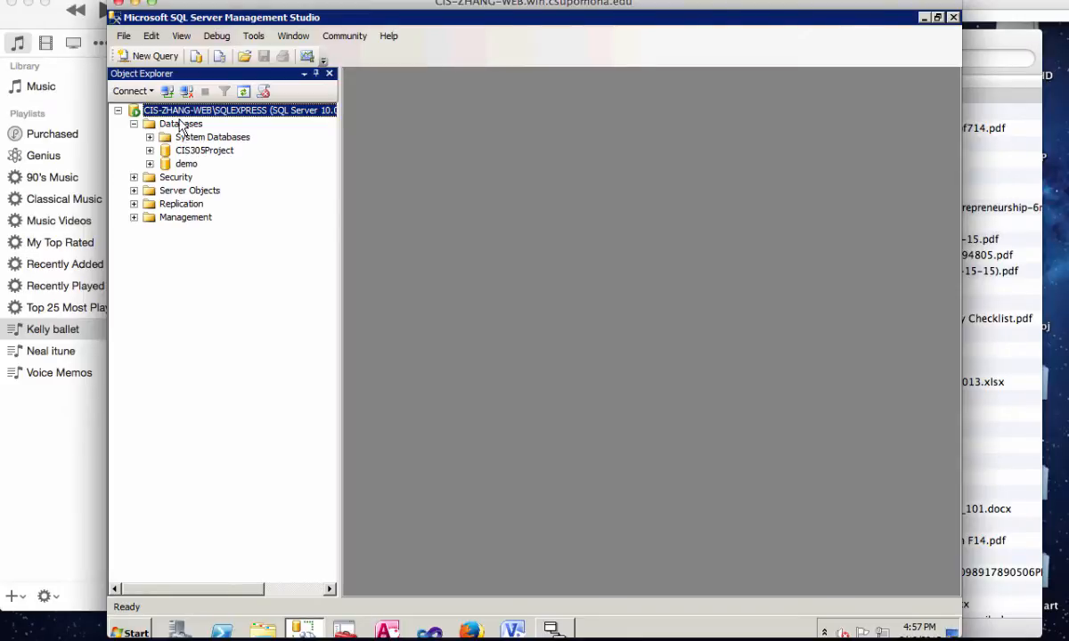
{"action": "mouse_move", "coordinate": [199, 142]}
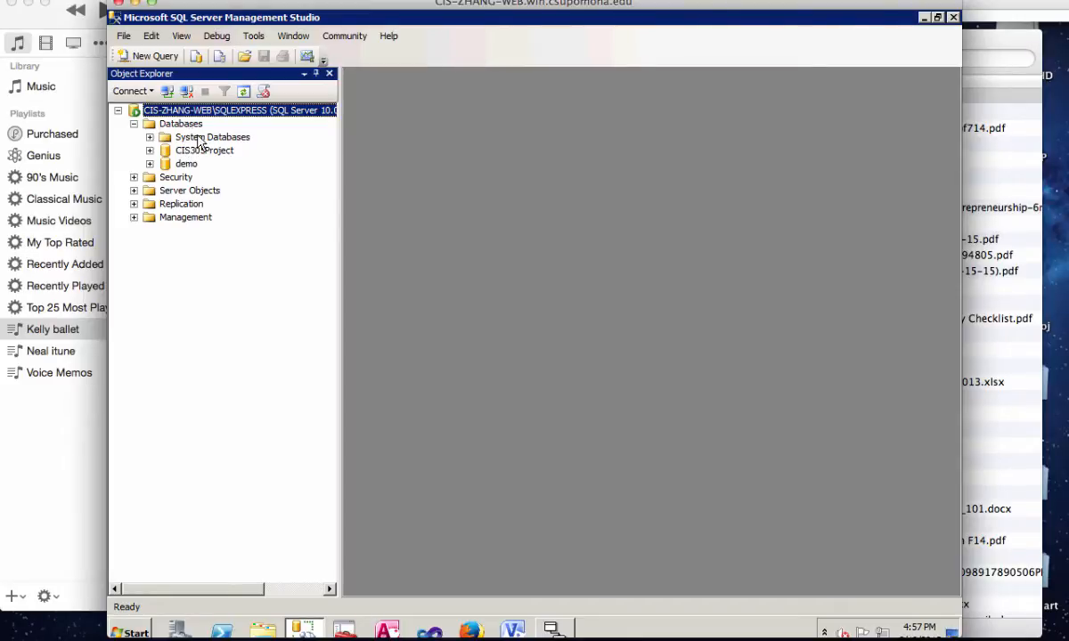
{"action": "mouse_move", "coordinate": [238, 169]}
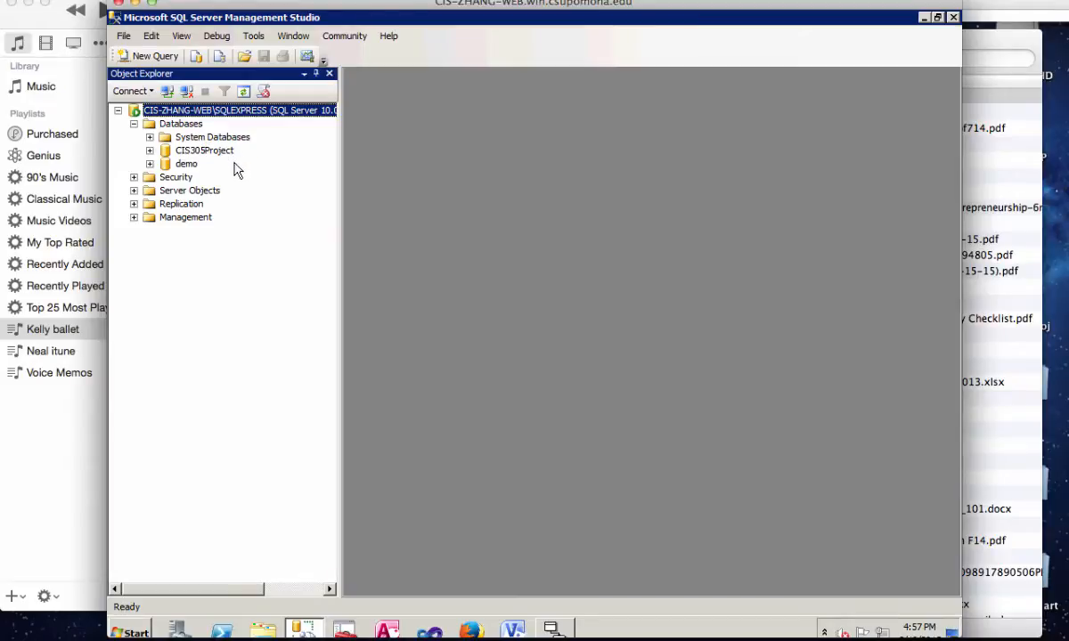
{"action": "mouse_move", "coordinate": [172, 123]}
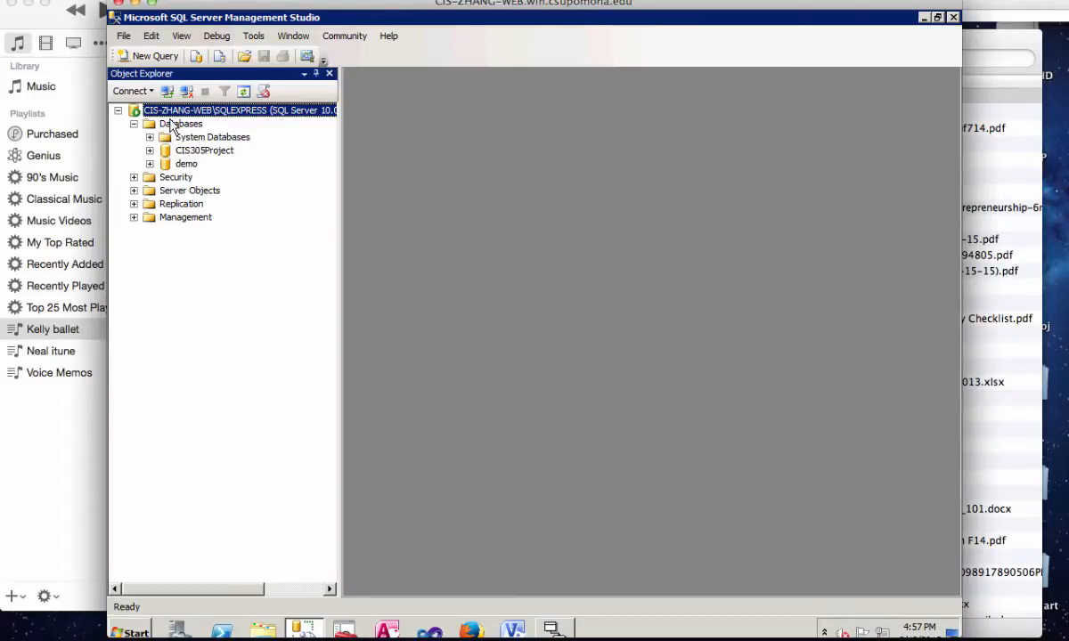
{"action": "left_click", "coordinate": [180, 123]}
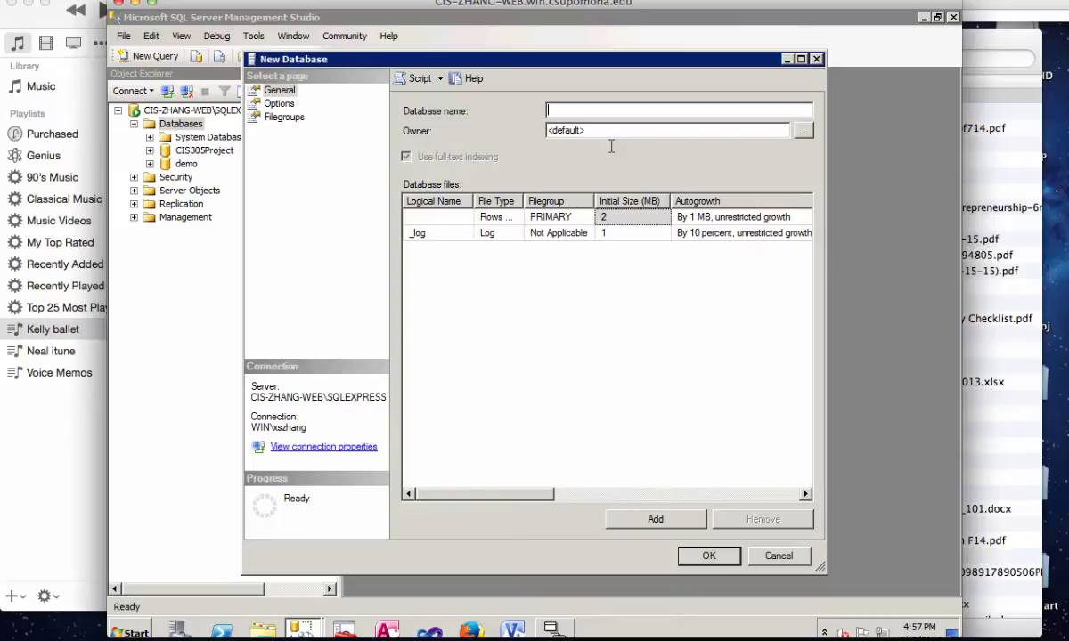
Name the new database demo2 and create it
{"action": "type", "text": "d"}
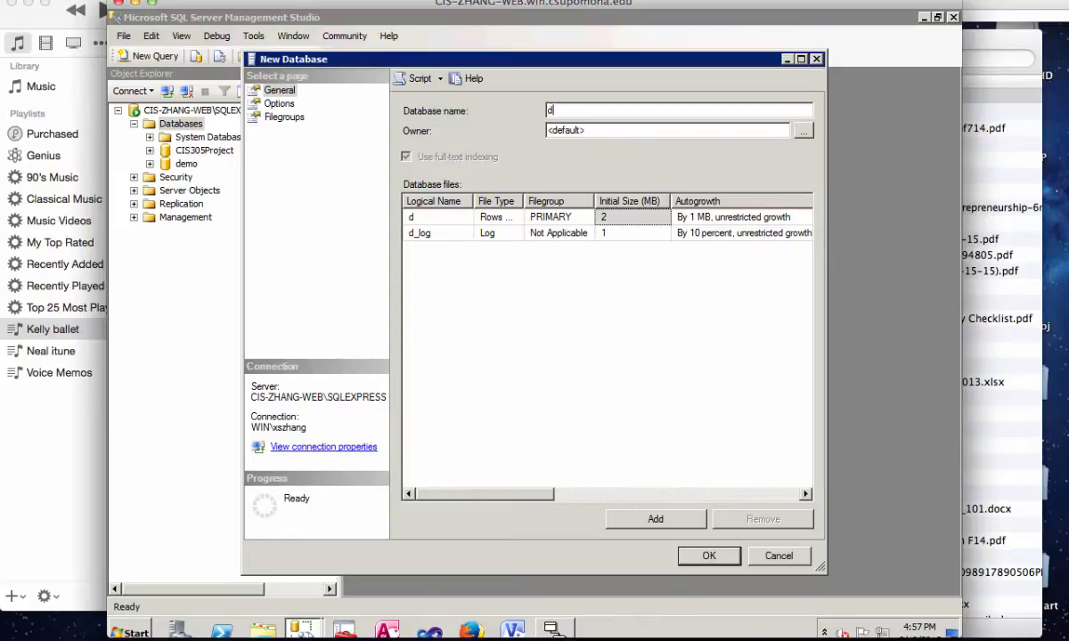
{"action": "type", "text": "emo2"}
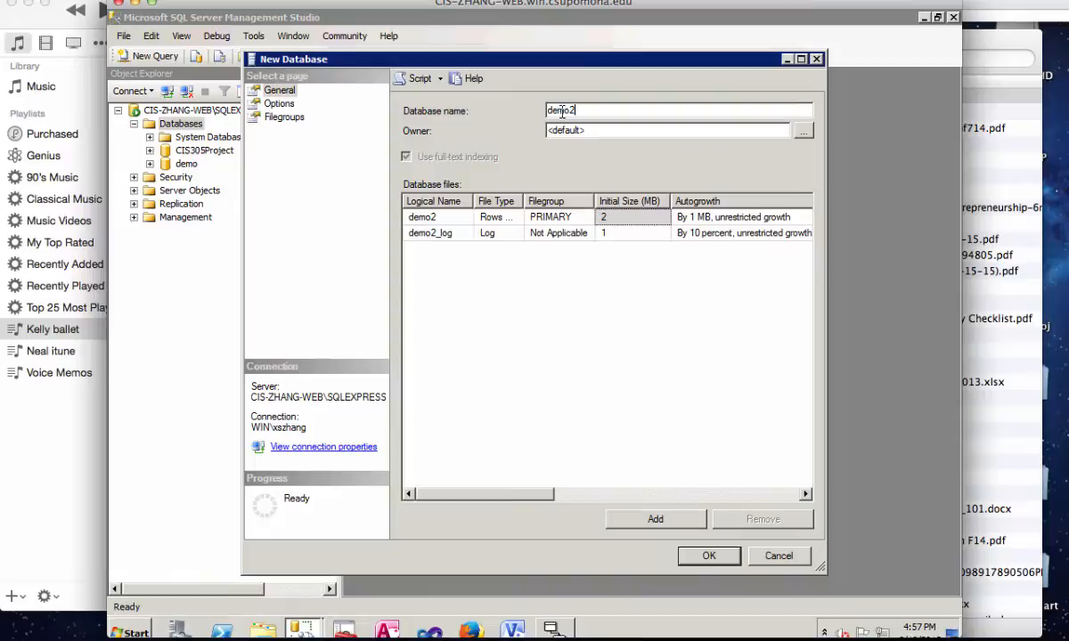
{"action": "mouse_move", "coordinate": [437, 268]}
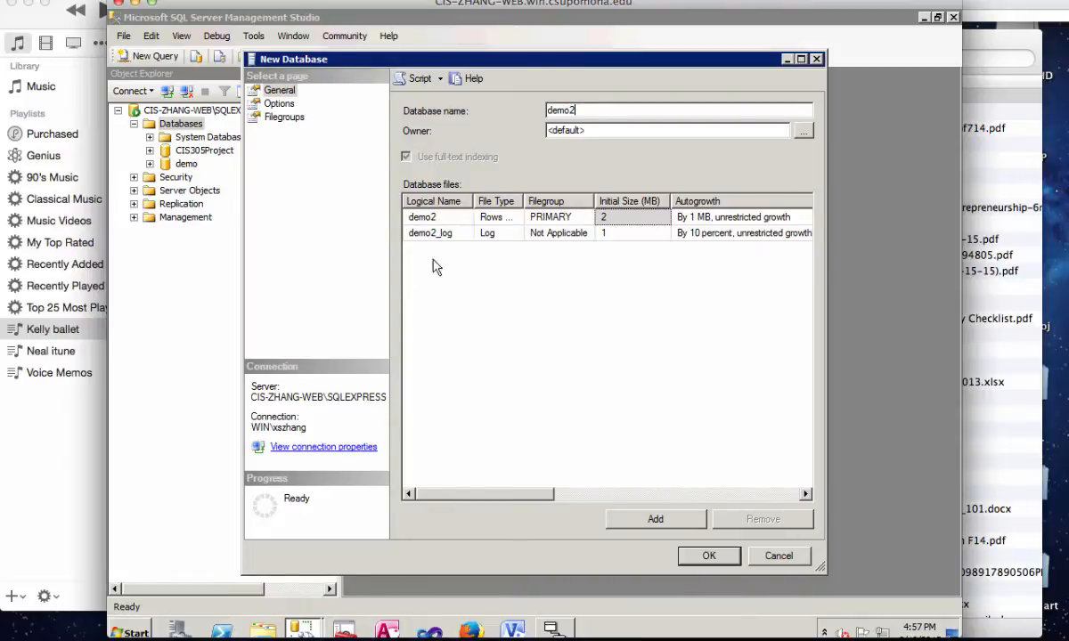
{"action": "mouse_move", "coordinate": [459, 251]}
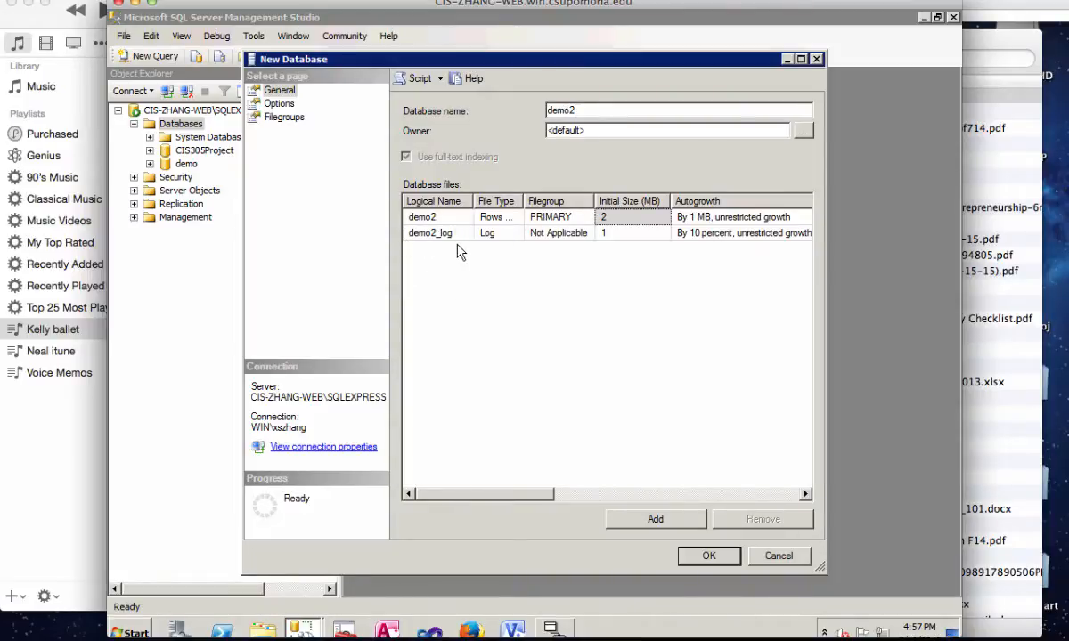
{"action": "mouse_move", "coordinate": [472, 298]}
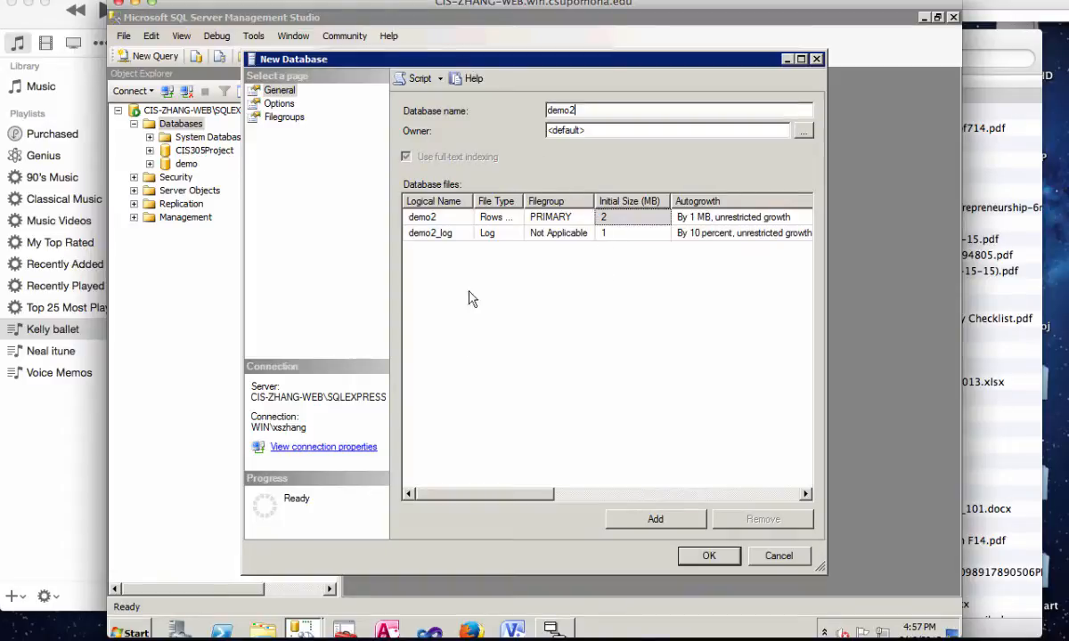
{"action": "mouse_move", "coordinate": [465, 268]}
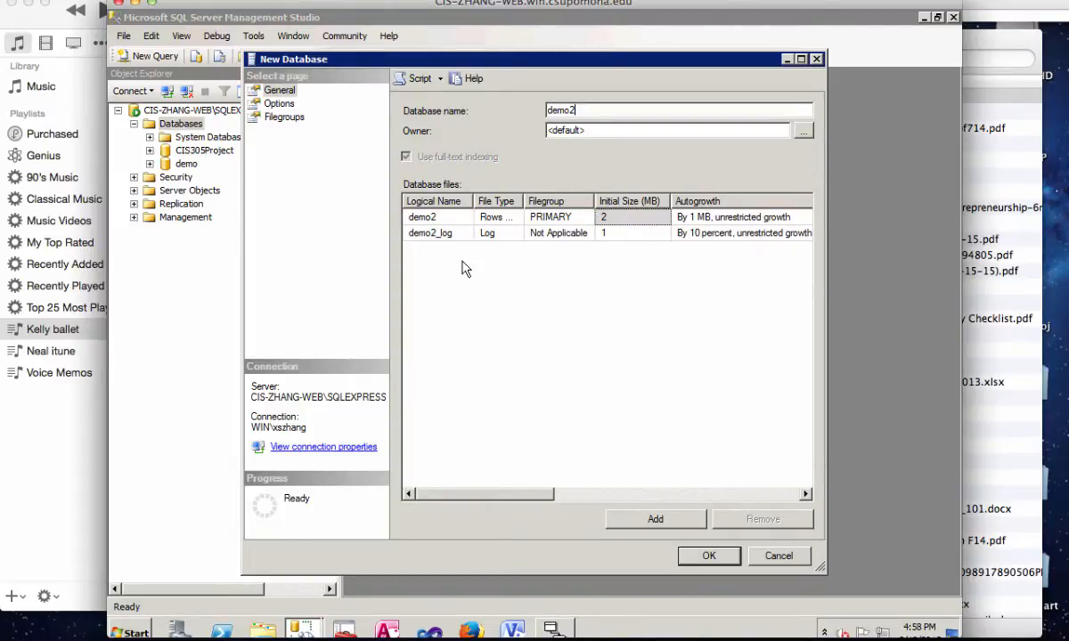
{"action": "left_click", "coordinate": [709, 556]}
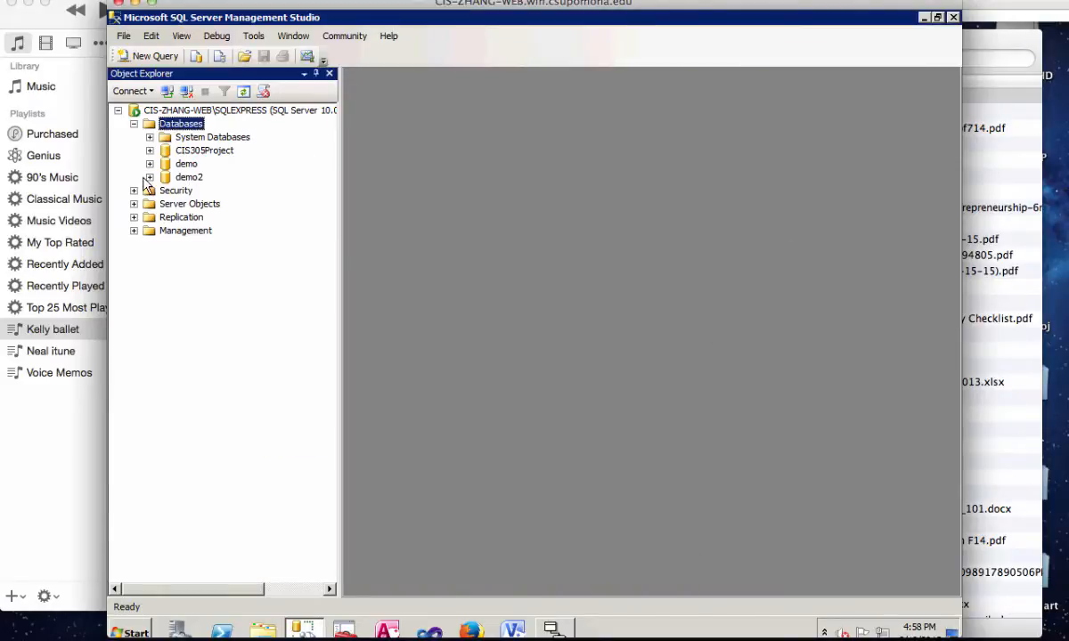
Expand demo2's Tables to confirm only system tables, then minimize Management Studio
{"action": "left_click", "coordinate": [149, 176]}
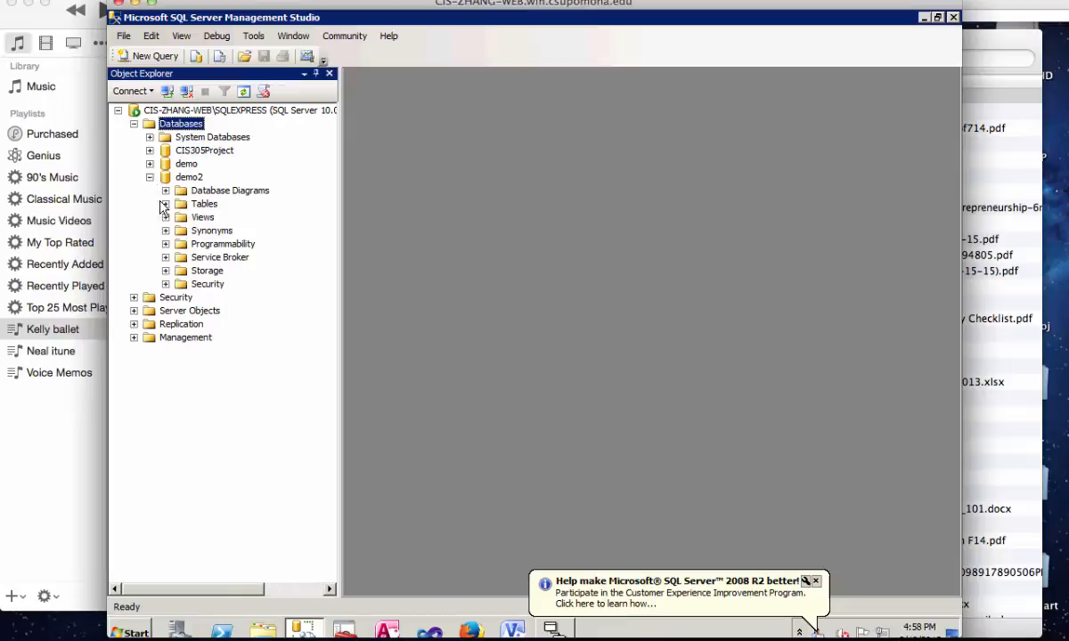
{"action": "left_click", "coordinate": [165, 203]}
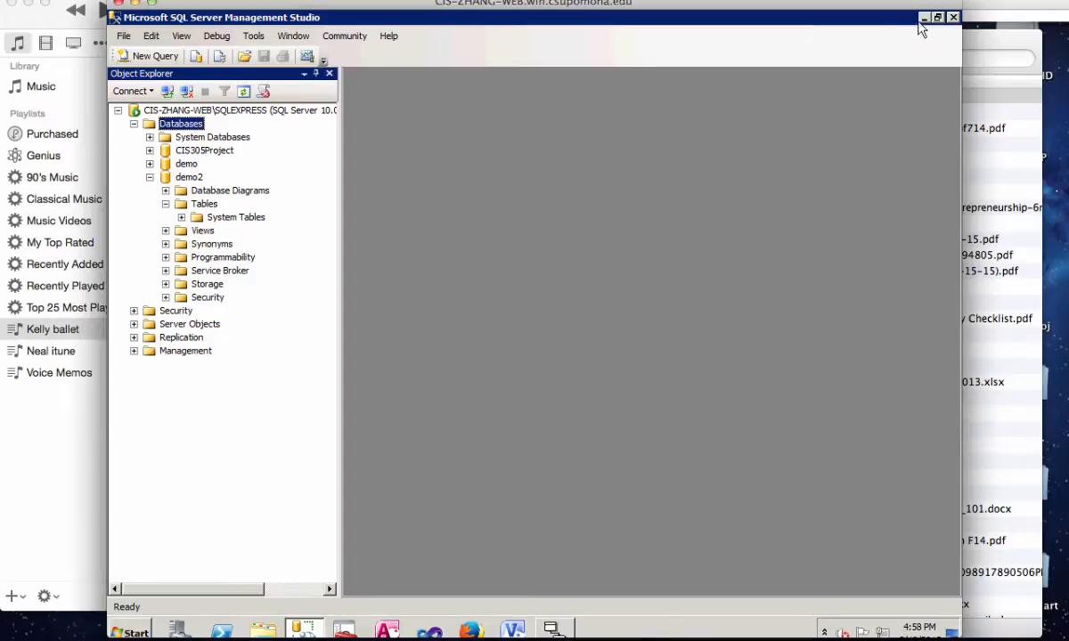
{"action": "left_click", "coordinate": [925, 17]}
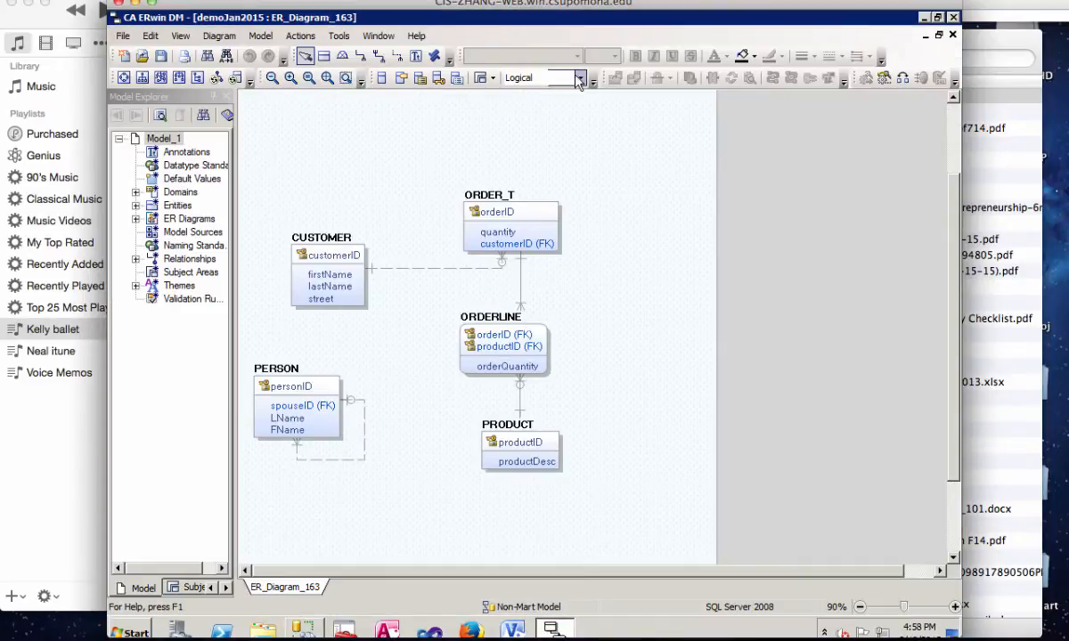
Switch the ER diagram from logical to physical model and open the Actions menu
{"action": "left_click", "coordinate": [580, 78]}
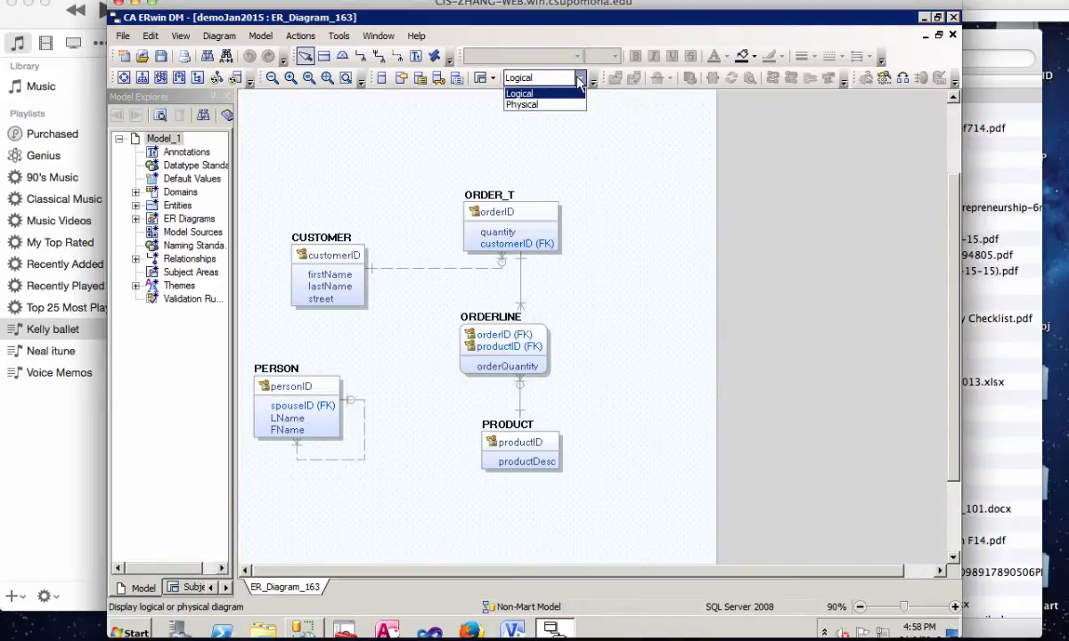
{"action": "left_click", "coordinate": [521, 104]}
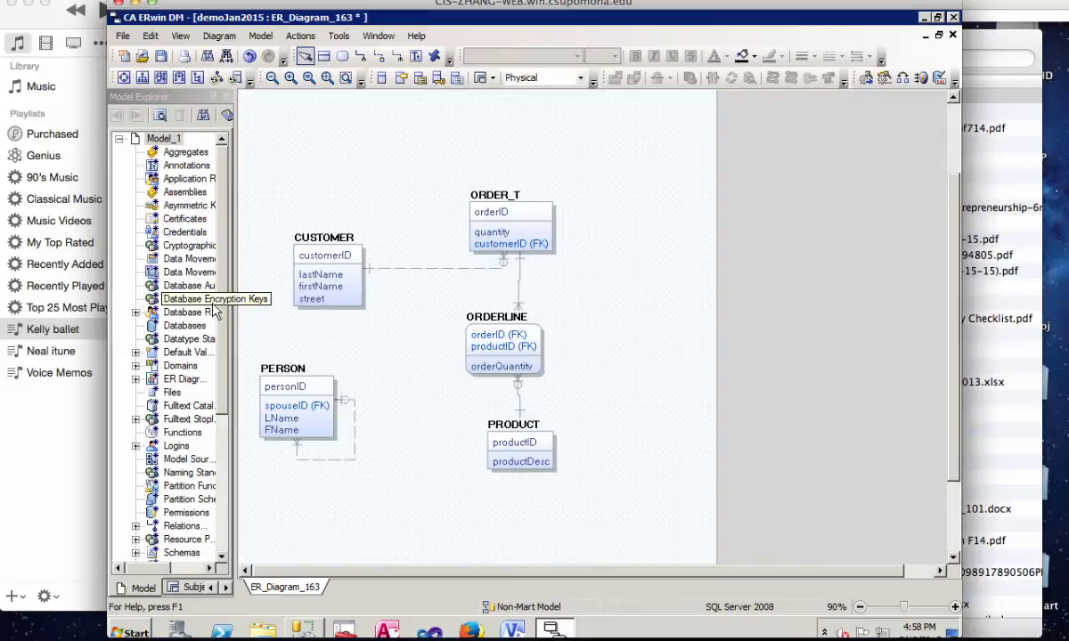
{"action": "left_click", "coordinate": [300, 36]}
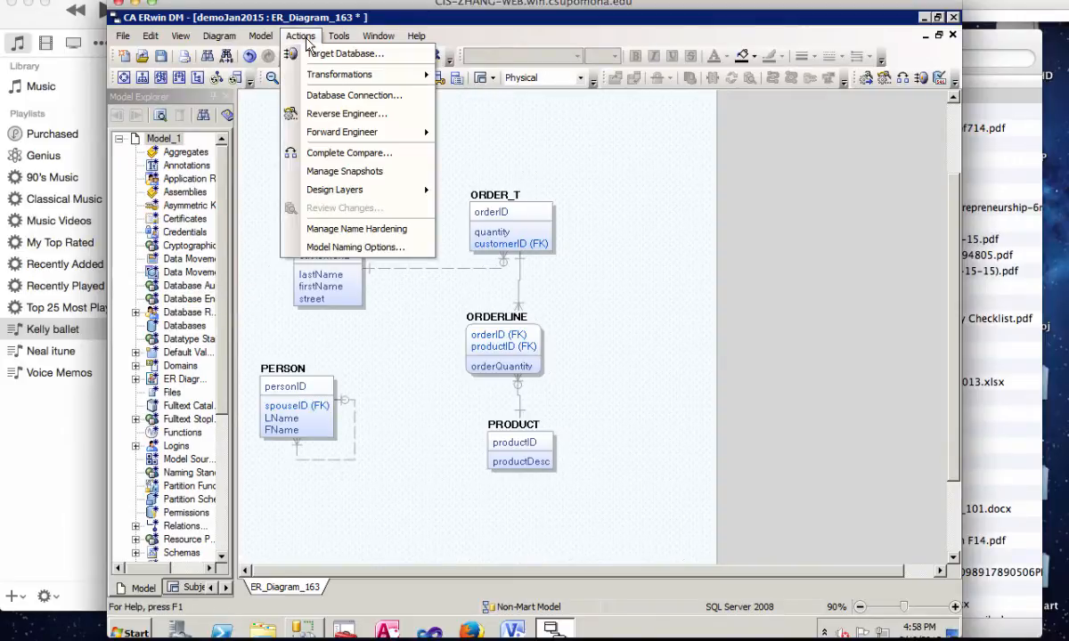
{"action": "mouse_move", "coordinate": [342, 132]}
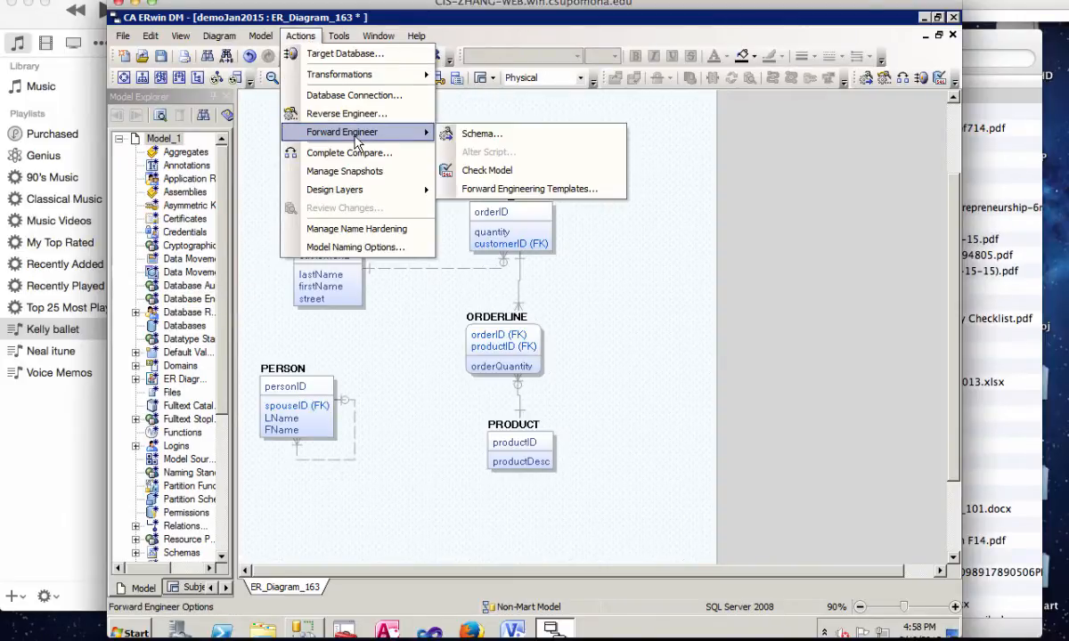
{"action": "mouse_move", "coordinate": [481, 133]}
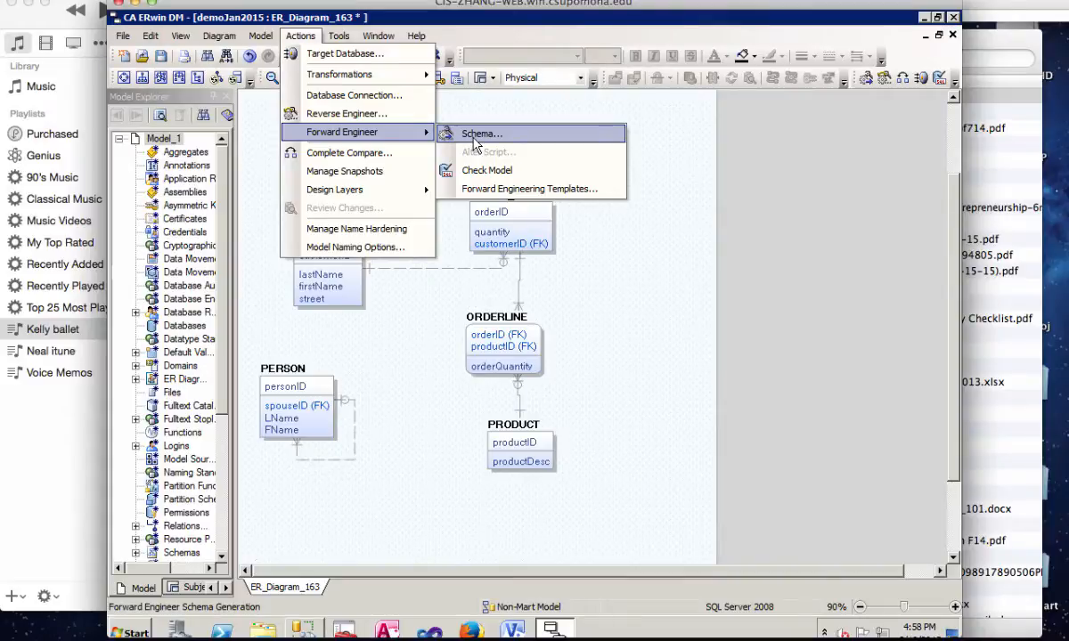
{"action": "mouse_move", "coordinate": [505, 138]}
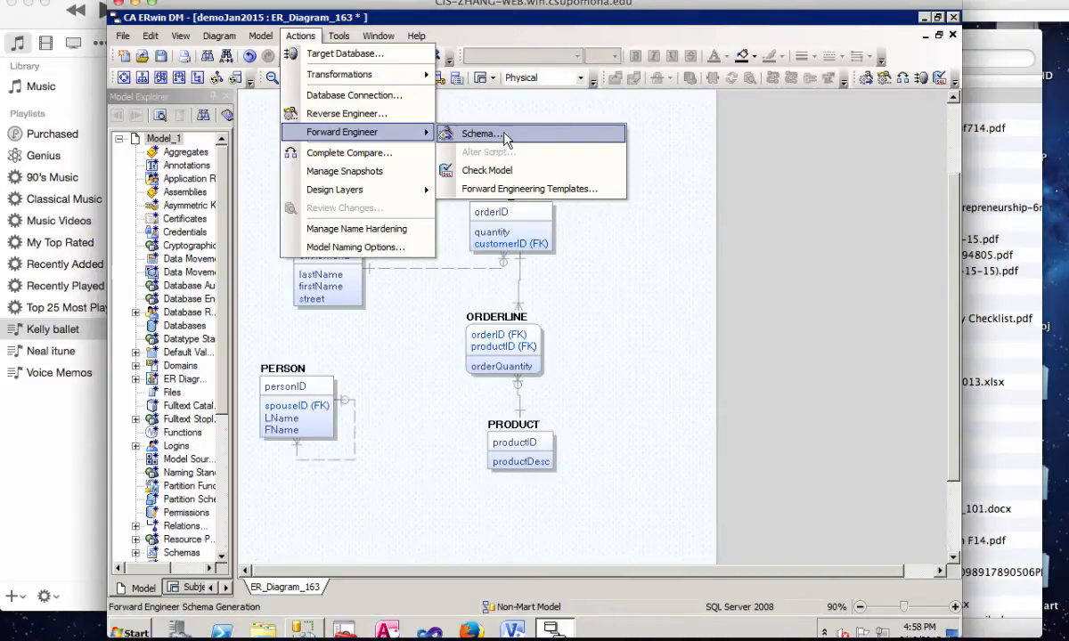
Open SQL Server 2008 Schema Generation settings and scroll through the default schema options
{"action": "left_click", "coordinate": [479, 133]}
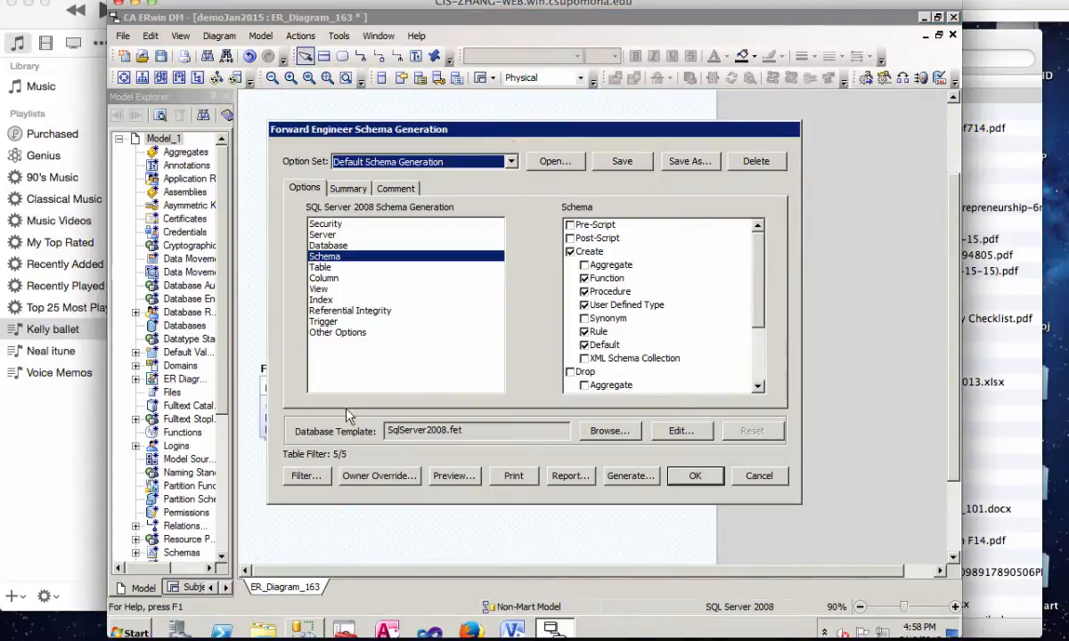
{"action": "mouse_move", "coordinate": [760, 270]}
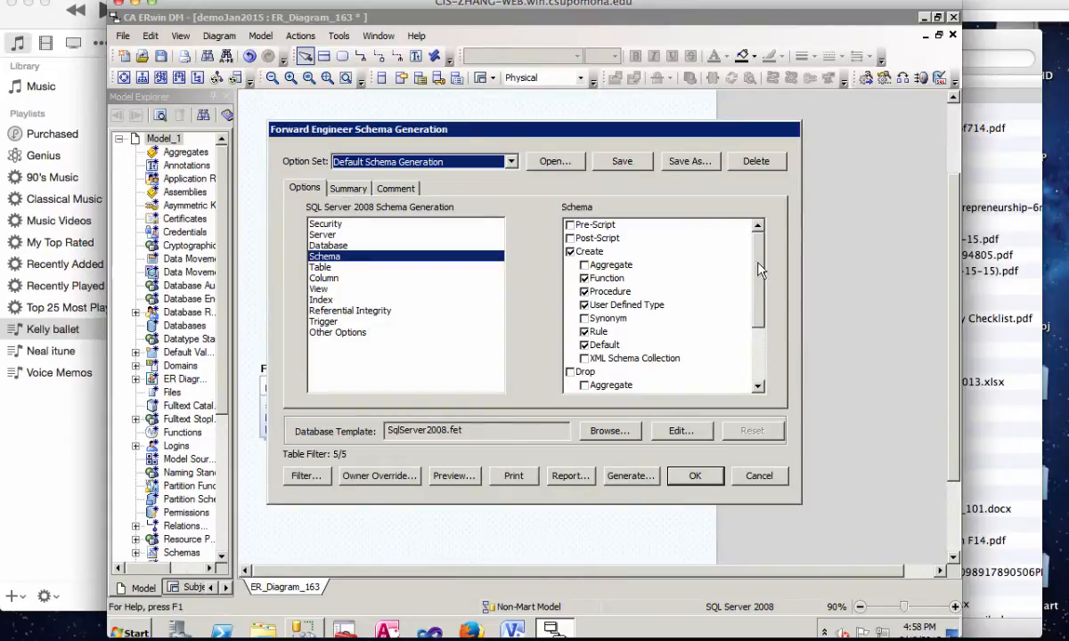
{"action": "scroll", "scroll_direction": "down", "scroll_amount": 3}
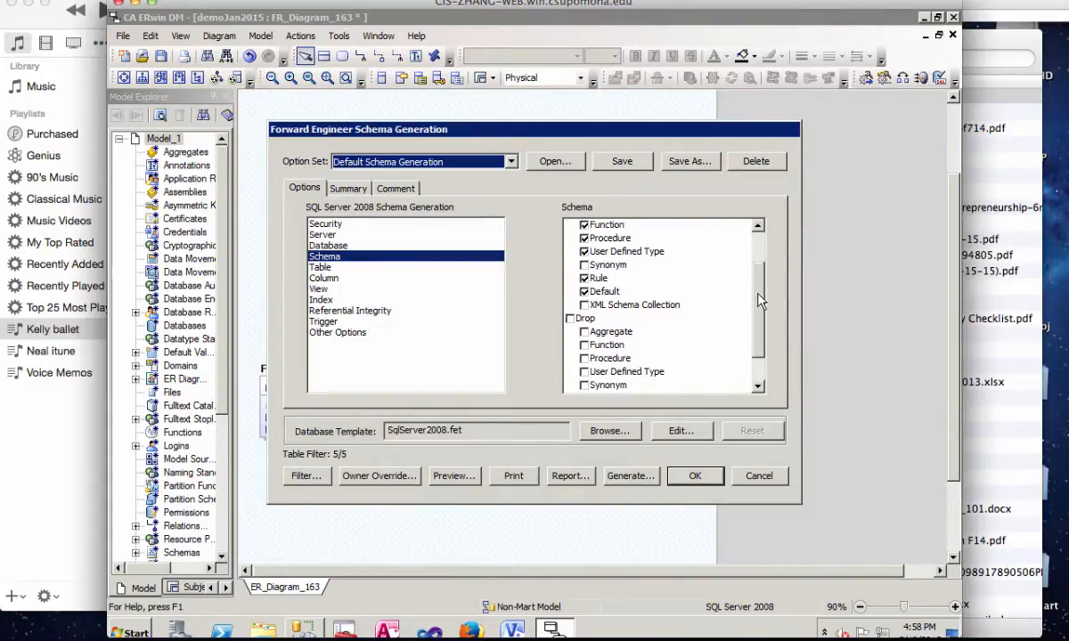
{"action": "scroll", "scroll_direction": "down", "scroll_amount": 3}
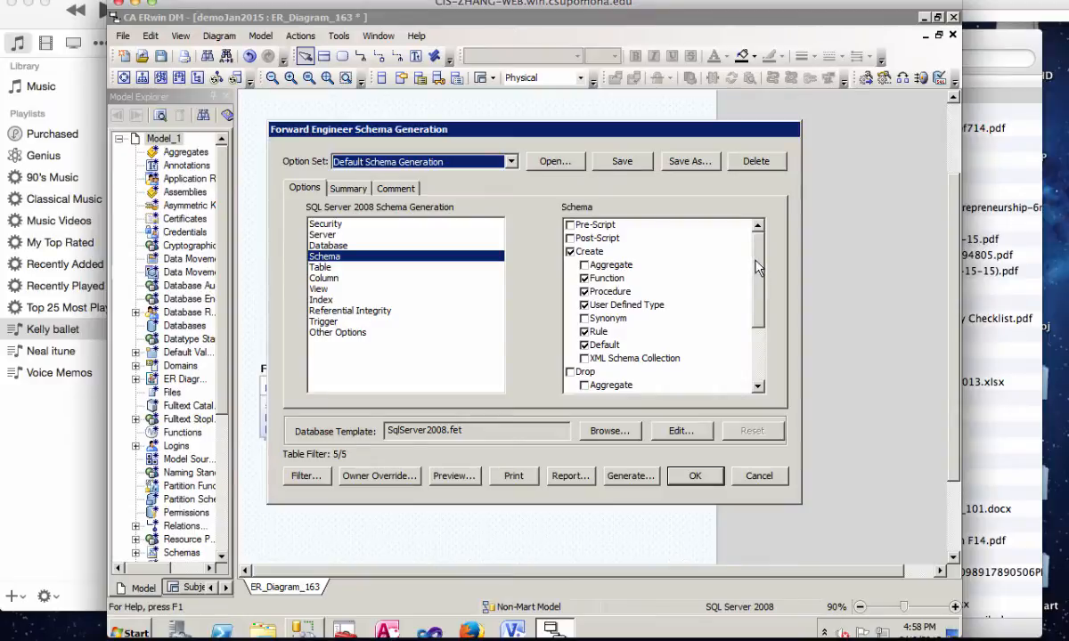
{"action": "mouse_move", "coordinate": [424, 525]}
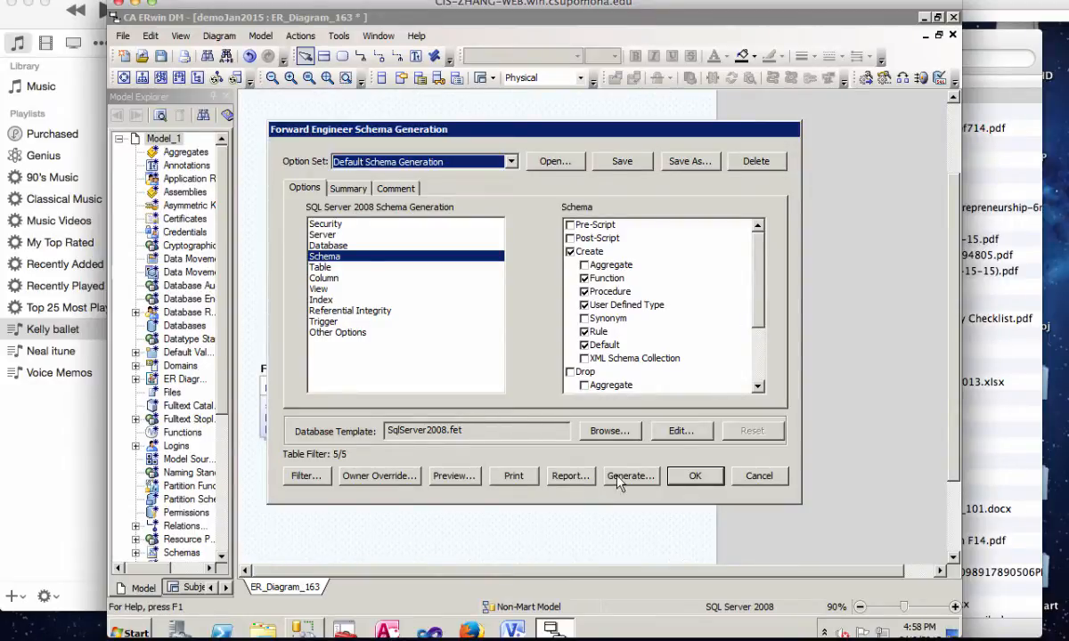
Generate the schema, connecting to demo2 with Windows Authentication
{"action": "left_click", "coordinate": [631, 476]}
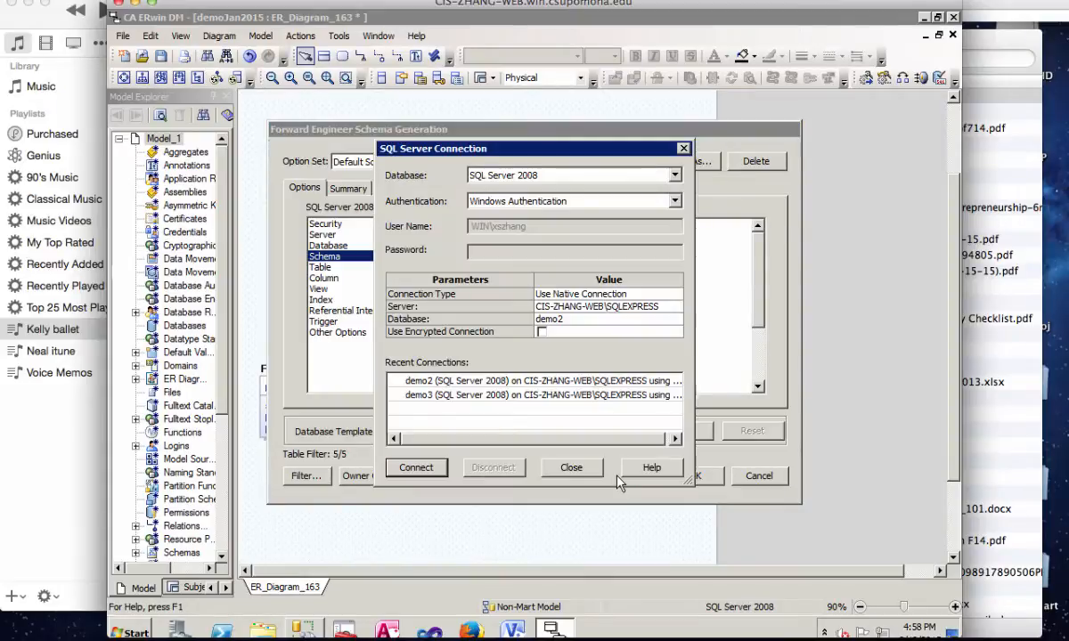
{"action": "mouse_move", "coordinate": [470, 178]}
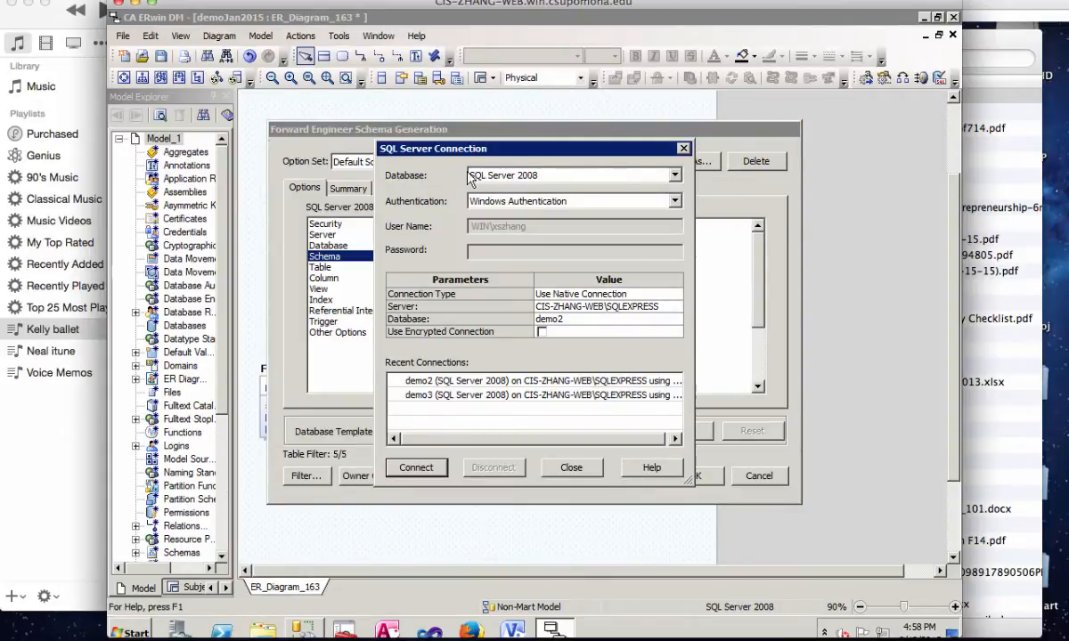
{"action": "mouse_move", "coordinate": [536, 182]}
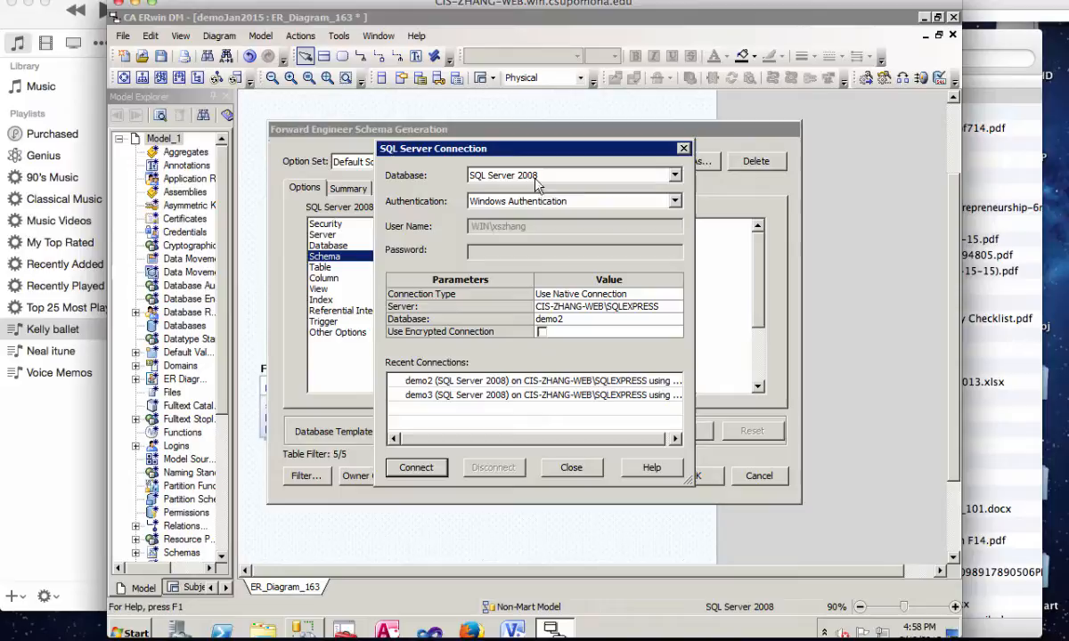
{"action": "mouse_move", "coordinate": [534, 220]}
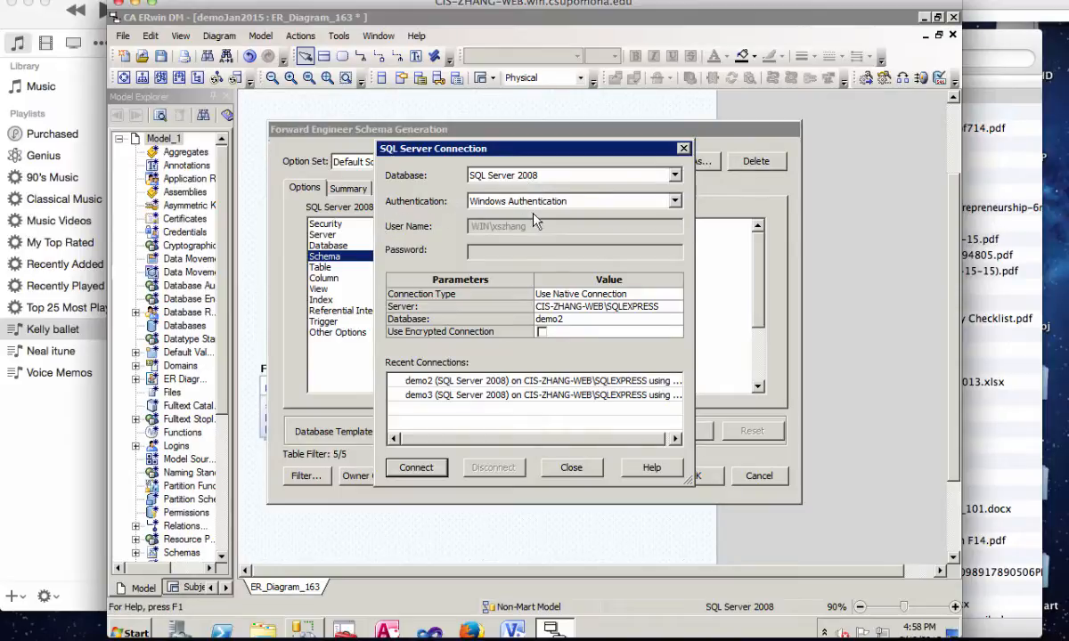
{"action": "mouse_move", "coordinate": [383, 383]}
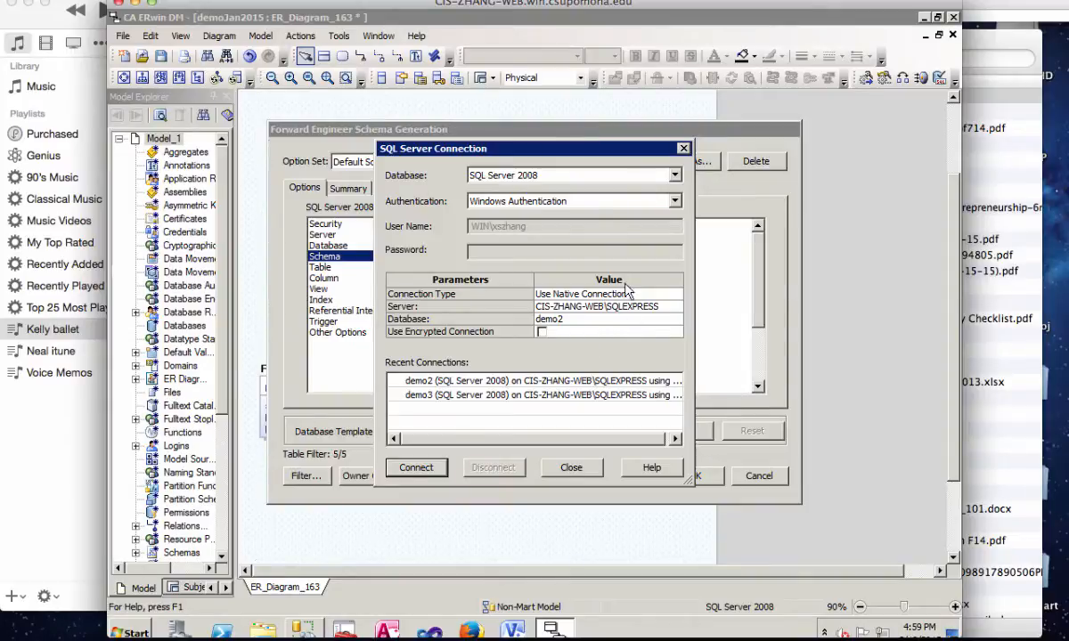
{"action": "mouse_move", "coordinate": [585, 307]}
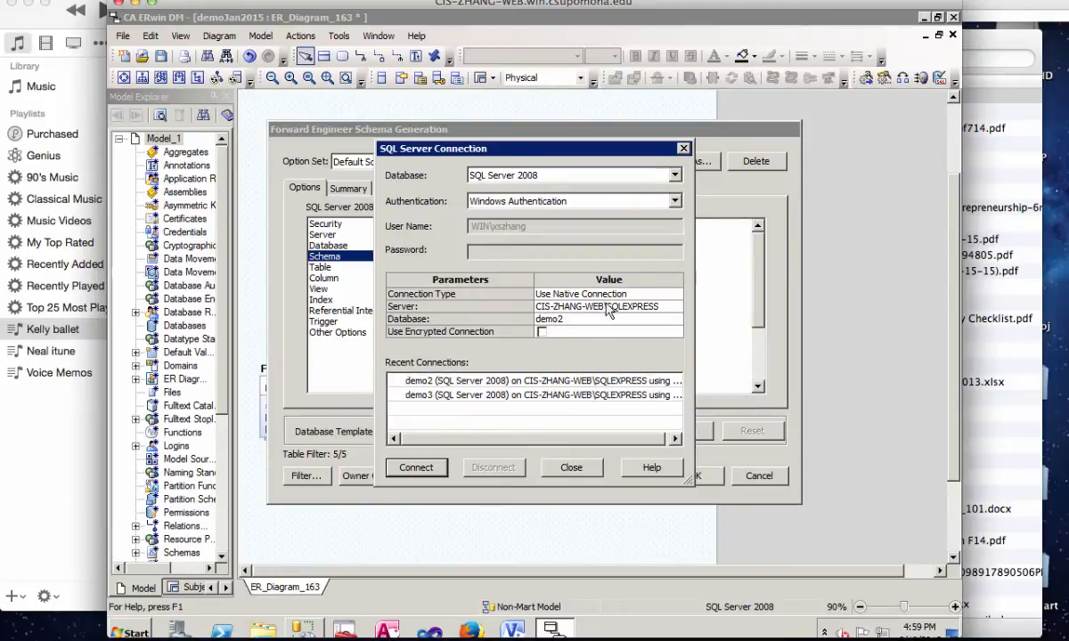
{"action": "mouse_move", "coordinate": [673, 317]}
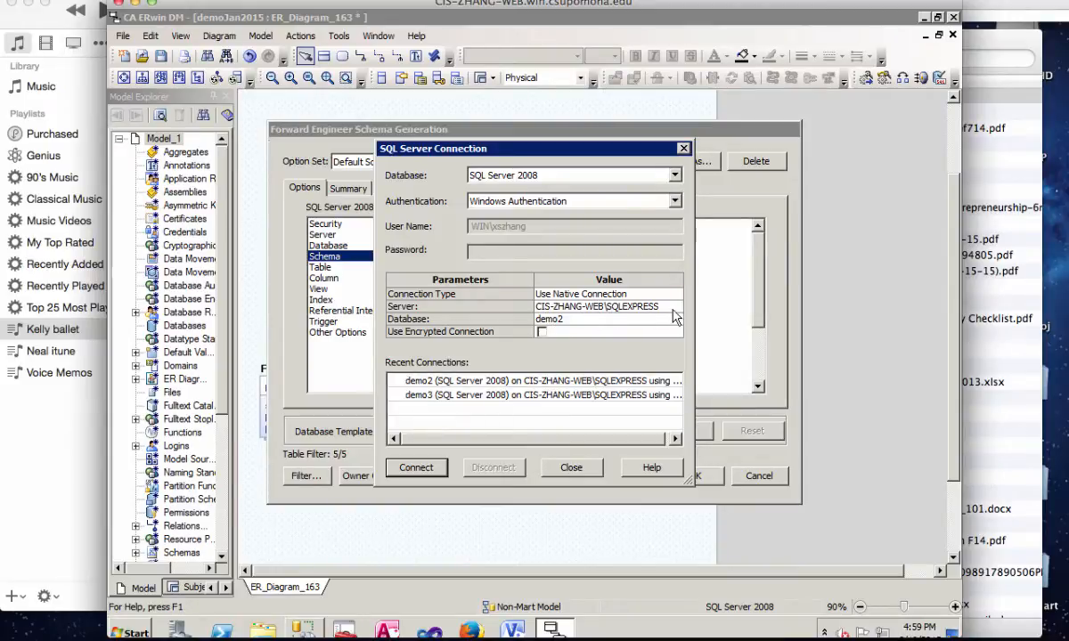
{"action": "mouse_move", "coordinate": [583, 325]}
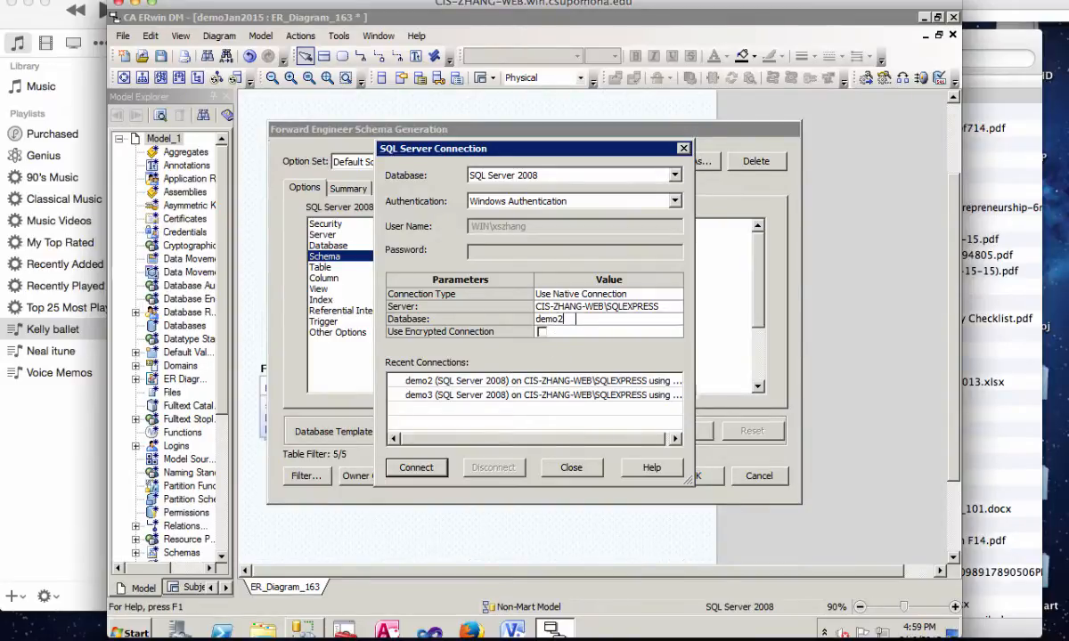
{"action": "left_click", "coordinate": [416, 468]}
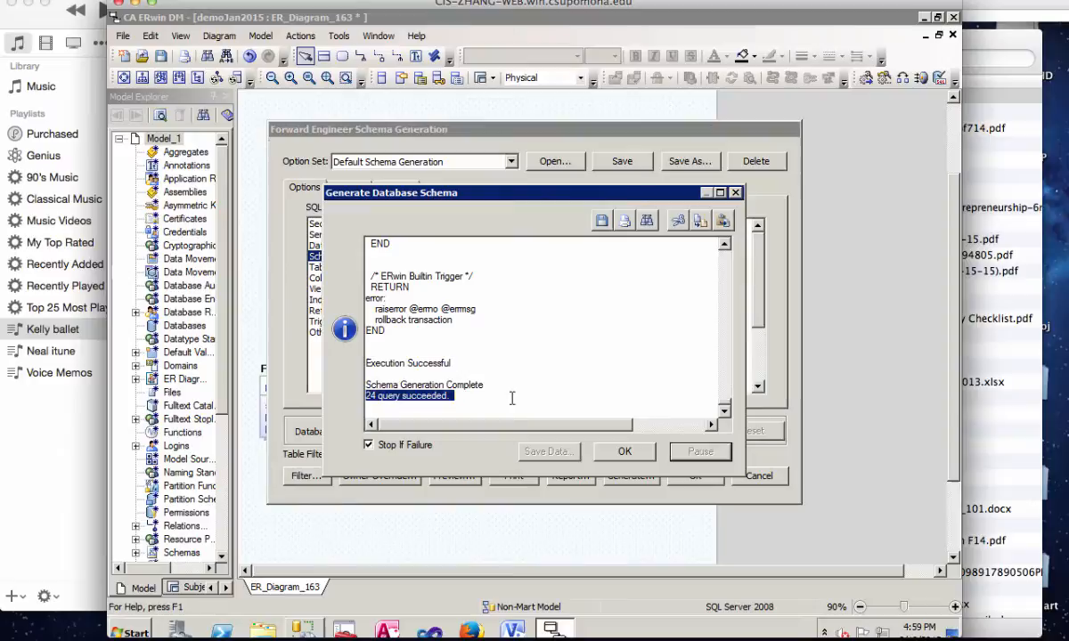
{"action": "mouse_move", "coordinate": [725, 406]}
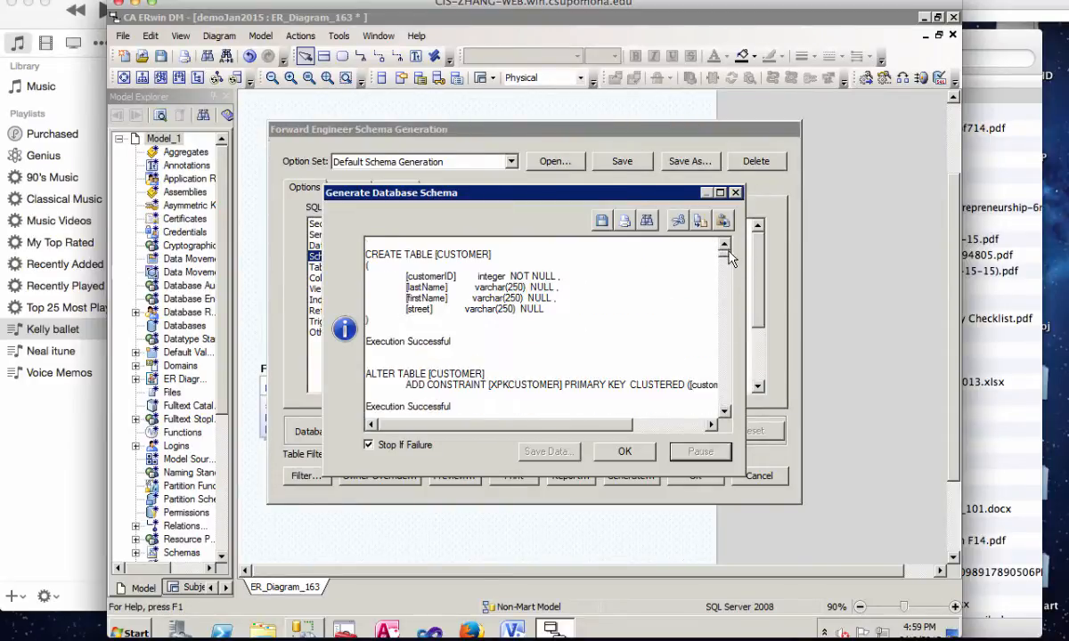
Review the 24-succeeded log, dismiss the report save dialog, and close the generation windows
{"action": "scroll", "scroll_direction": "down", "scroll_amount": 3}
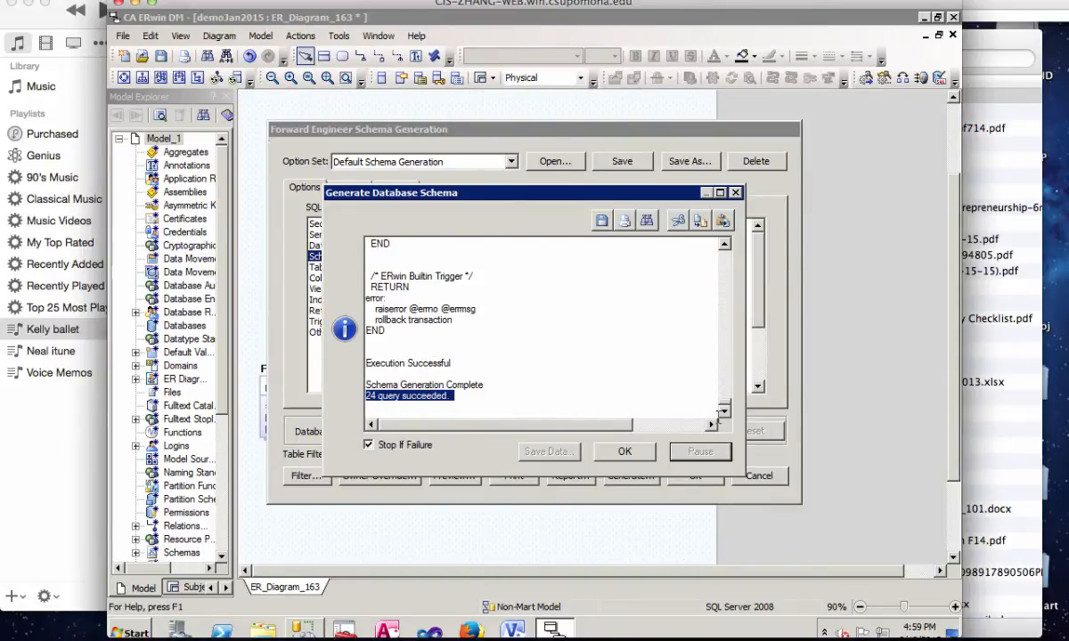
{"action": "mouse_move", "coordinate": [556, 290]}
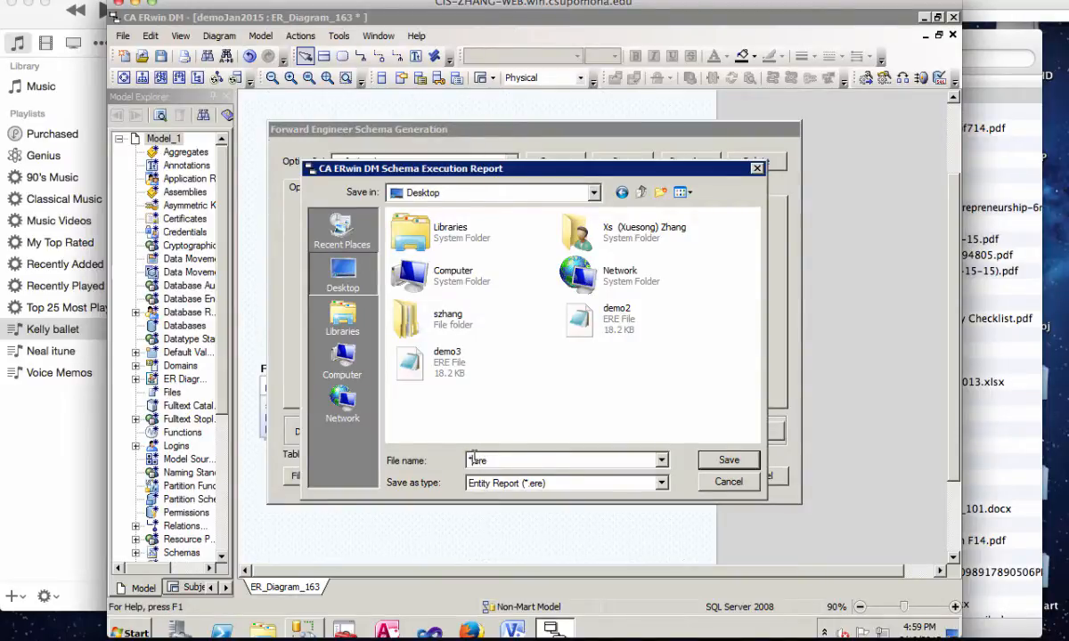
{"action": "left_click", "coordinate": [616, 314]}
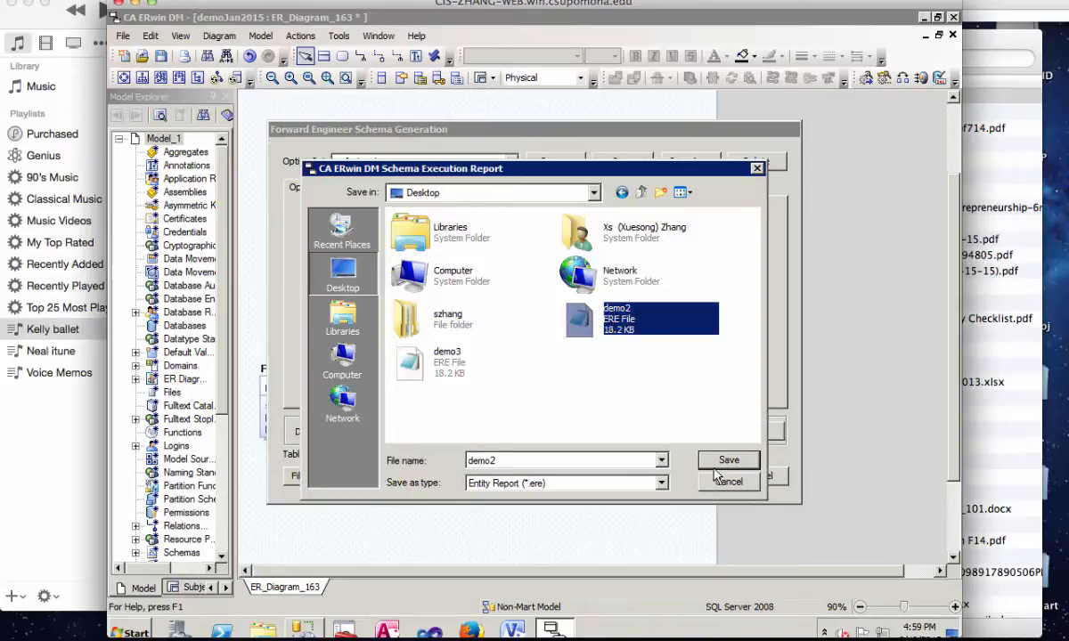
{"action": "left_click", "coordinate": [729, 459]}
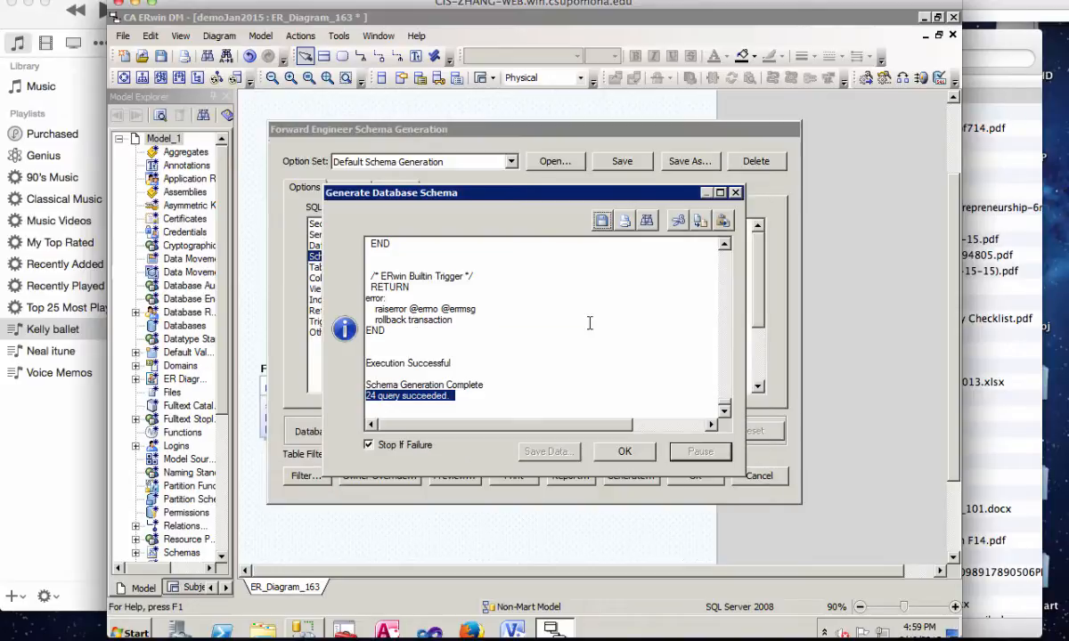
{"action": "left_click", "coordinate": [624, 452]}
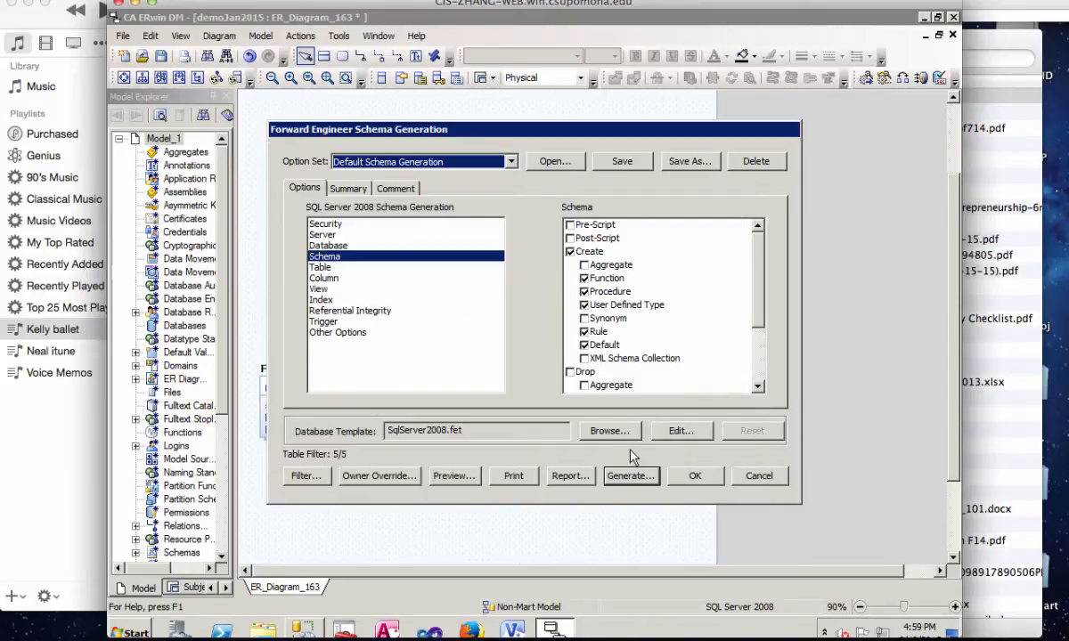
{"action": "left_click", "coordinate": [758, 476]}
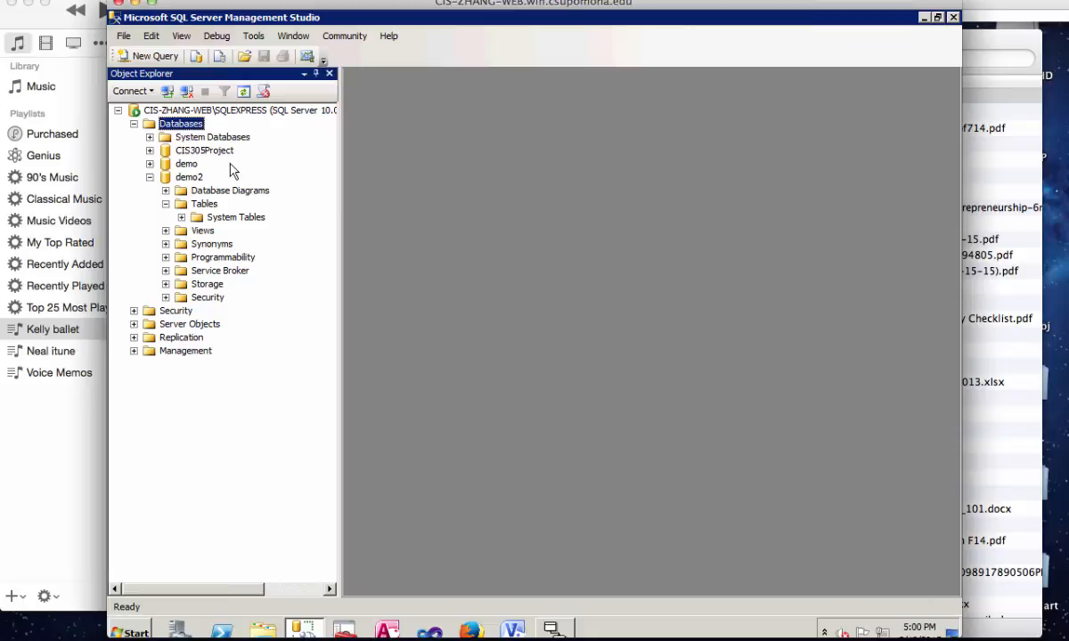
Refresh demo2 to list CUSTOMER, ORDER_T, ORDERLINE, PERSON, PRODUCT, and open CUSTOMER's design
{"action": "left_click", "coordinate": [243, 90]}
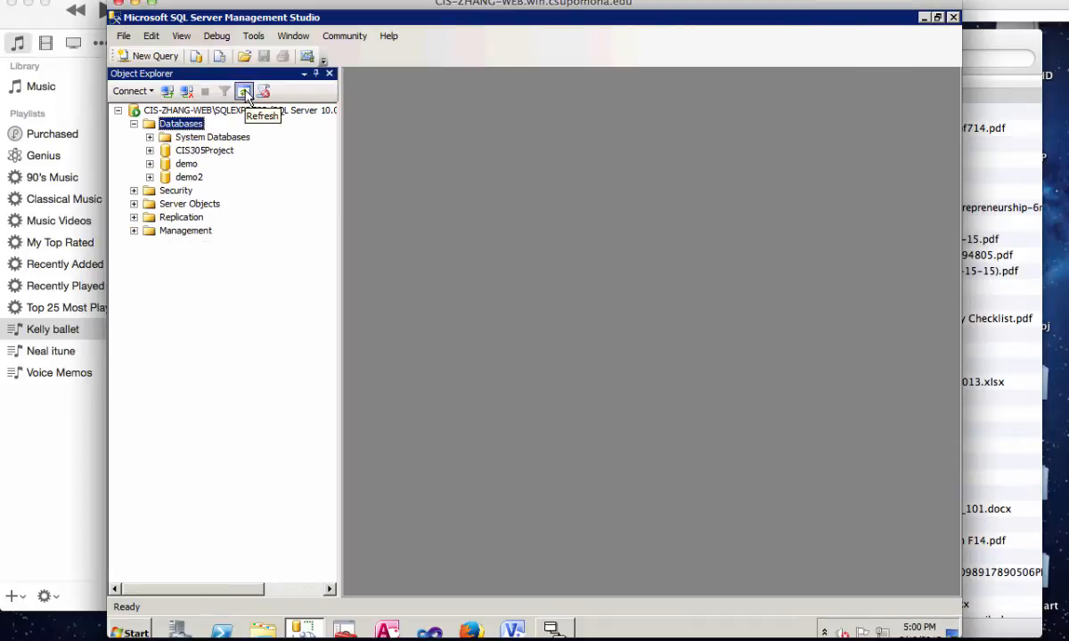
{"action": "left_click", "coordinate": [150, 177]}
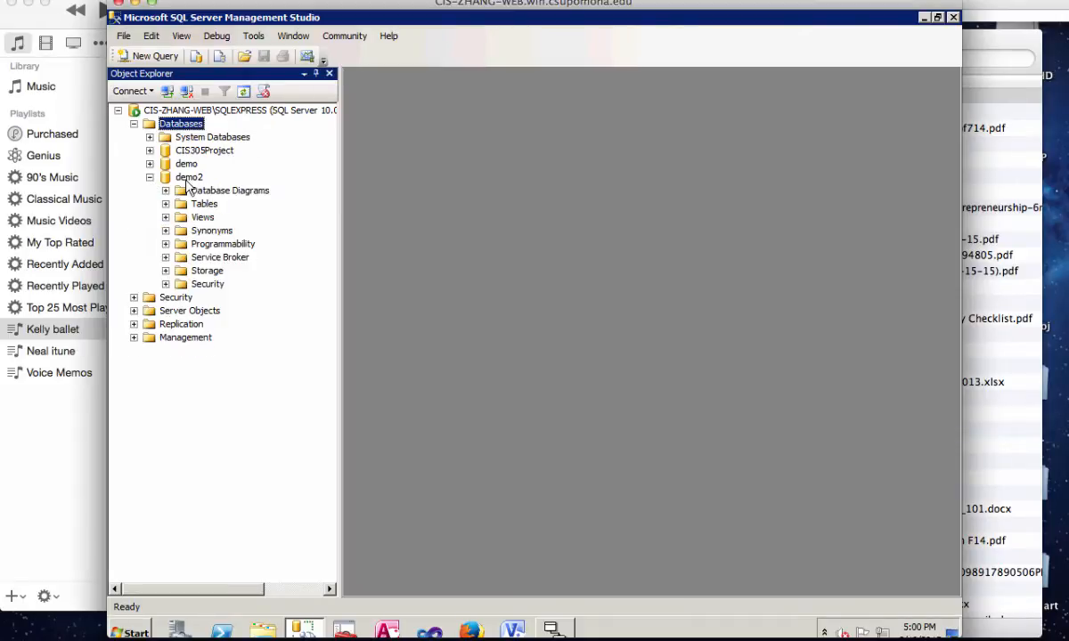
{"action": "left_click", "coordinate": [166, 203]}
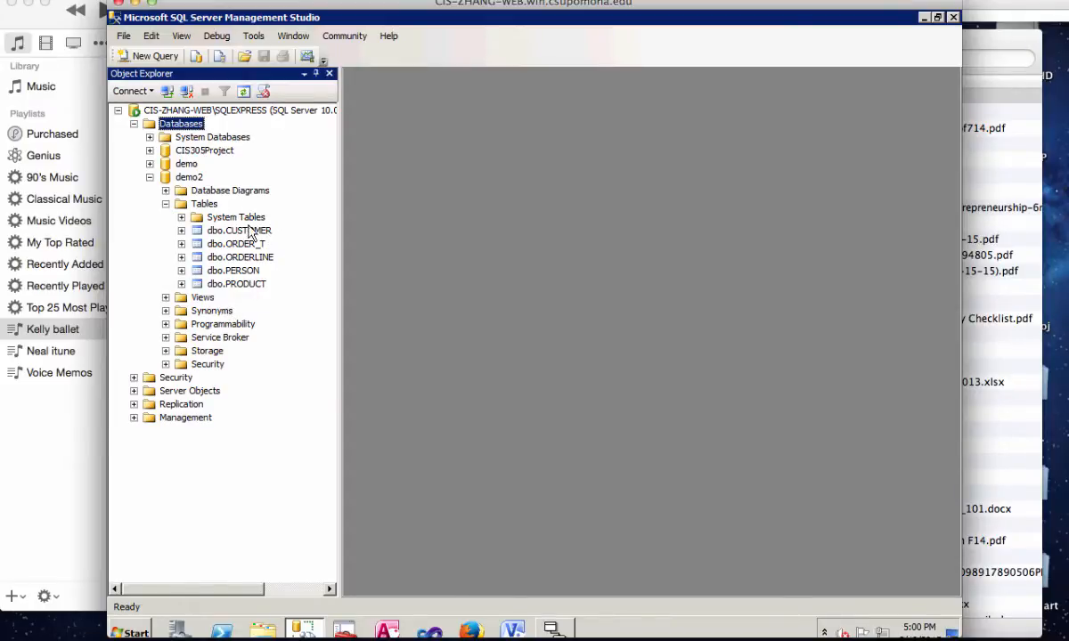
{"action": "right_click", "coordinate": [239, 230]}
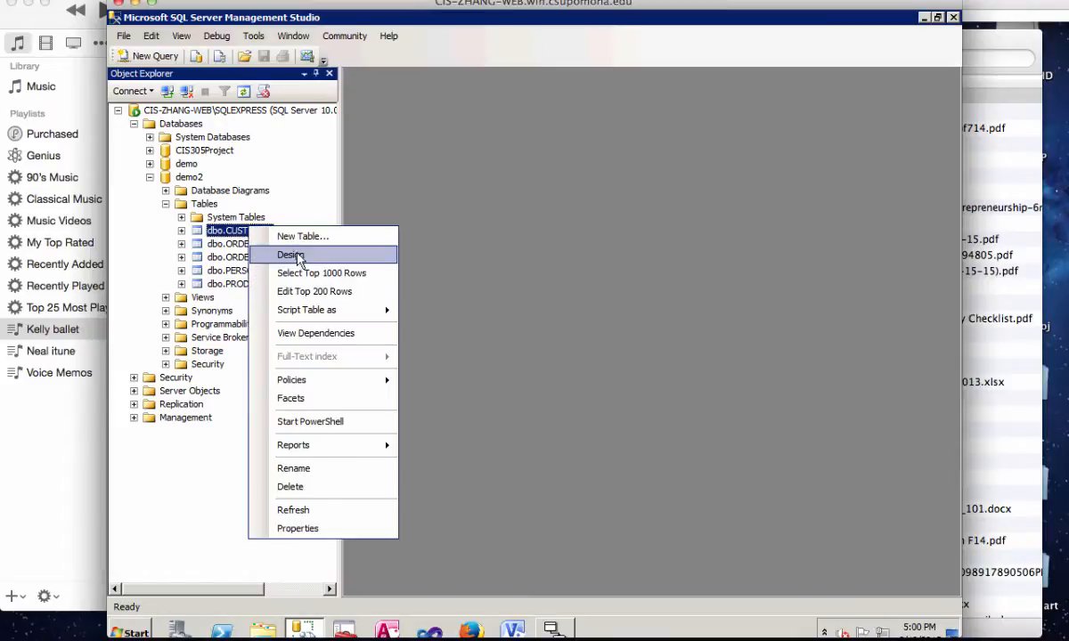
{"action": "left_click", "coordinate": [291, 256]}
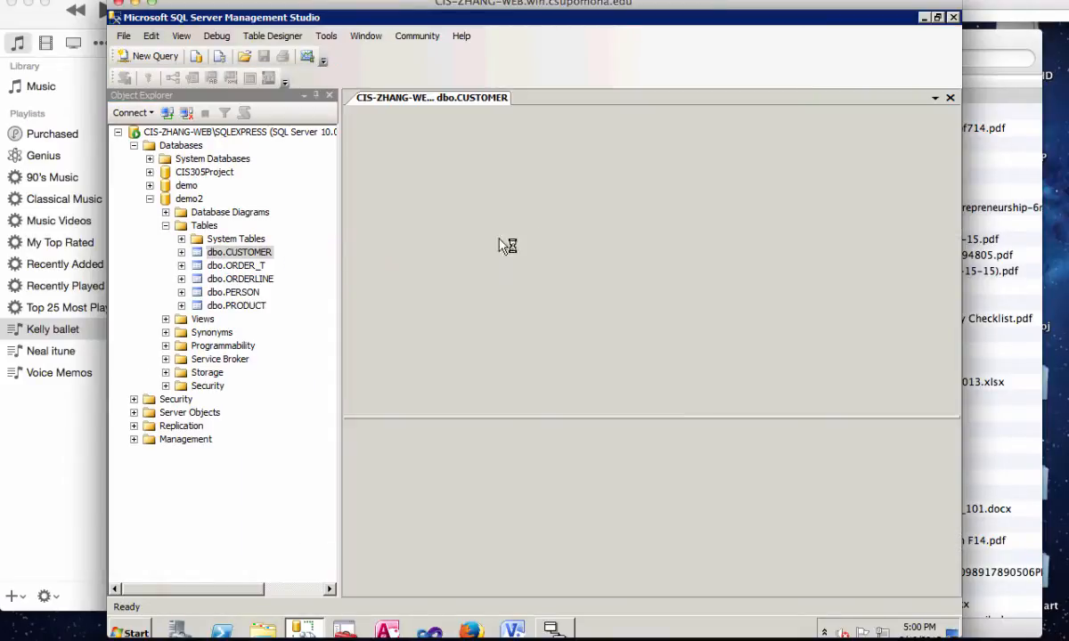
{"action": "double_click", "coordinate": [239, 252]}
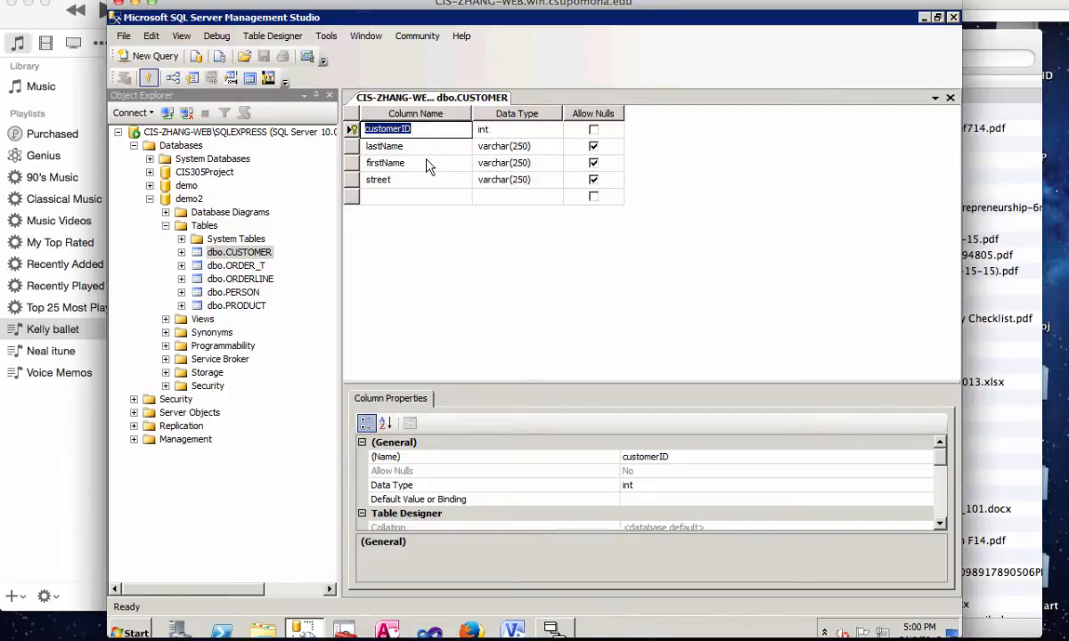
{"action": "mouse_move", "coordinate": [416, 197]}
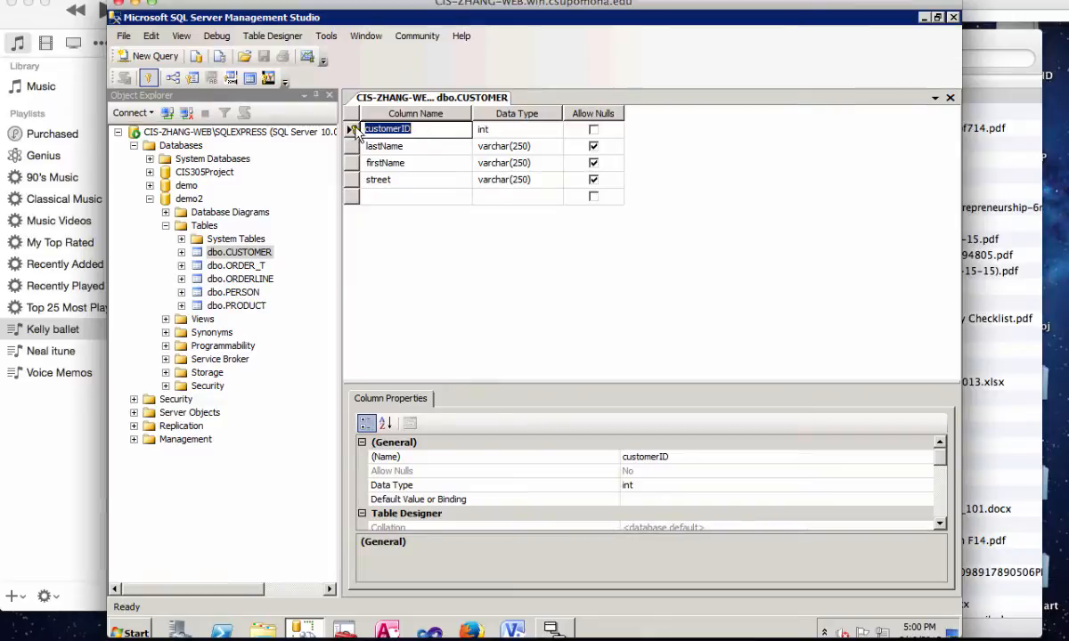
{"action": "mouse_move", "coordinate": [476, 167]}
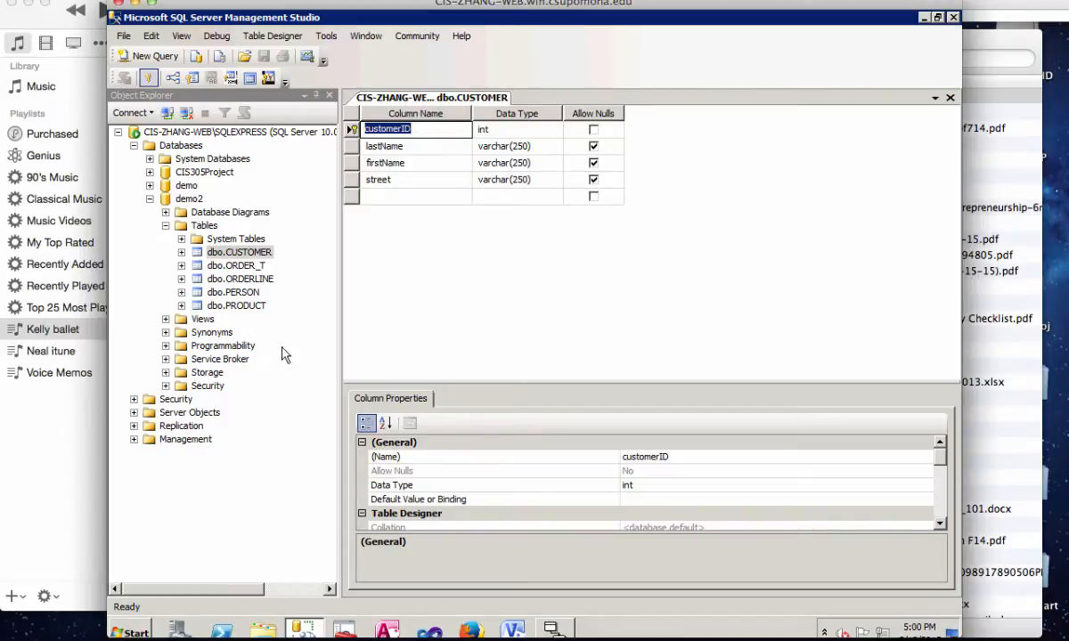
{"action": "right_click", "coordinate": [238, 252]}
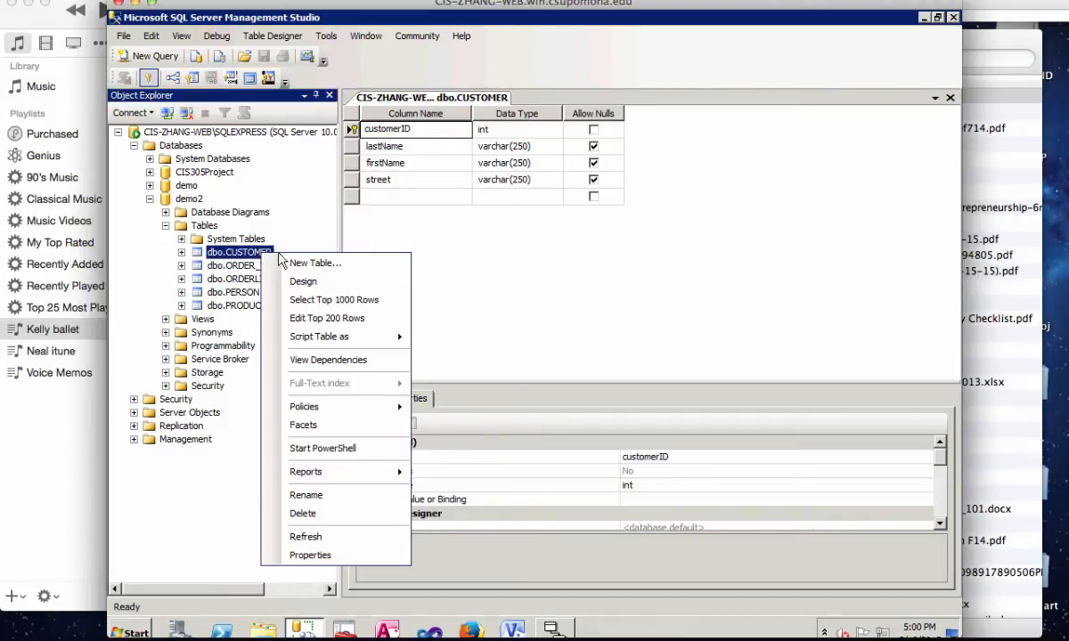
Run Select Top 1000 Rows on CUSTOMER, returning four columns and zero rows
{"action": "left_click", "coordinate": [334, 299]}
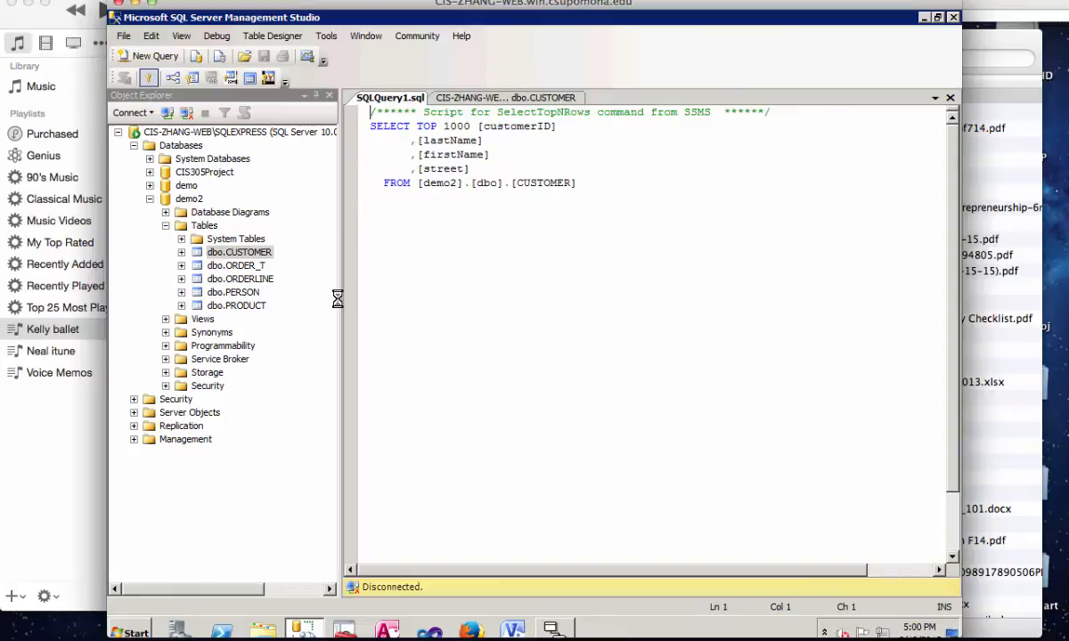
{"action": "left_click", "coordinate": [358, 77]}
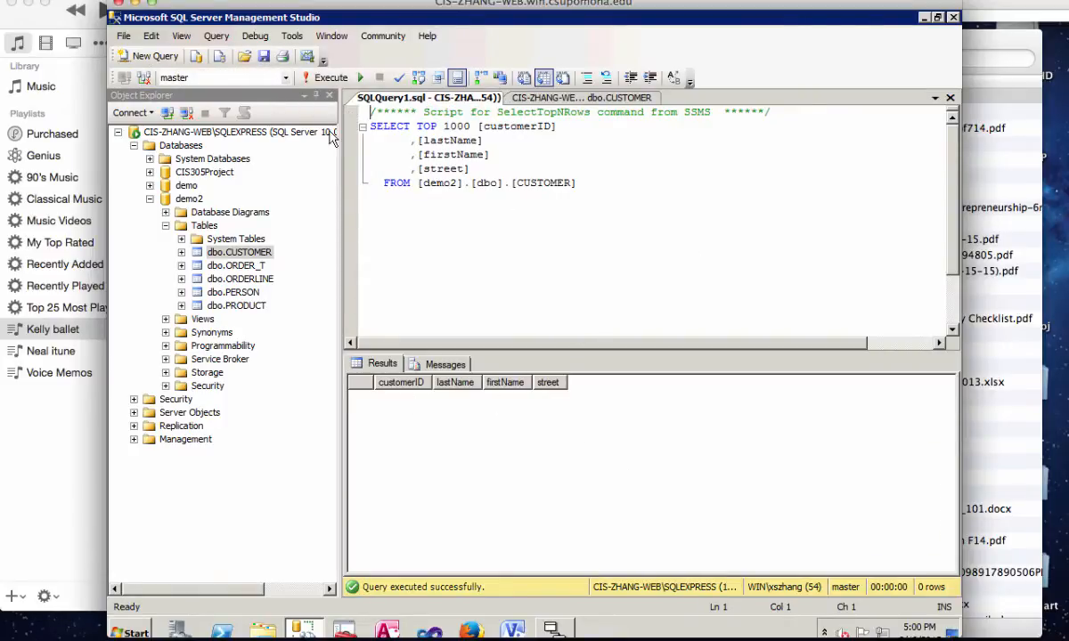
{"action": "mouse_move", "coordinate": [149, 67]}
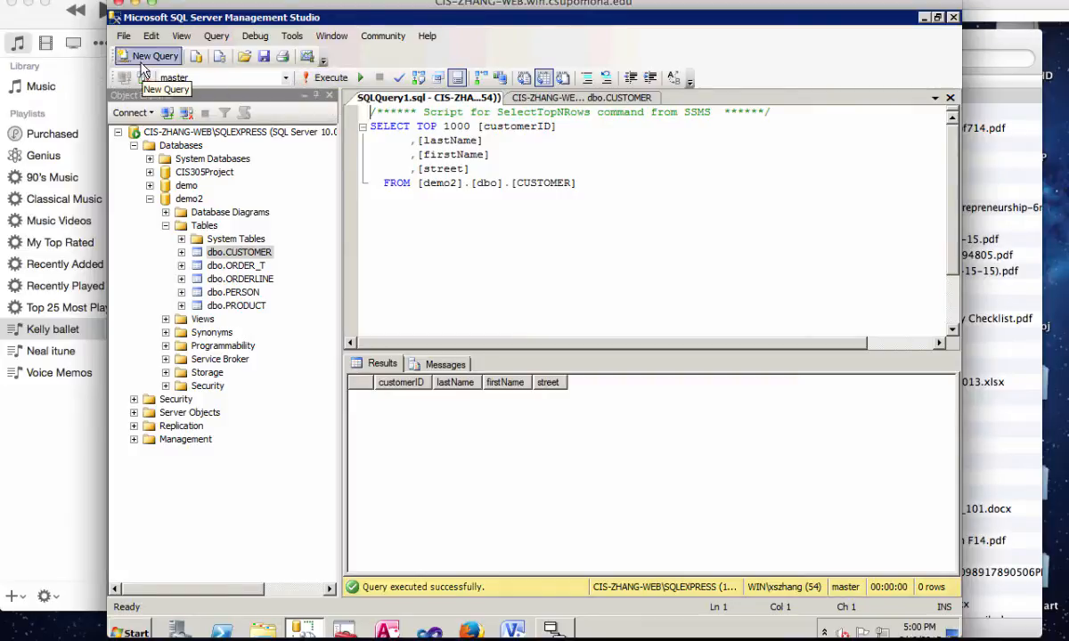
In a new query, write INSERT INTO demo2.dbo.CUSTOMER VALUES starting with ID 1
{"action": "left_click", "coordinate": [150, 55]}
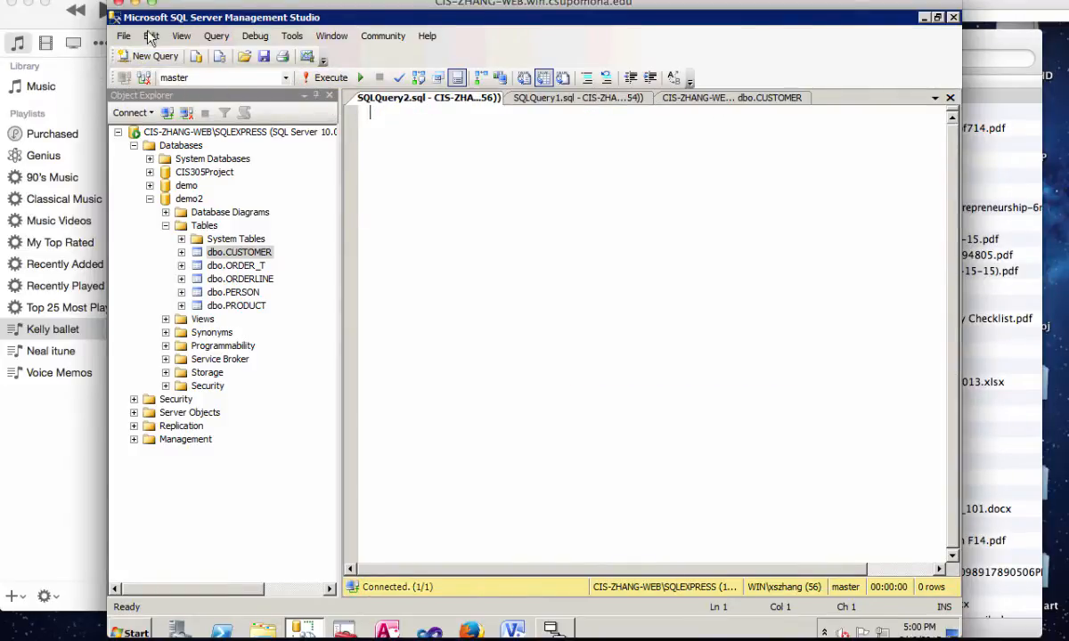
{"action": "type", "text": "I"}
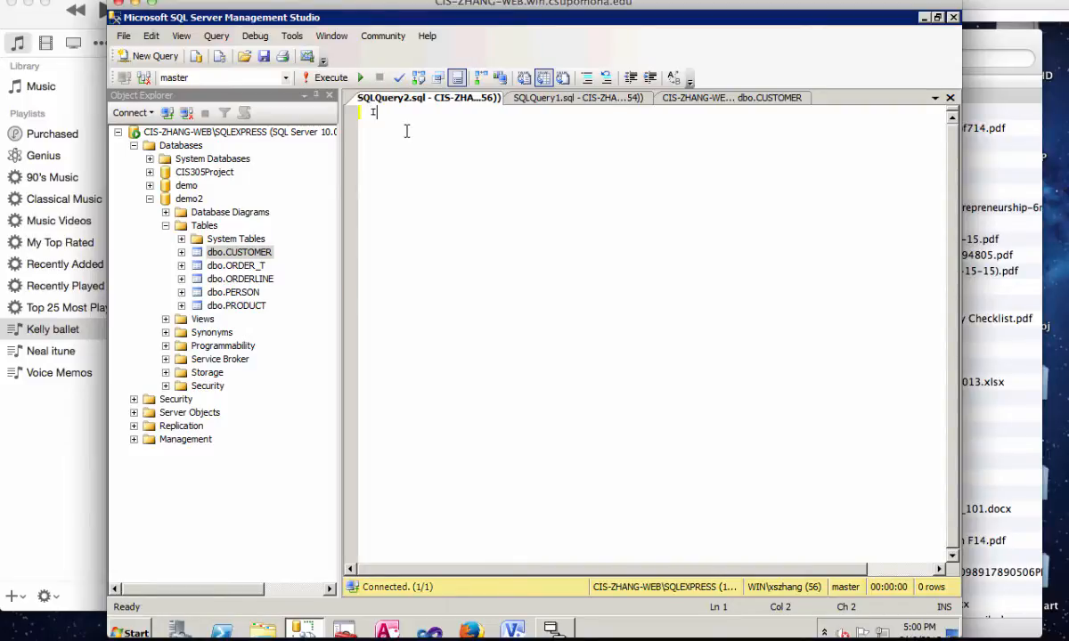
{"action": "type", "text": "INSERT"}
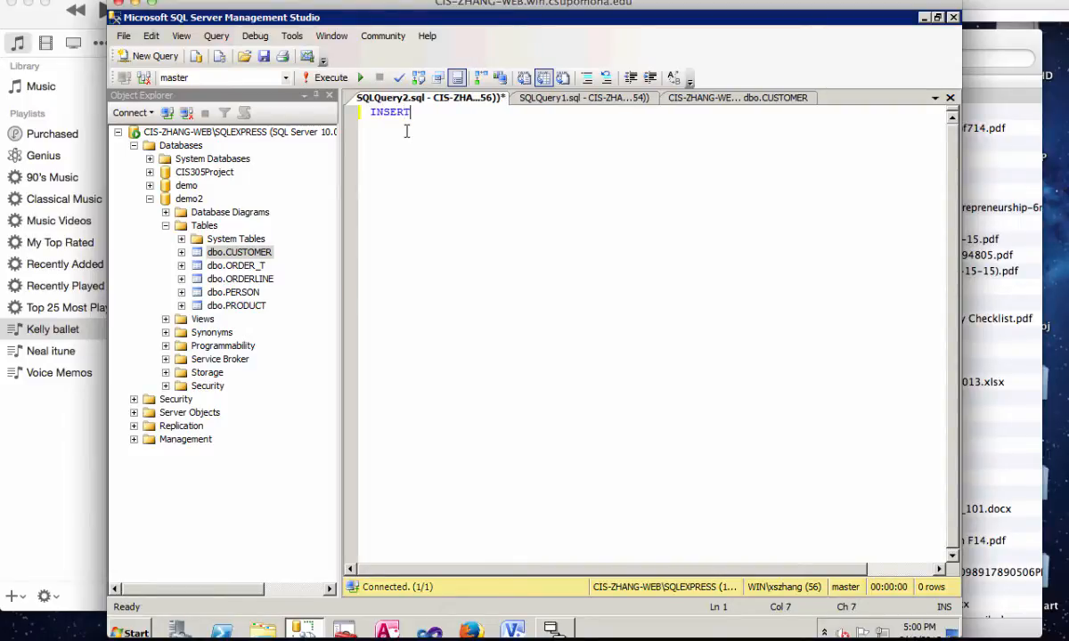
{"action": "type", "text": "INTO"}
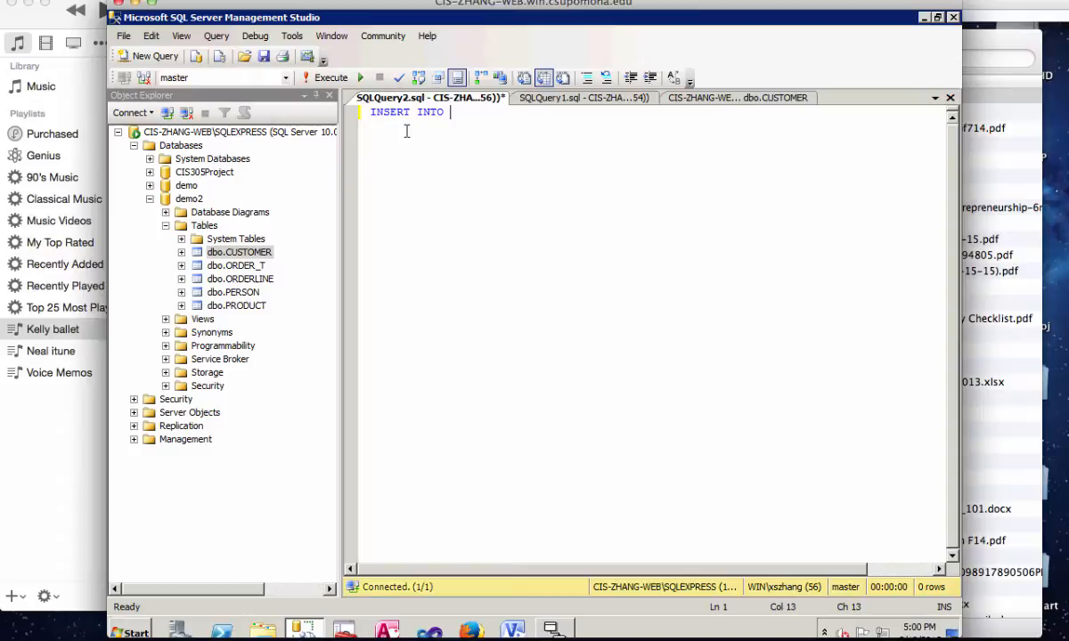
{"action": "type", "text": "C"}
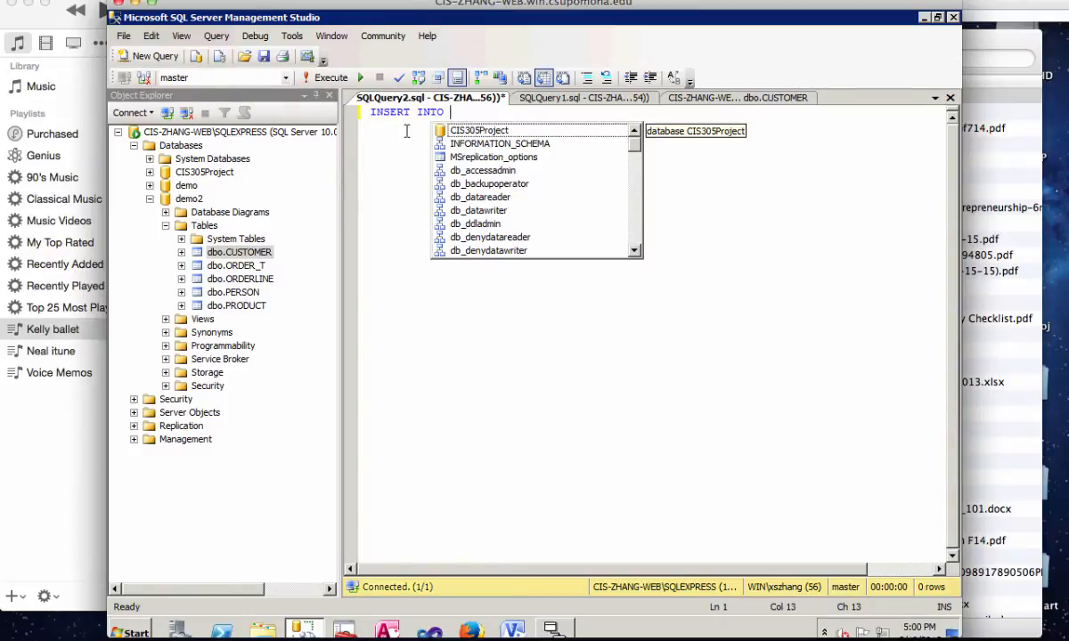
{"action": "type", "text": "demo"}
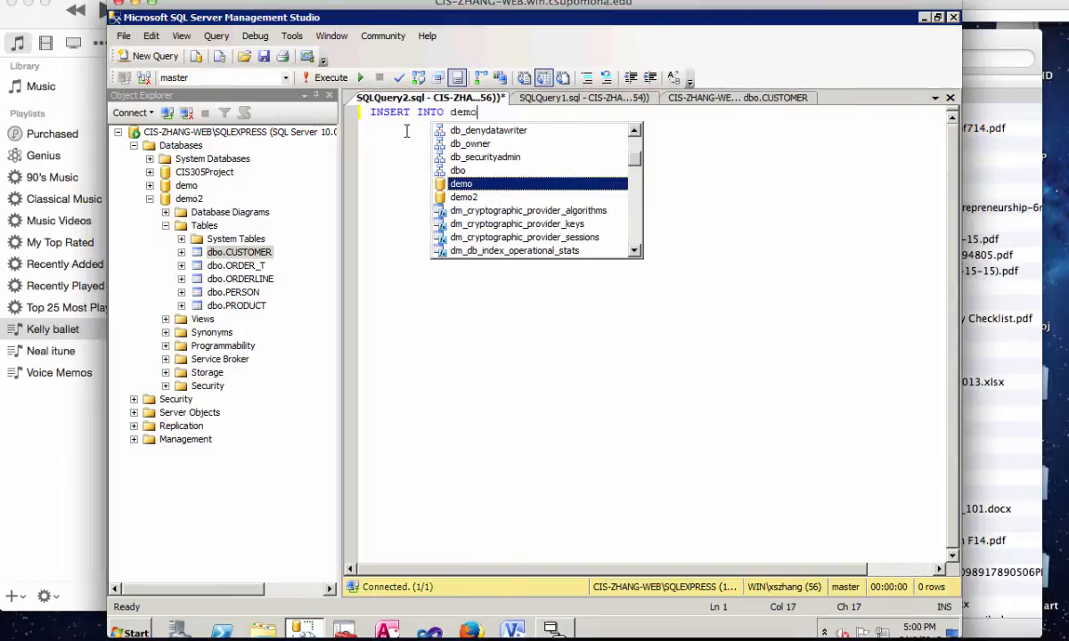
{"action": "type", "text": "2"}
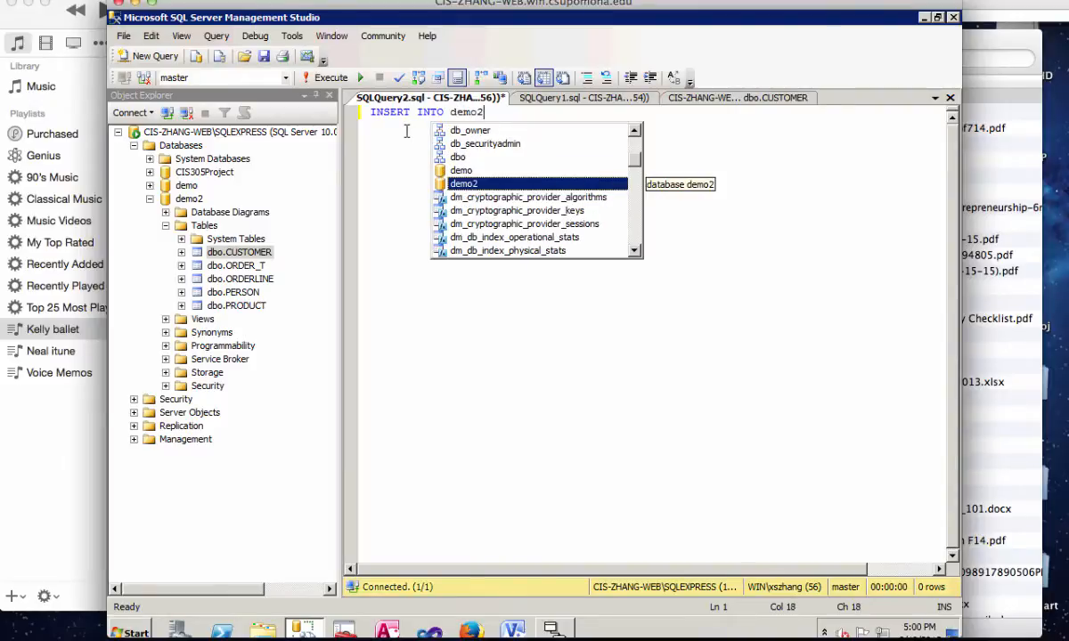
{"action": "type", "text": ".d"}
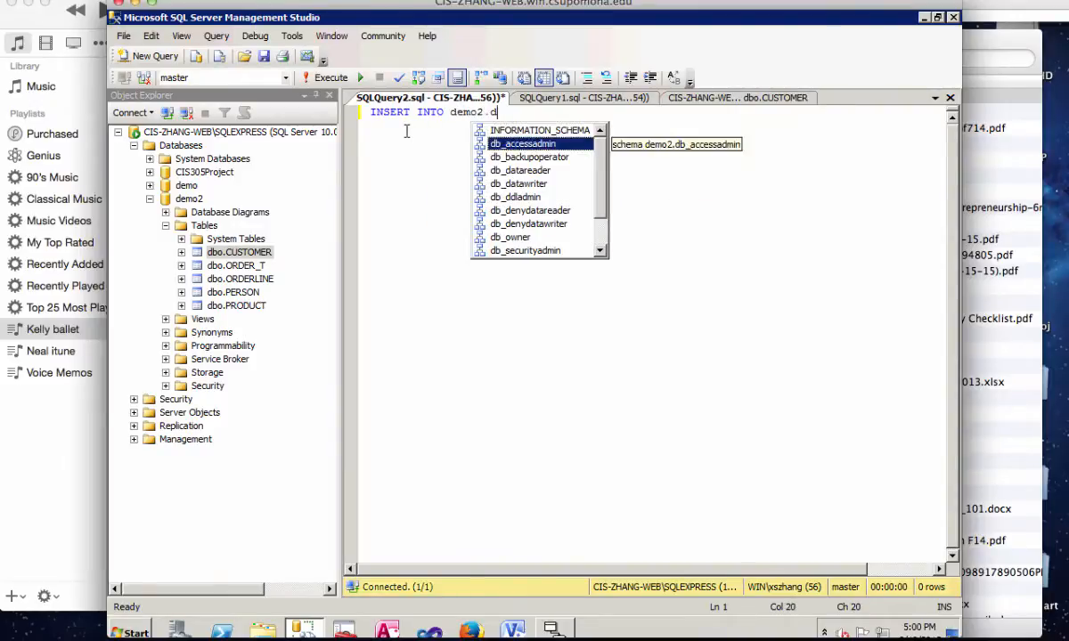
{"action": "type", "text": "bo.CUSTOMER"}
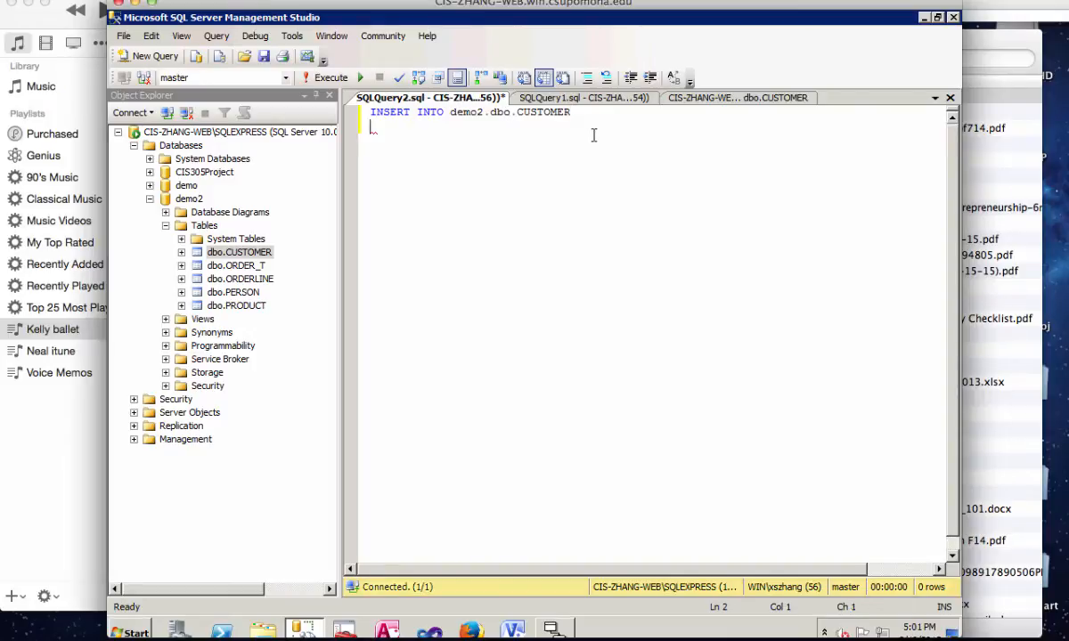
{"action": "type", "text": "VALUES"}
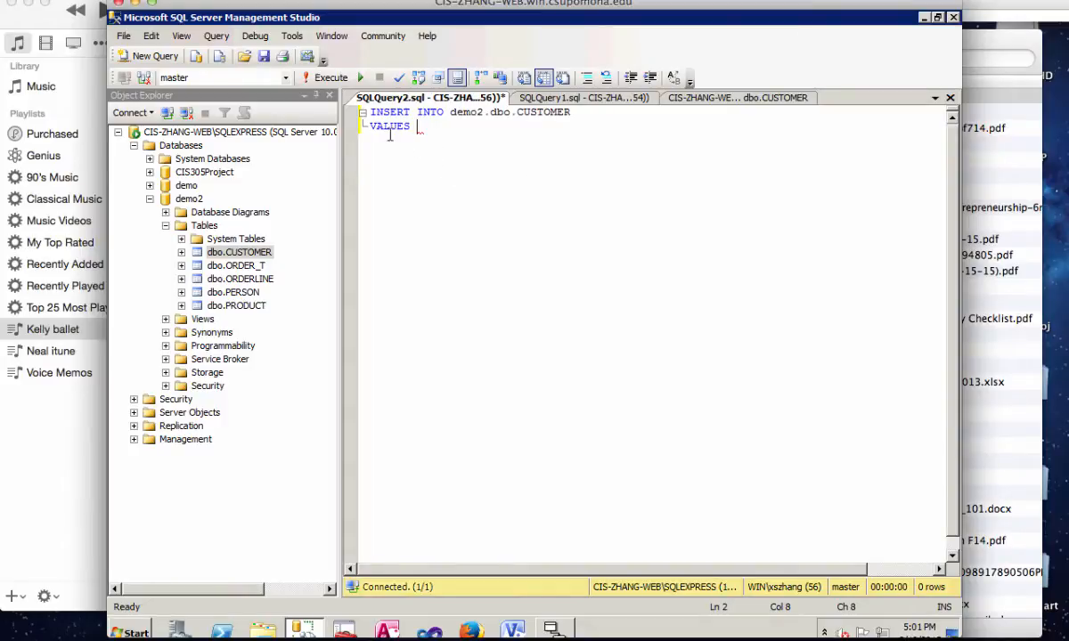
{"action": "mouse_move", "coordinate": [382, 130]}
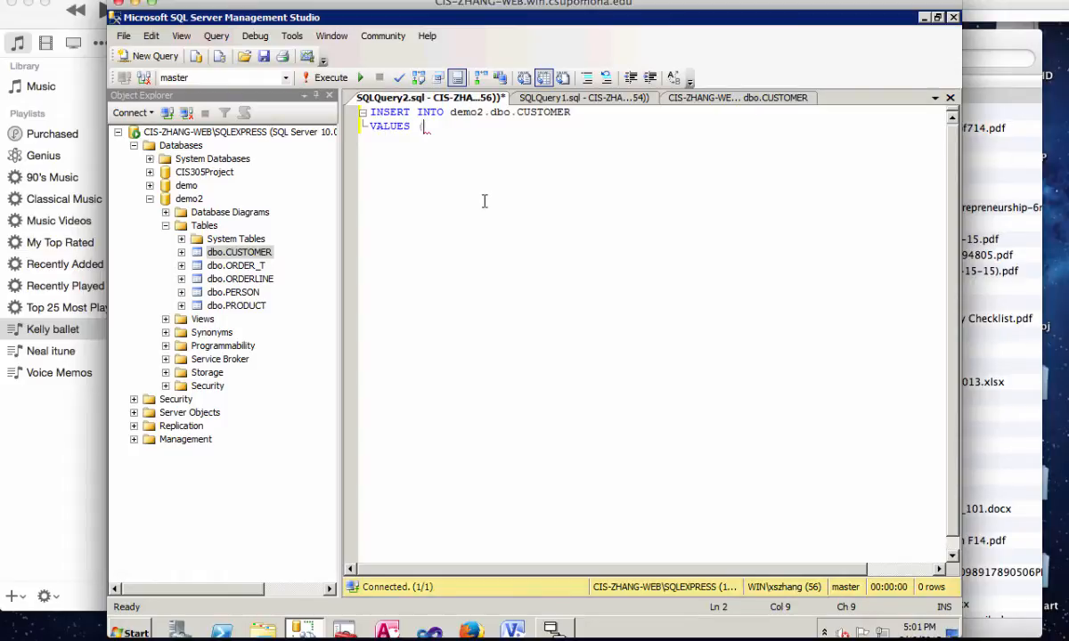
{"action": "type", "text": "1"}
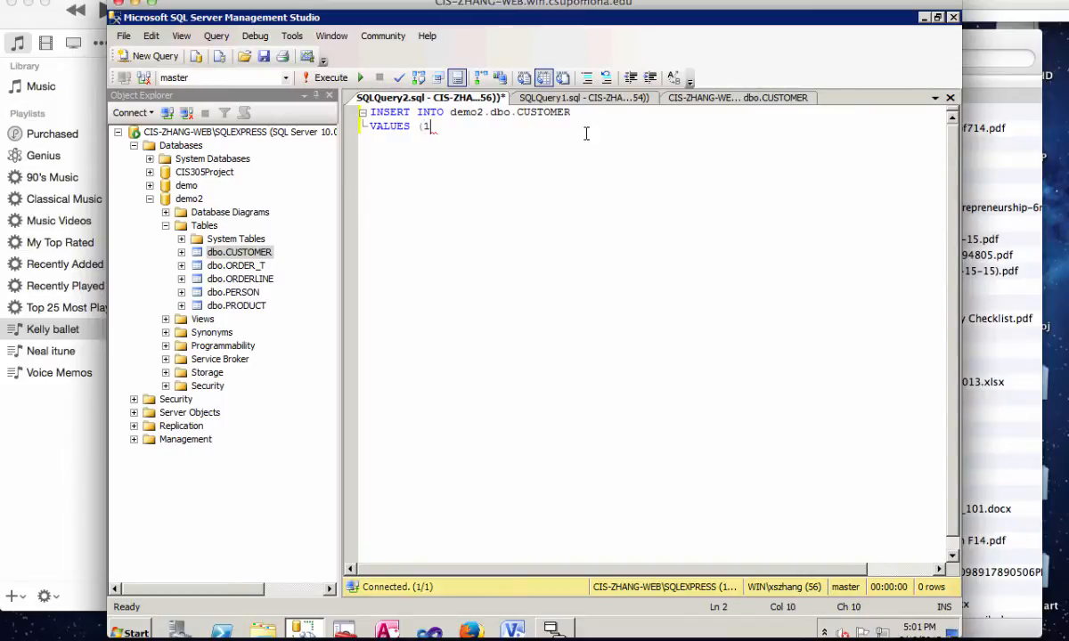
Check column order, finish values 'Zhang', 'Sonya', '123 Main st', and execute the insert
{"action": "left_click", "coordinate": [581, 98]}
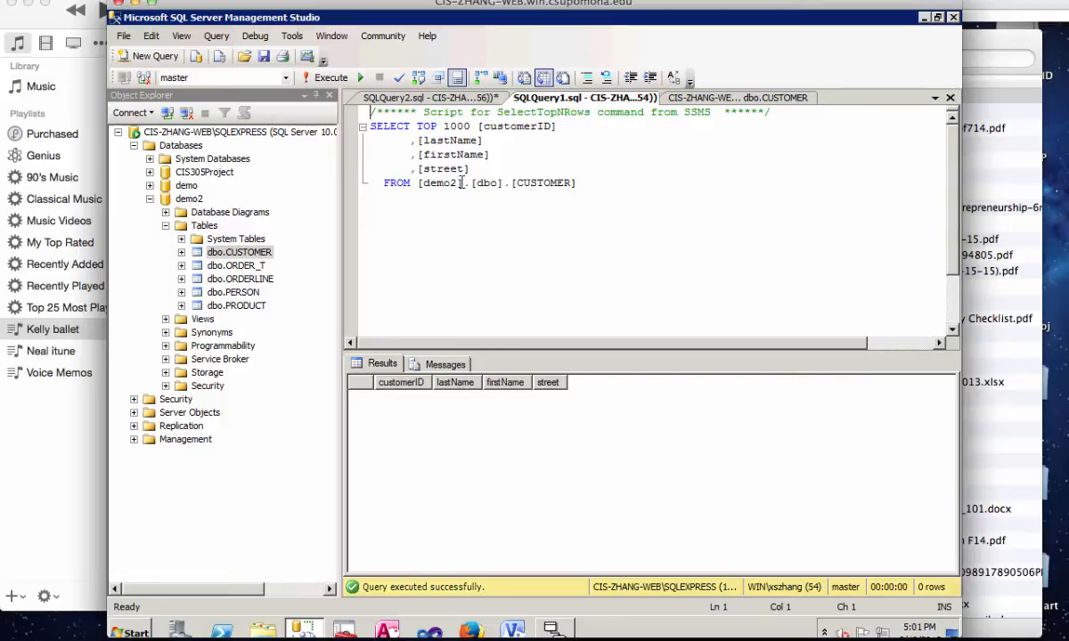
{"action": "left_click", "coordinate": [418, 98]}
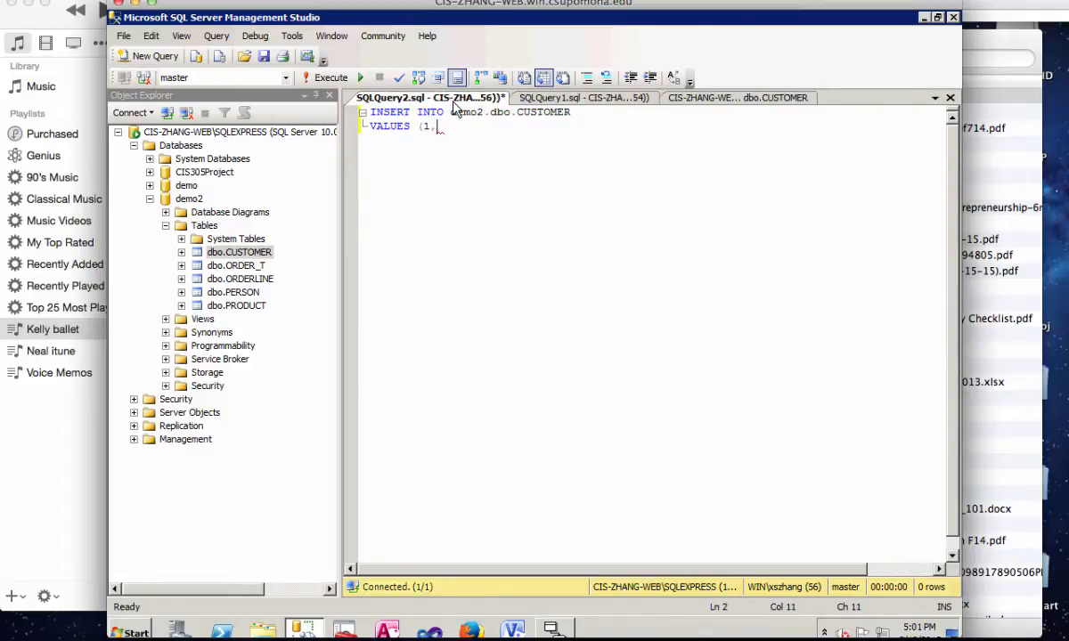
{"action": "type", "text": "'"}
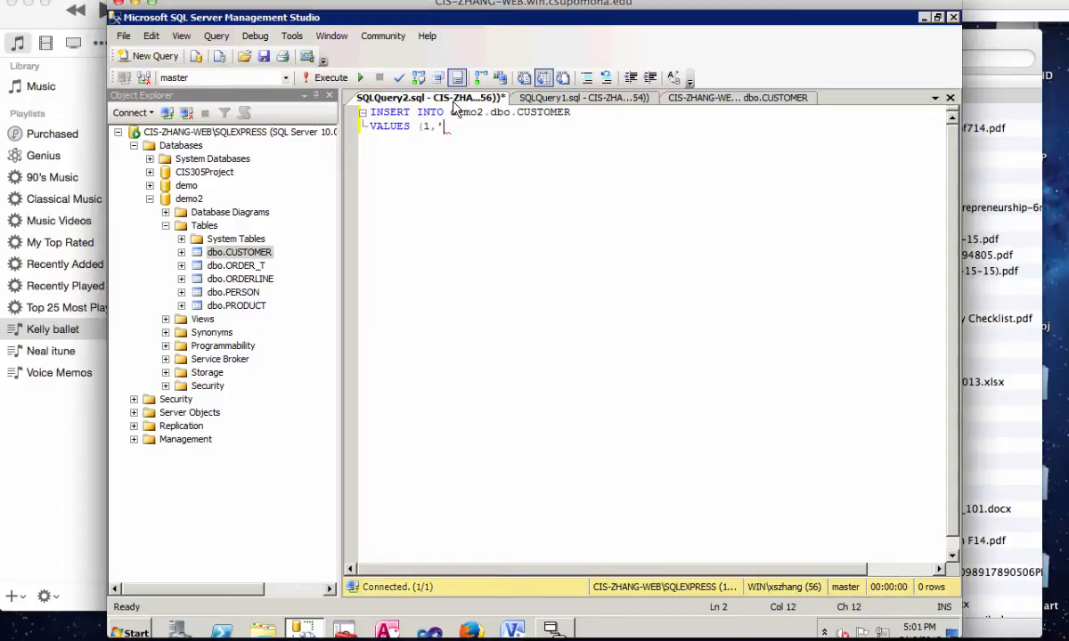
{"action": "type", "text": "Zhang"}
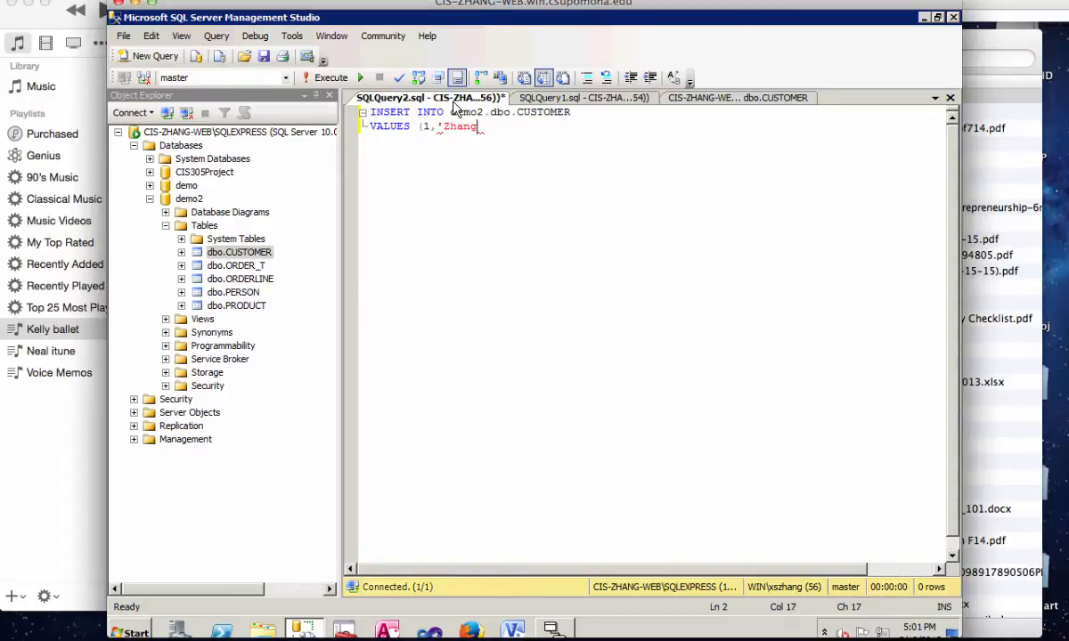
{"action": "type", "text": "', '"}
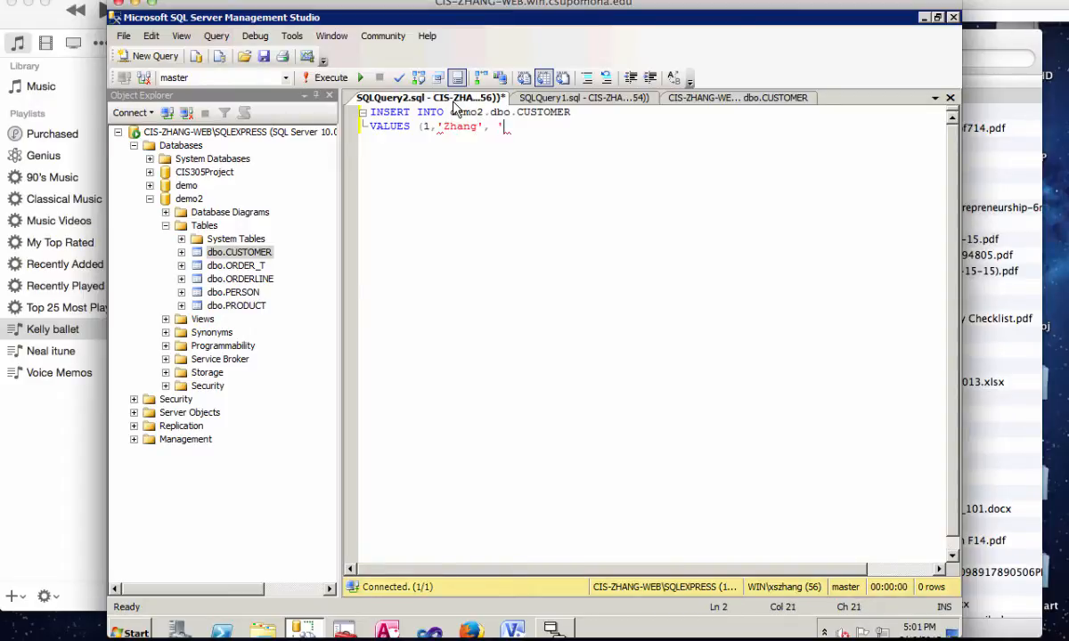
{"action": "type", "text": "Sonya'"}
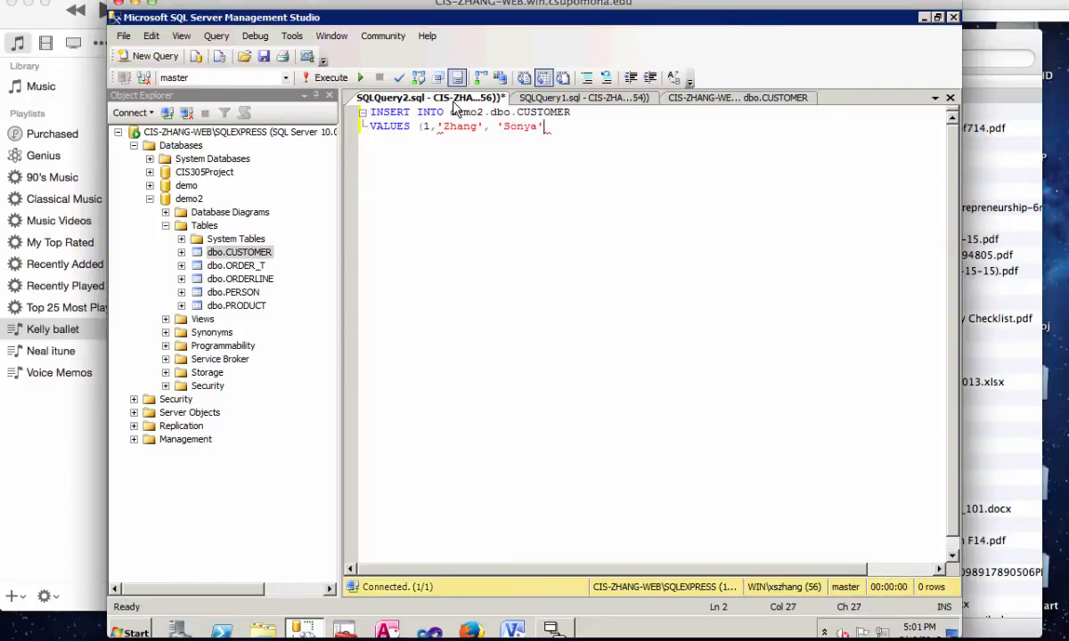
{"action": "type", "text": ","}
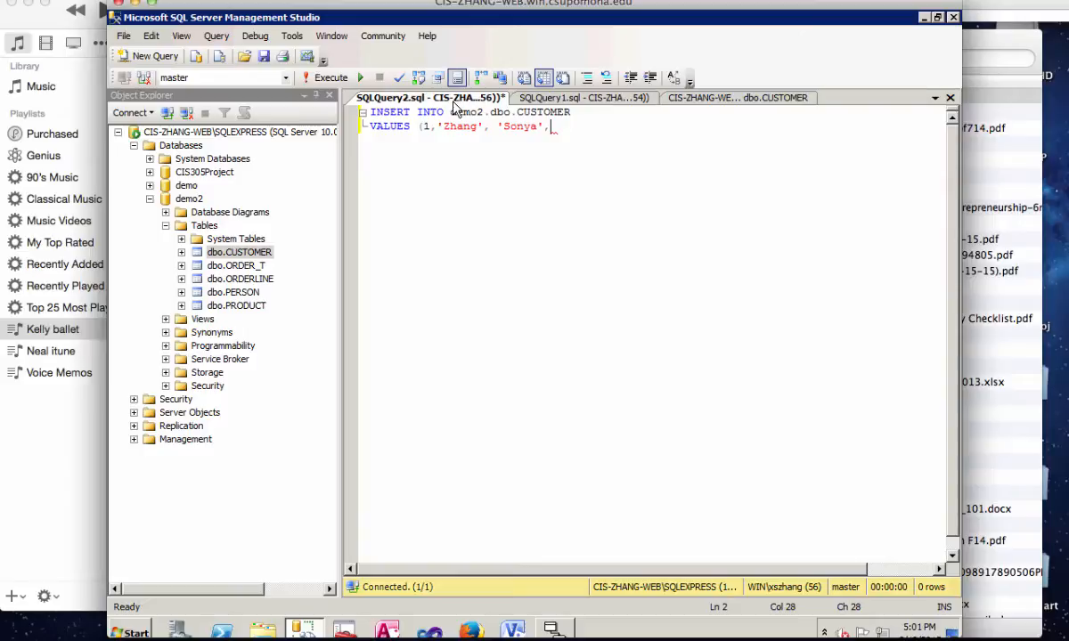
{"action": "type", "text": "'123 Min st"}
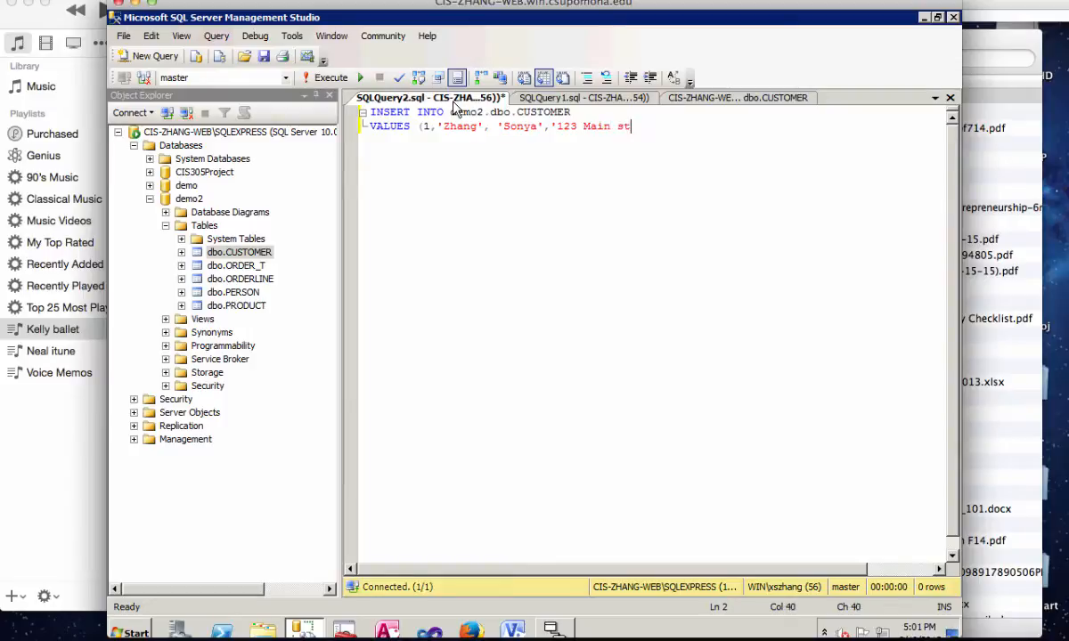
{"action": "type", "text": "');"}
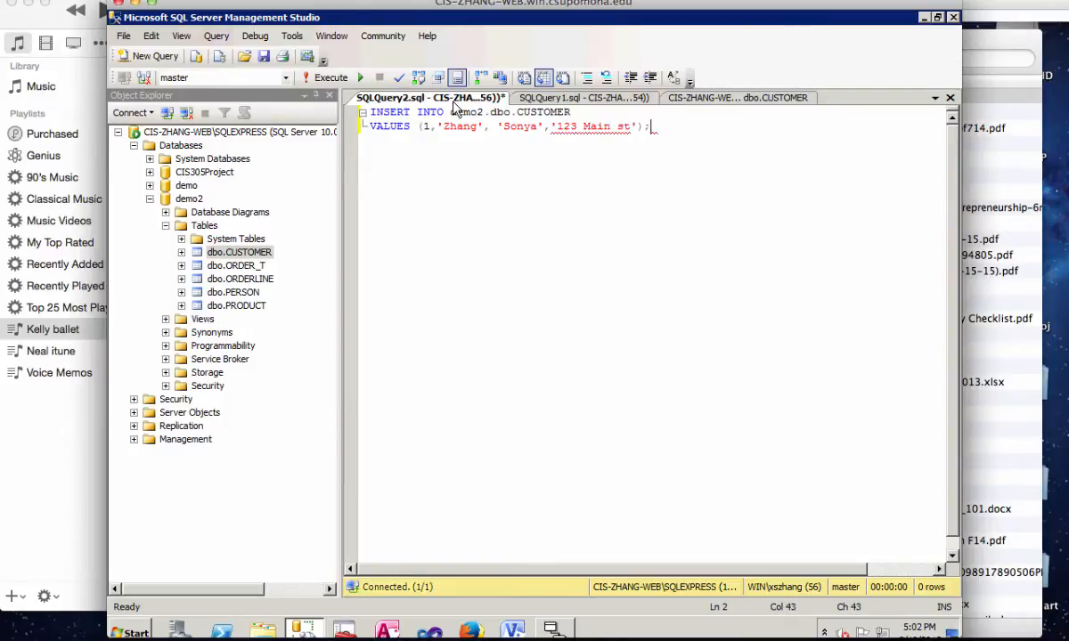
{"action": "left_click", "coordinate": [338, 78]}
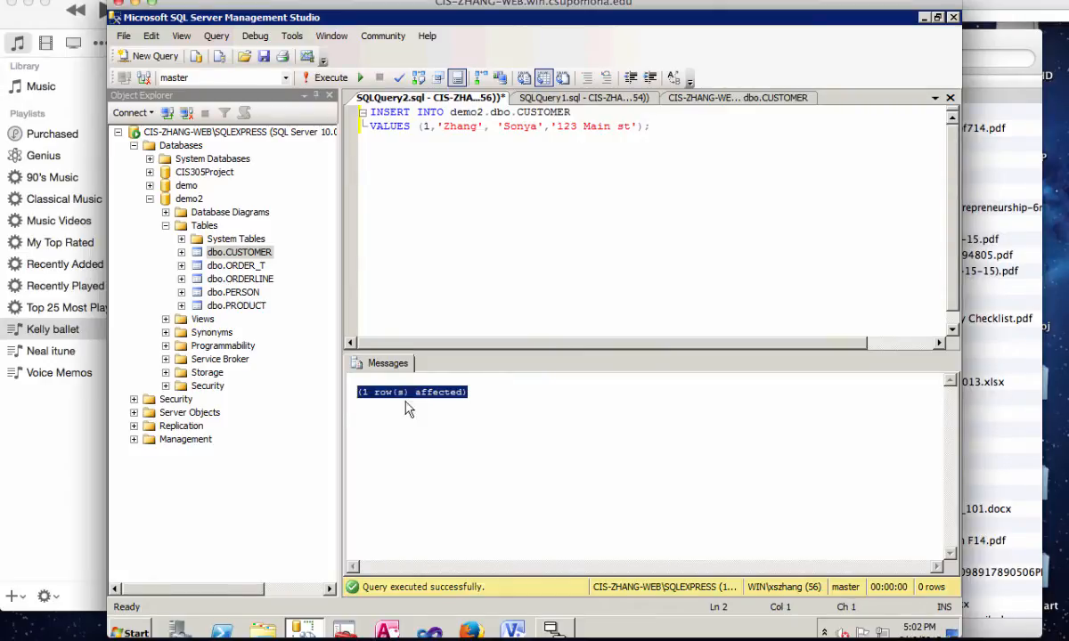
{"action": "mouse_move", "coordinate": [258, 258]}
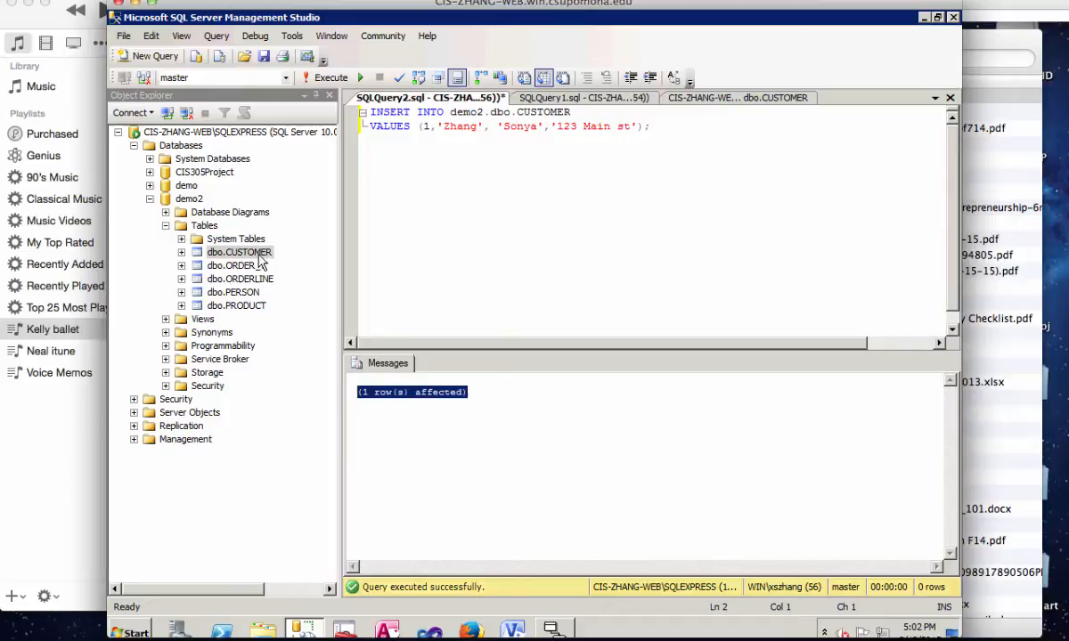
{"action": "right_click", "coordinate": [239, 252]}
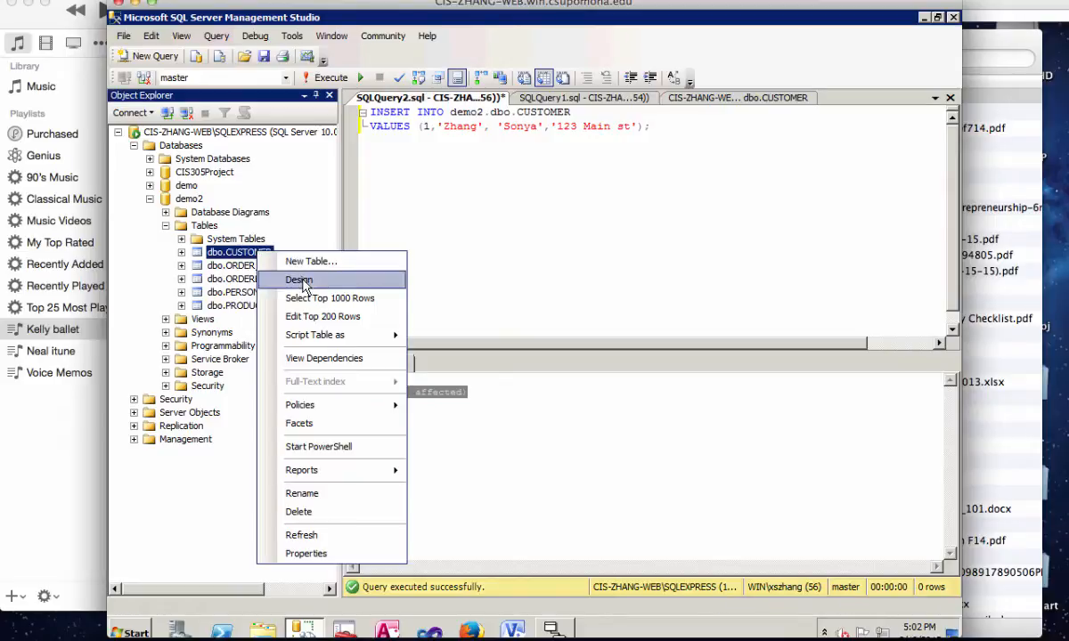
{"action": "left_click", "coordinate": [329, 298]}
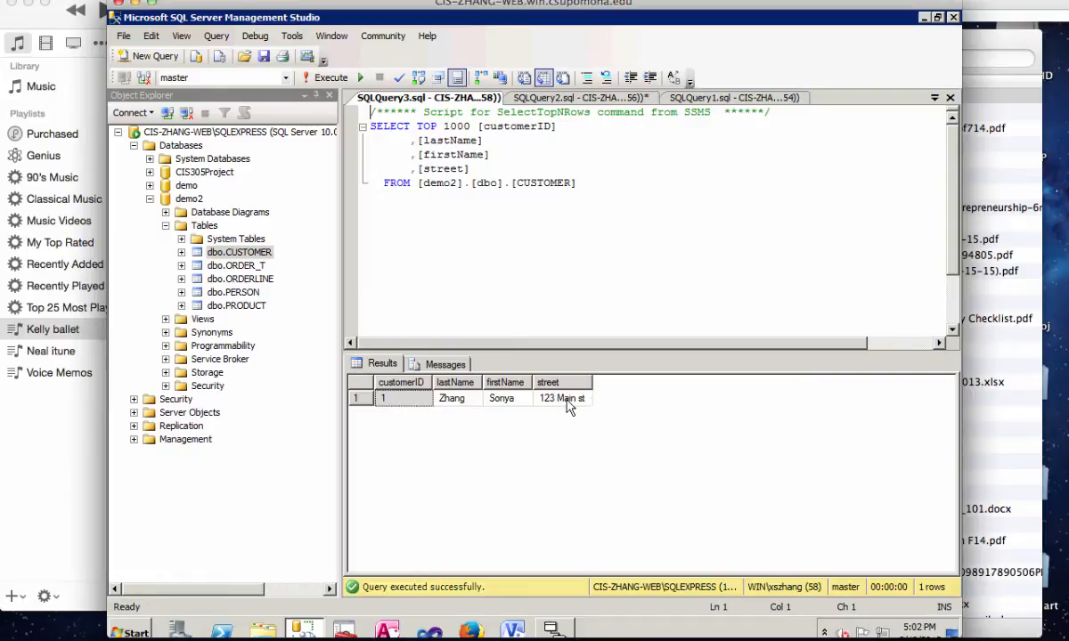
{"action": "left_click", "coordinate": [721, 97]}
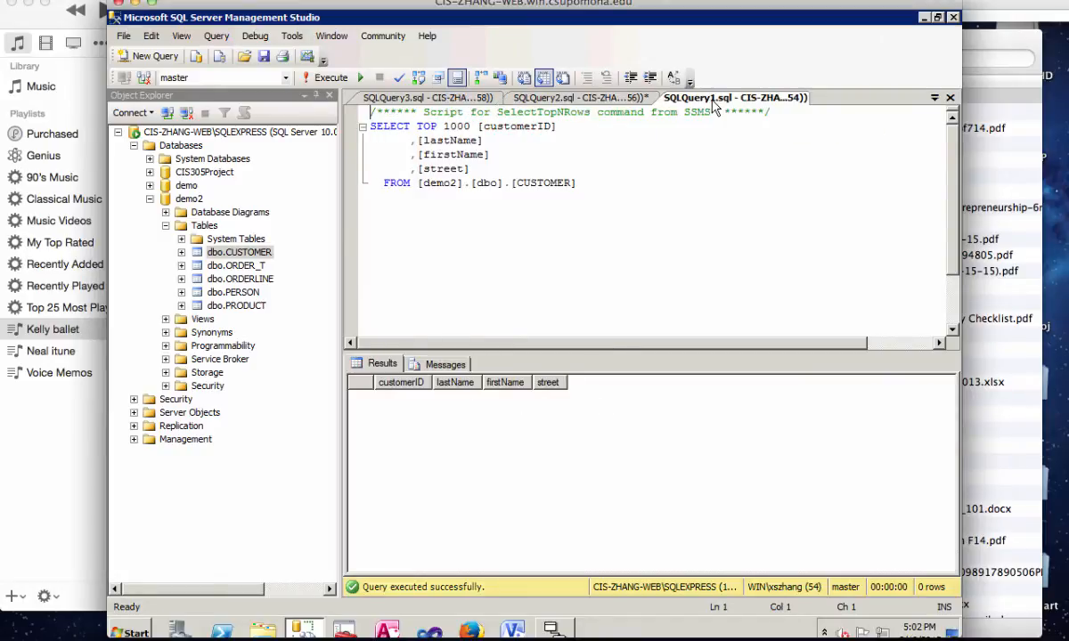
{"action": "left_click", "coordinate": [570, 97]}
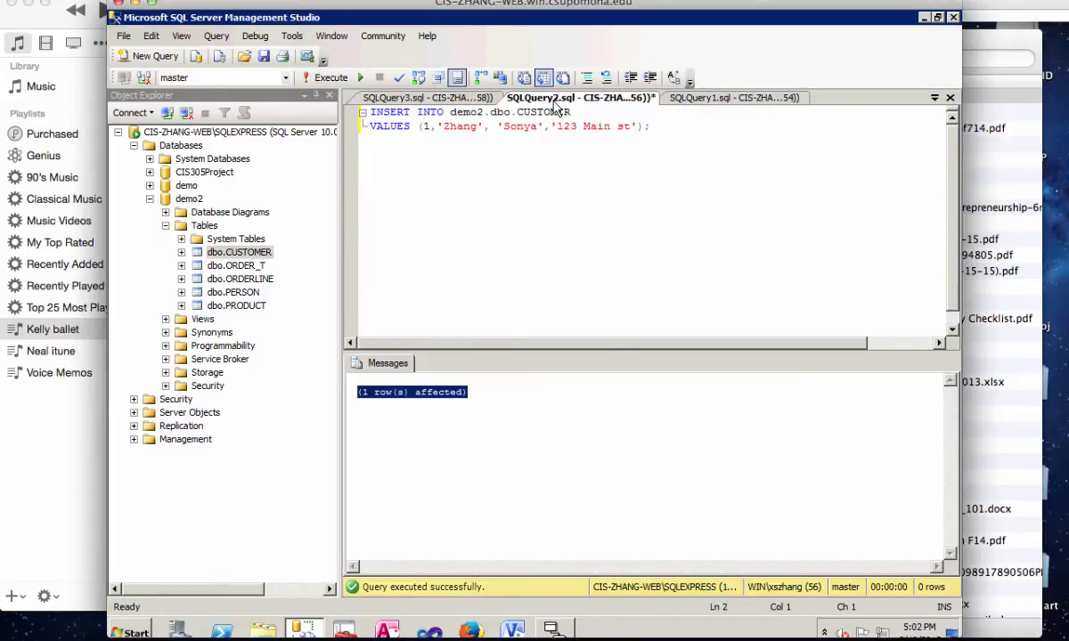
{"action": "mouse_move", "coordinate": [570, 98]}
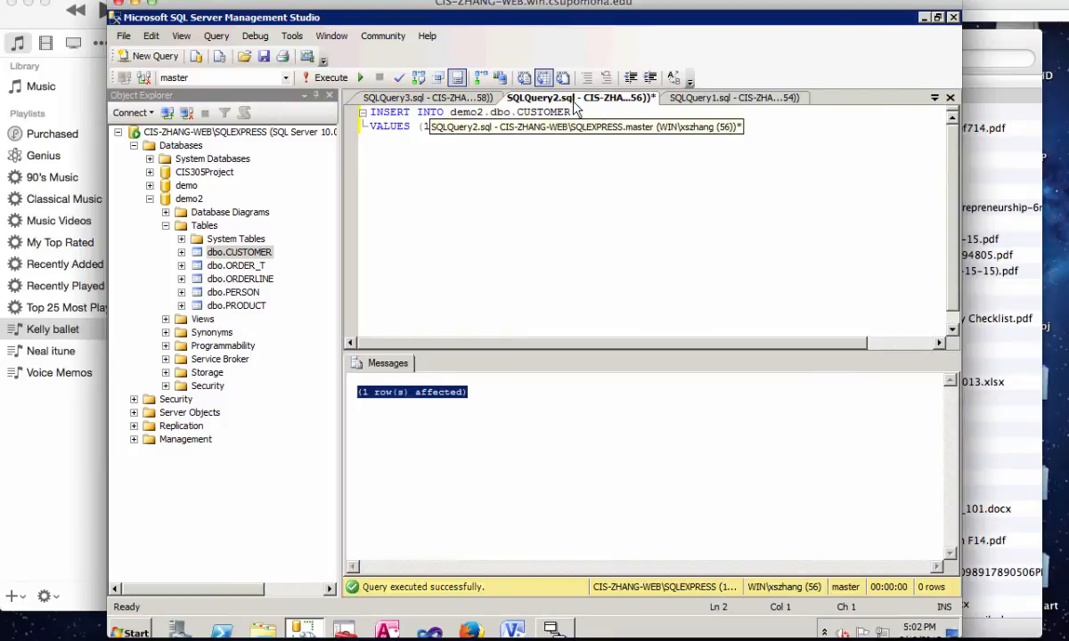
Close the insert query and save it to the Desktop as SQLQuery1.sql
{"action": "type", "text": "1,'Zhang', 'Sonya','123 Main st');"}
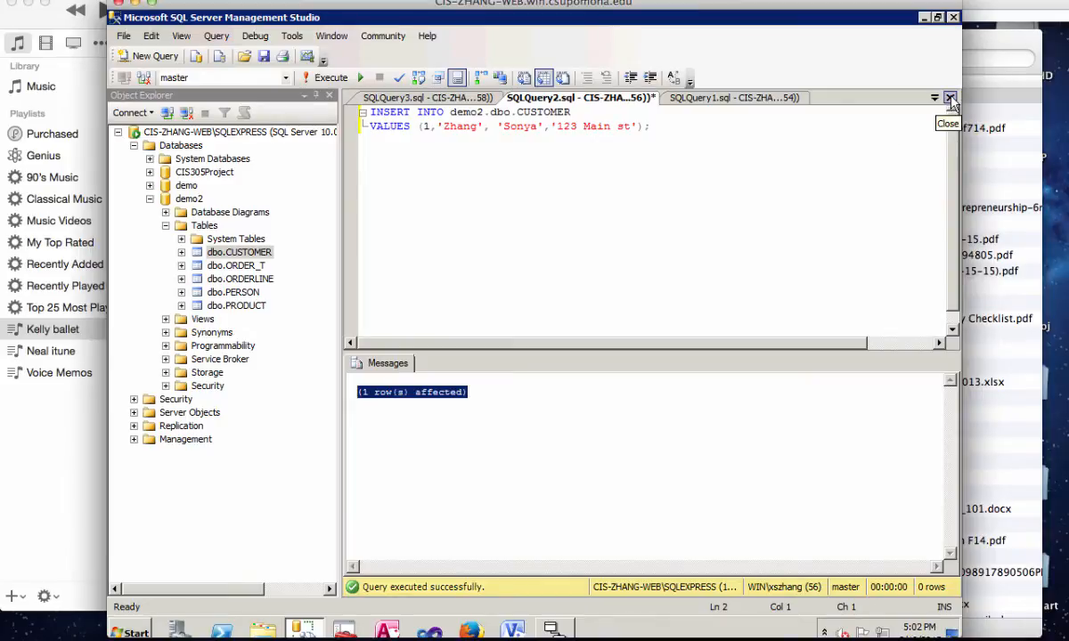
{"action": "left_click", "coordinate": [950, 96]}
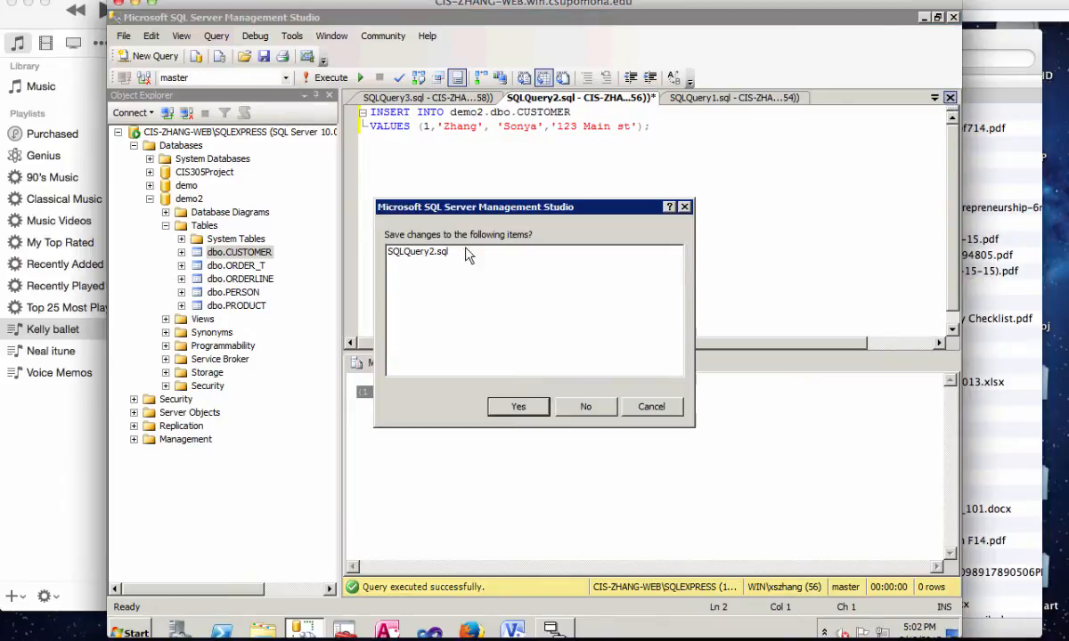
{"action": "mouse_move", "coordinate": [405, 278]}
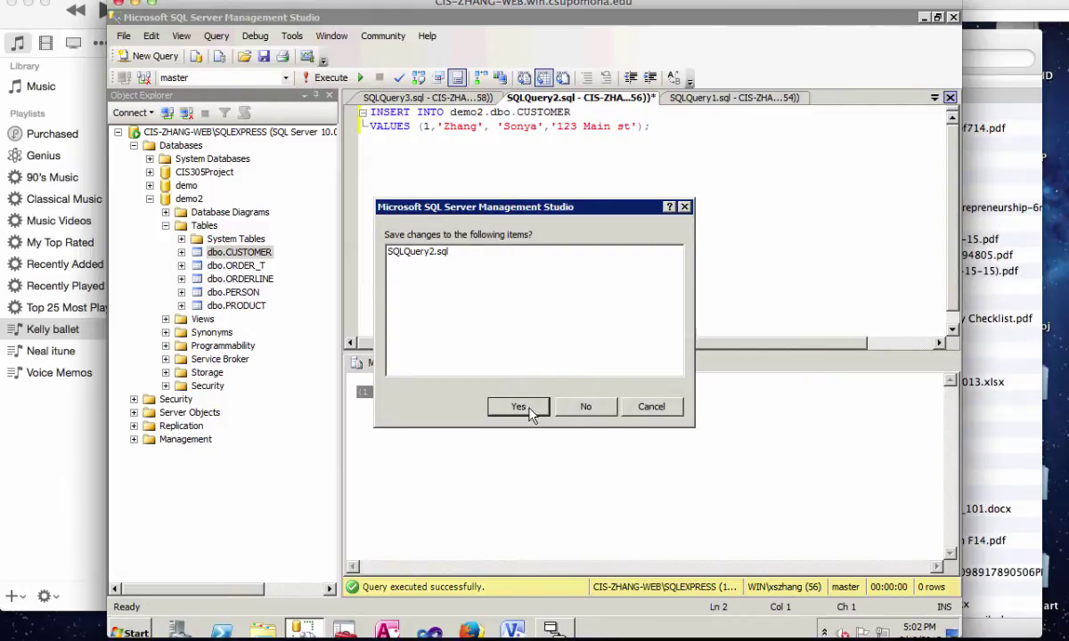
{"action": "mouse_move", "coordinate": [651, 407]}
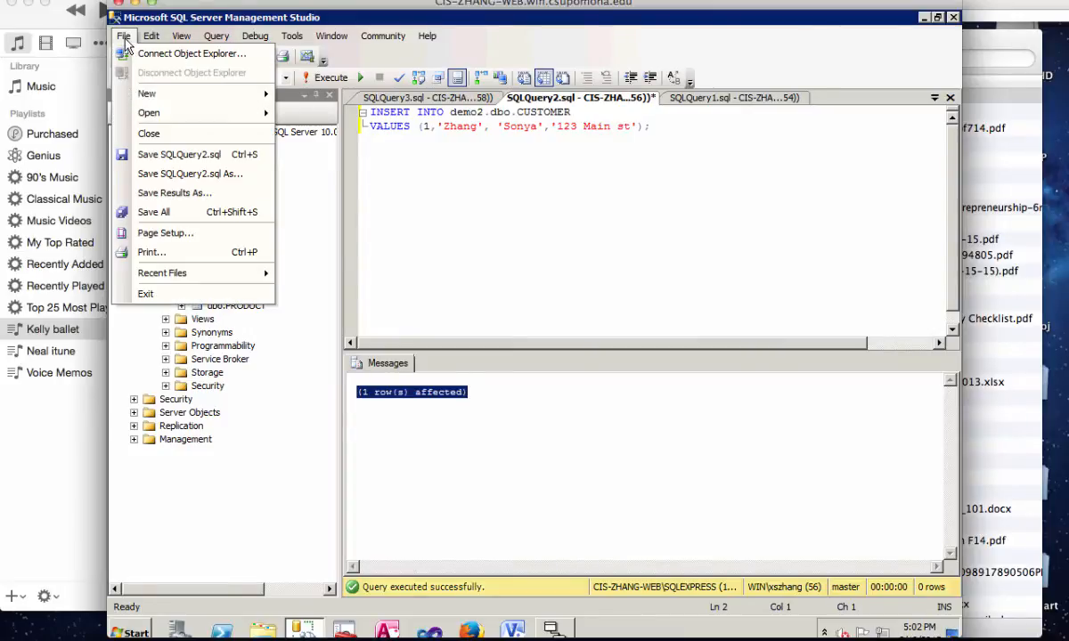
{"action": "mouse_move", "coordinate": [174, 192]}
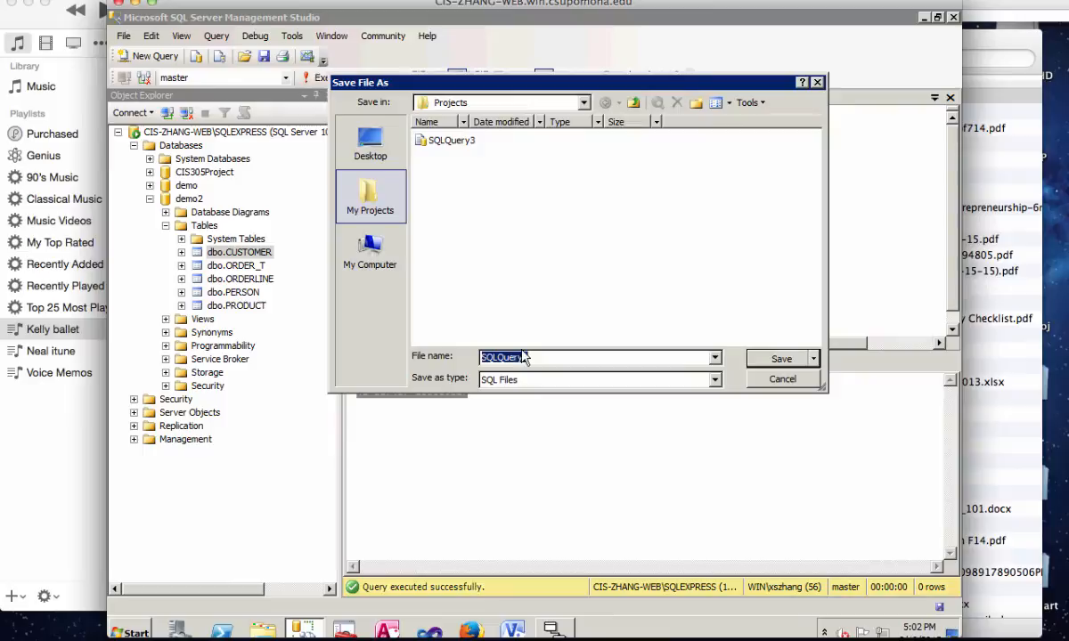
{"action": "left_click", "coordinate": [370, 143]}
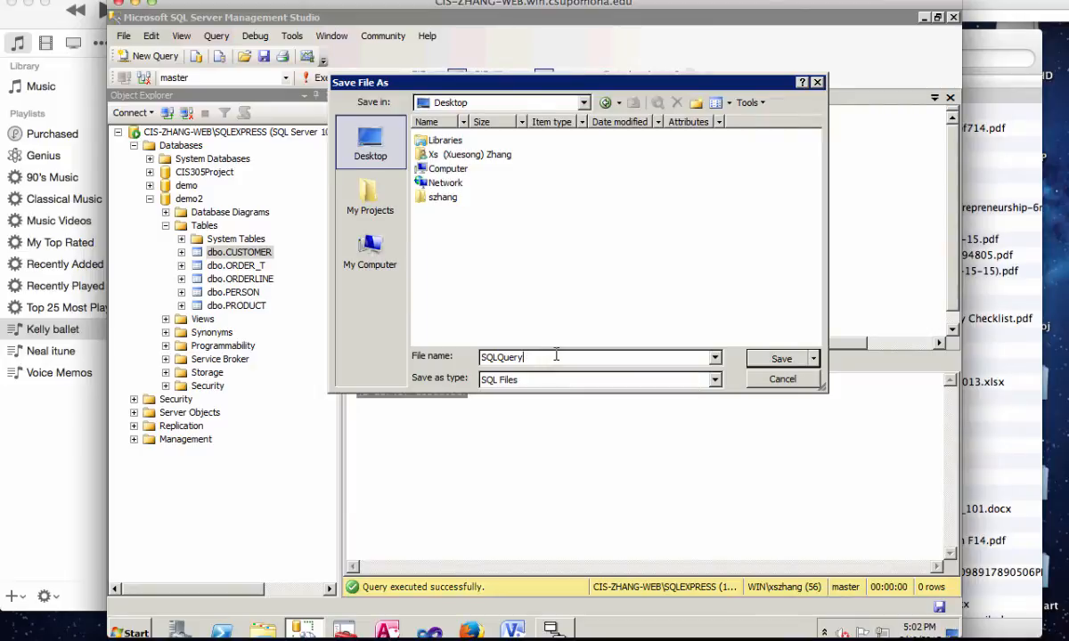
{"action": "left_click", "coordinate": [780, 358]}
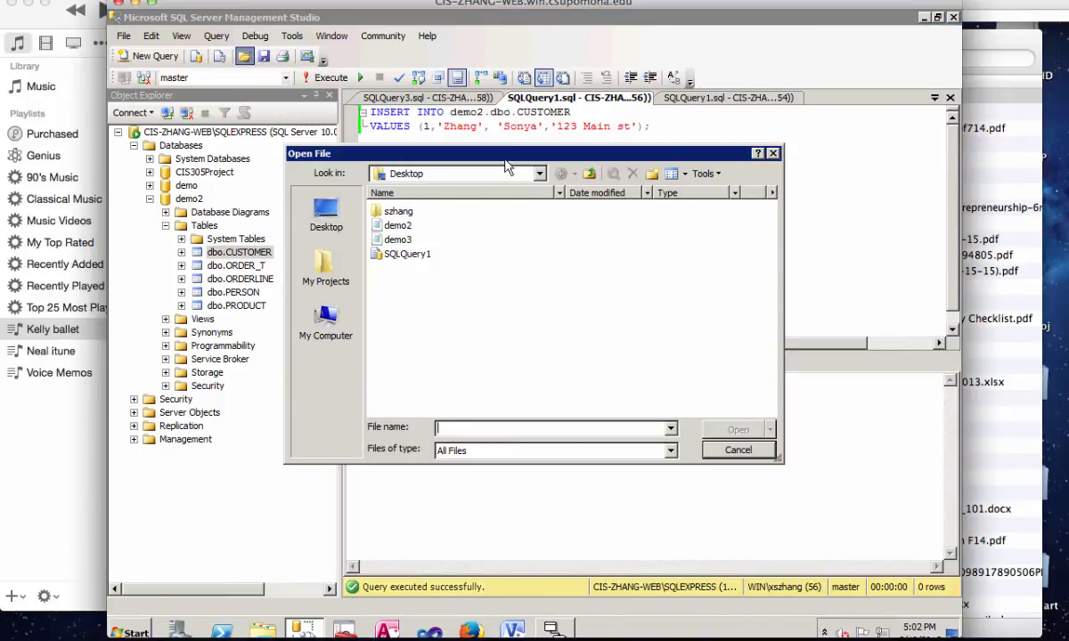
{"action": "left_click", "coordinate": [403, 254]}
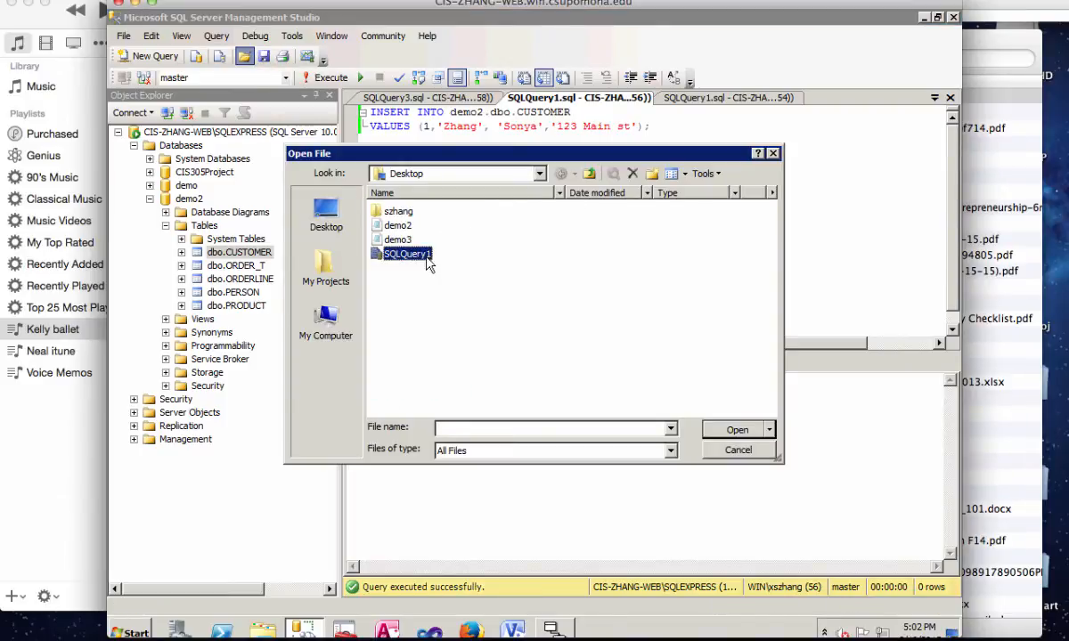
{"action": "left_click", "coordinate": [738, 450]}
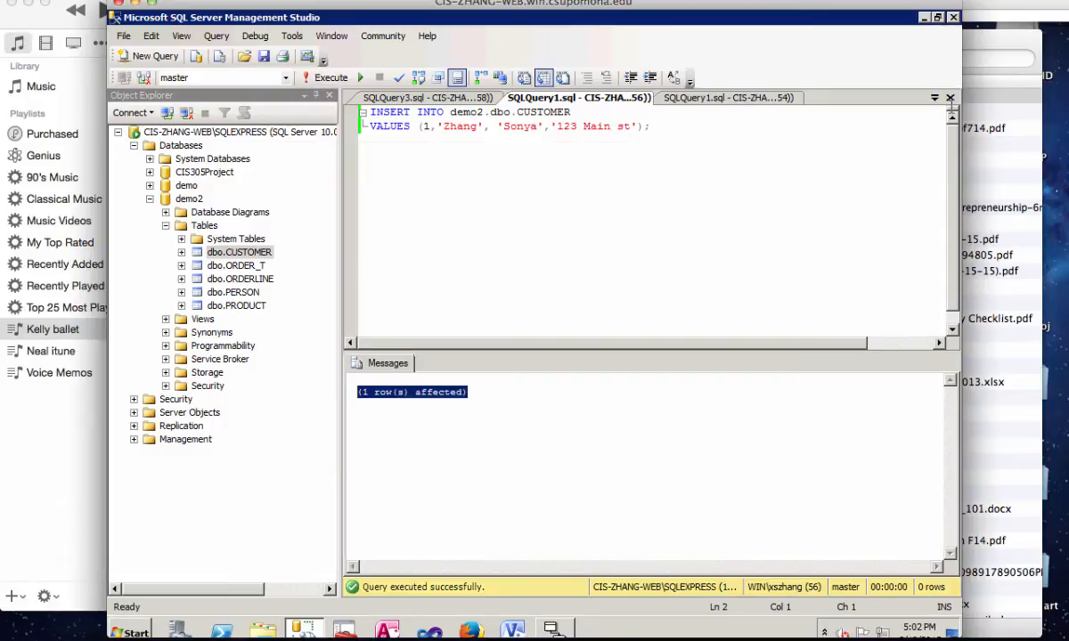
{"action": "left_click", "coordinate": [414, 98]}
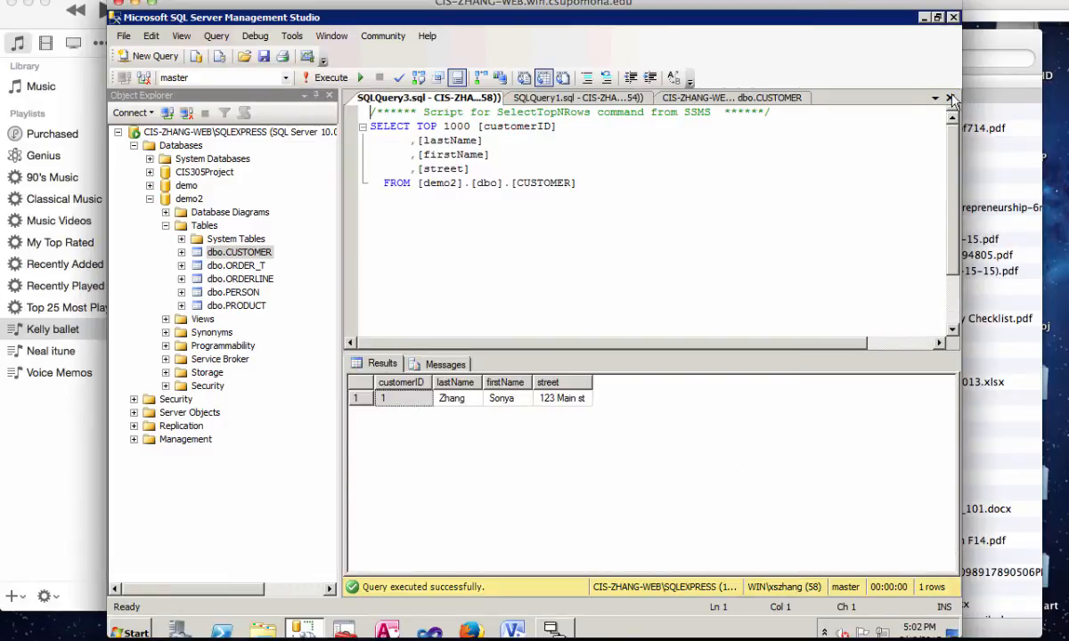
{"action": "left_click", "coordinate": [945, 97]}
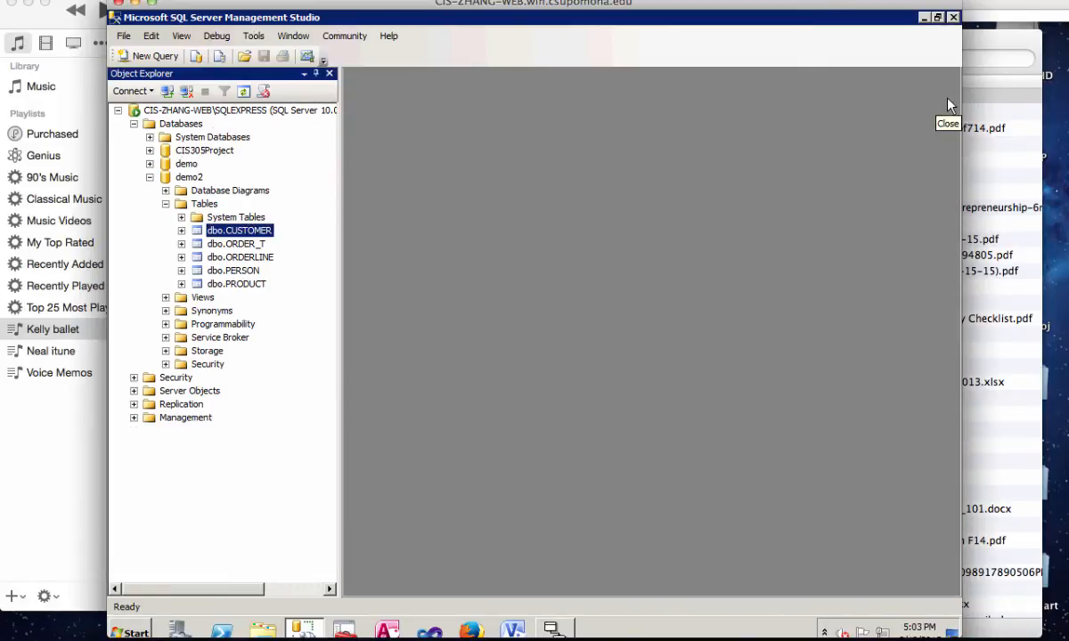
{"action": "left_click", "coordinate": [244, 56]}
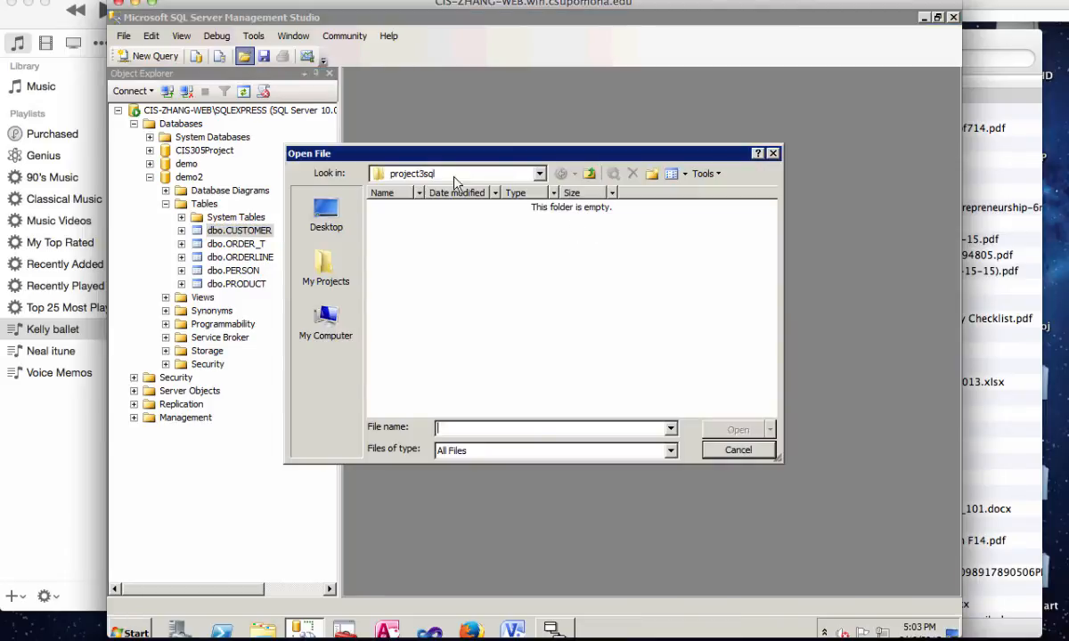
{"action": "left_click", "coordinate": [326, 211]}
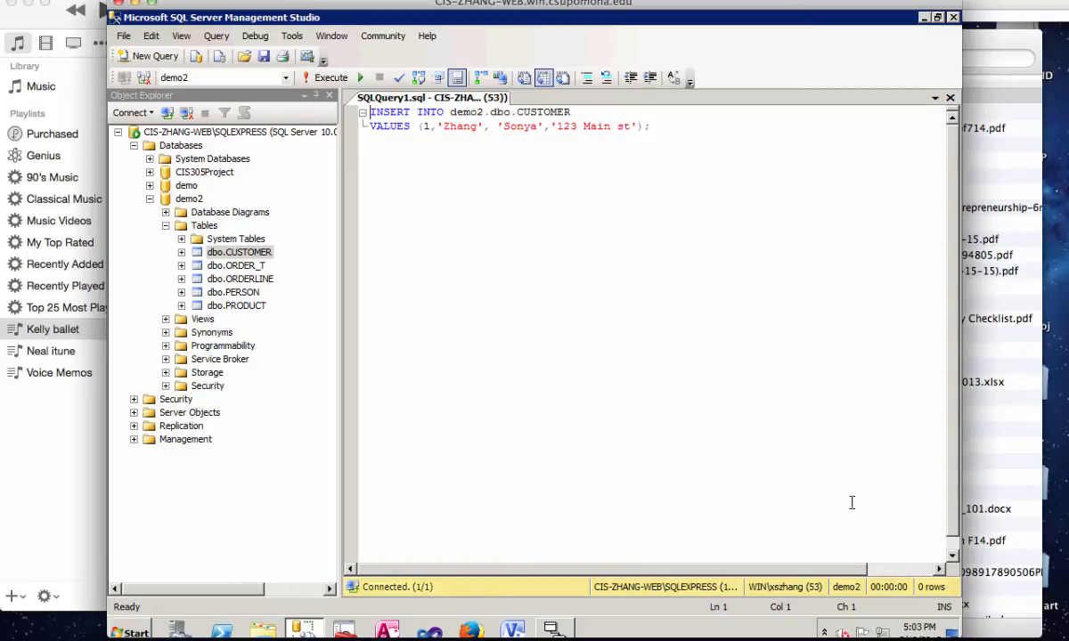
{"action": "mouse_move", "coordinate": [654, 575]}
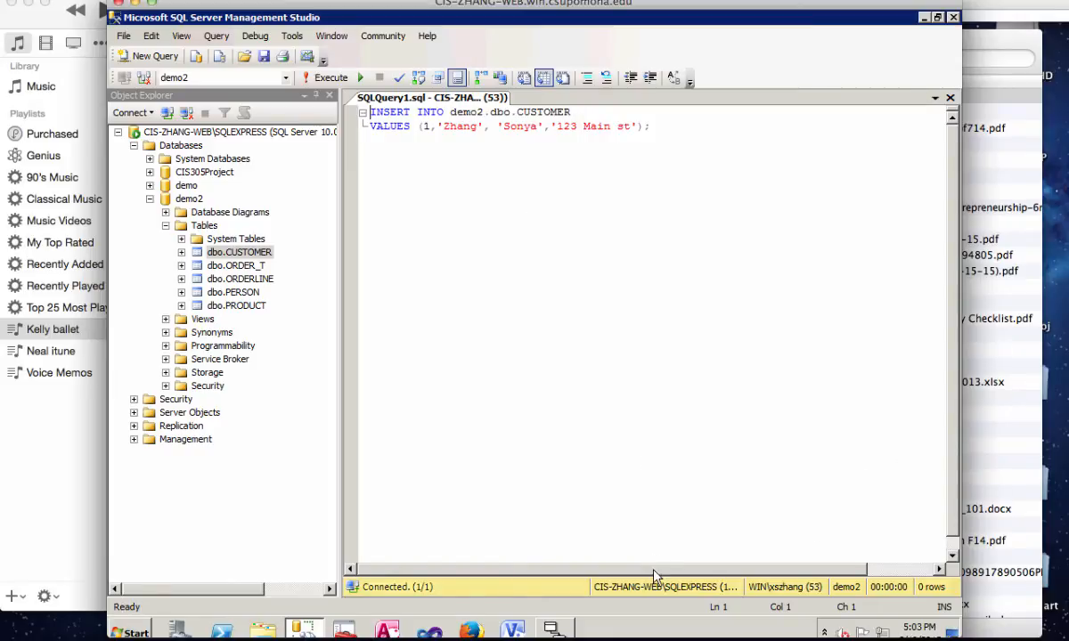
{"action": "mouse_move", "coordinate": [513, 201]}
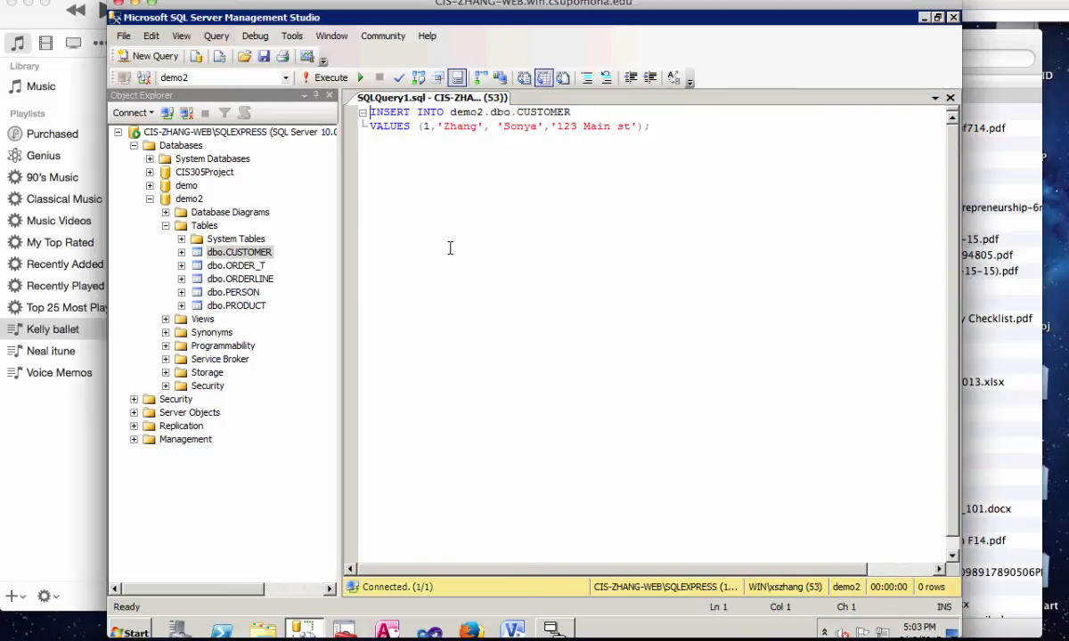
{"action": "mouse_move", "coordinate": [503, 197]}
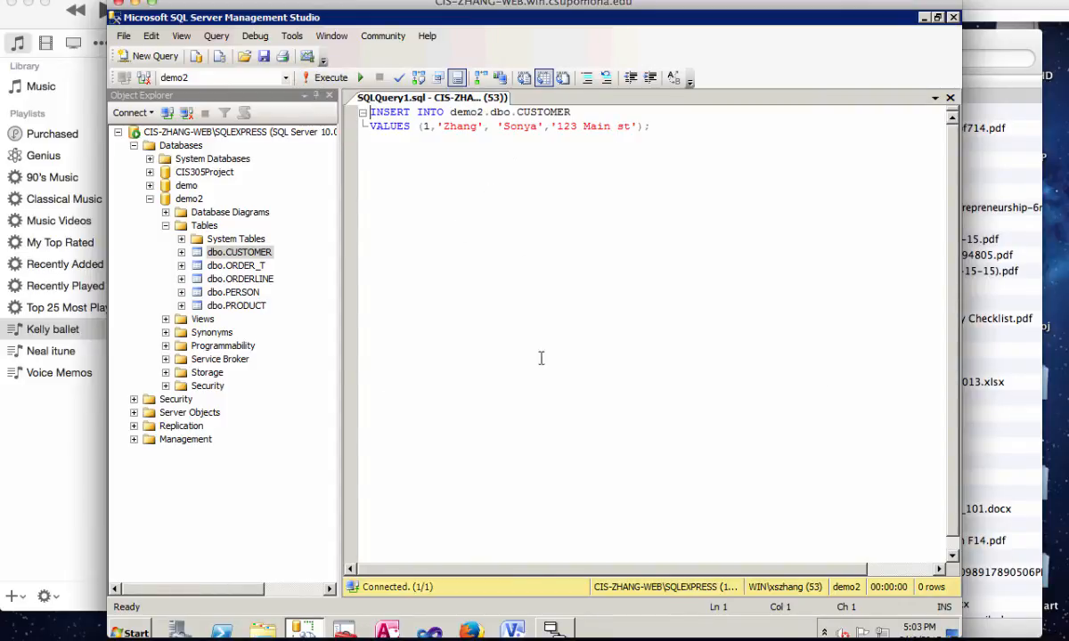
{"action": "mouse_move", "coordinate": [442, 364]}
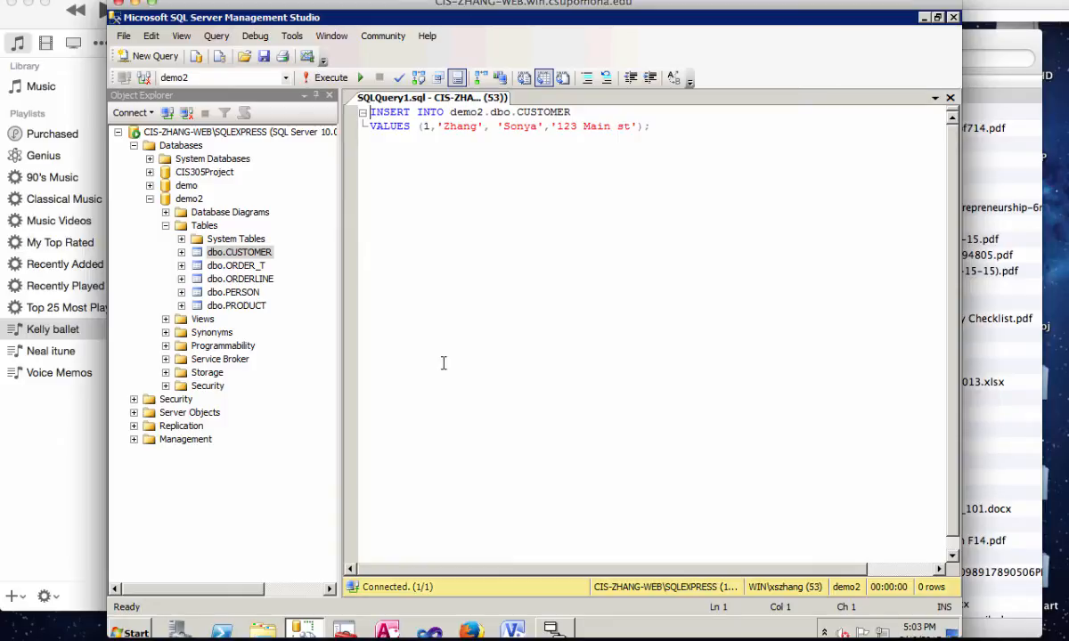
{"action": "mouse_move", "coordinate": [284, 200]}
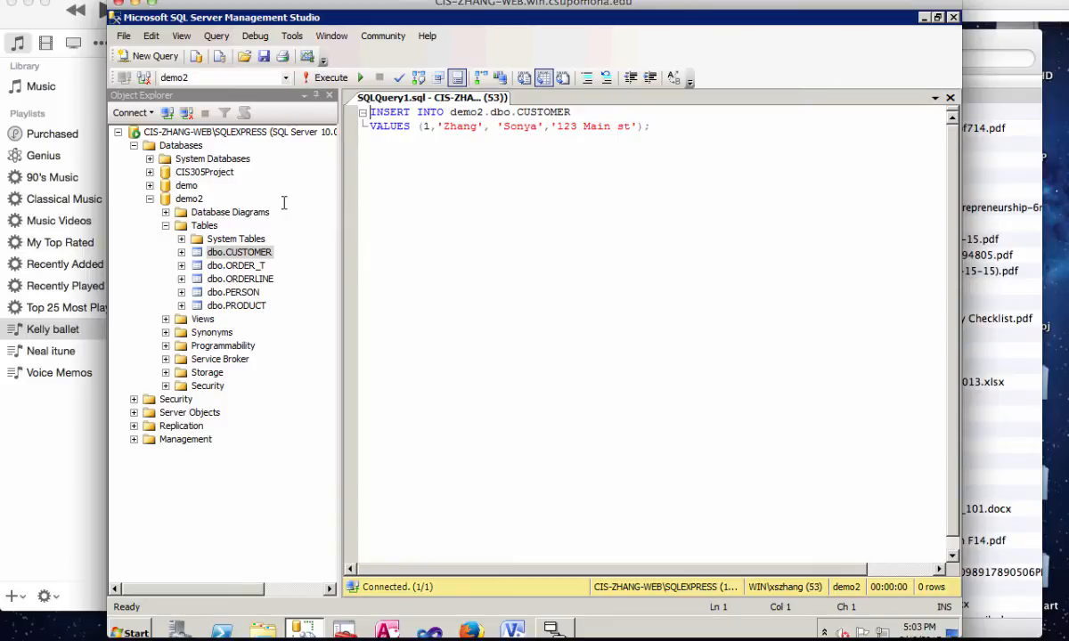
{"action": "left_click", "coordinate": [189, 197]}
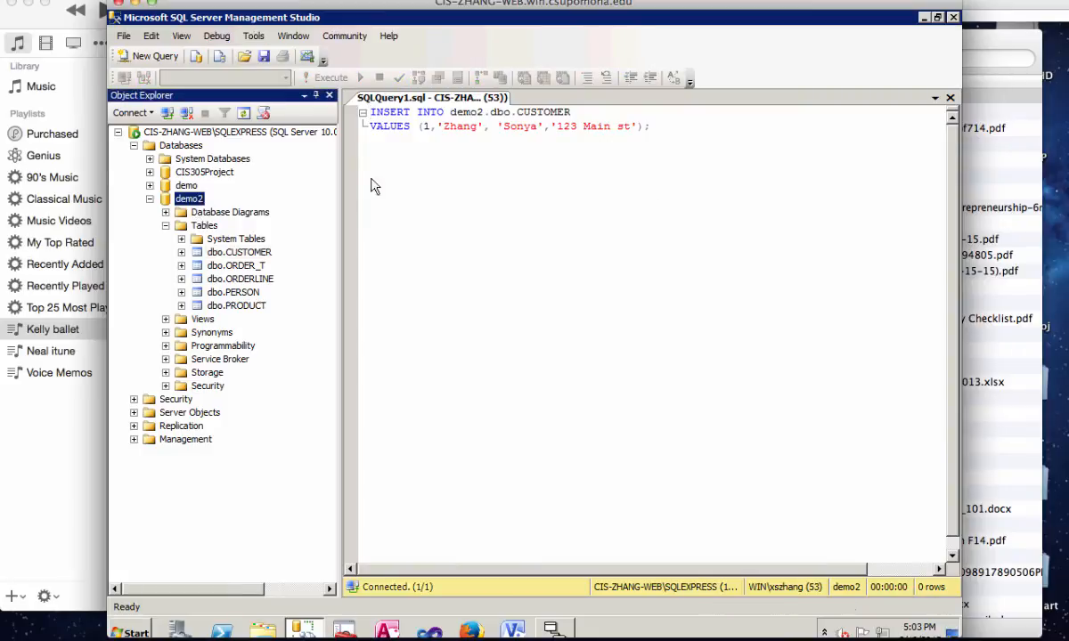
{"action": "mouse_move", "coordinate": [546, 334]}
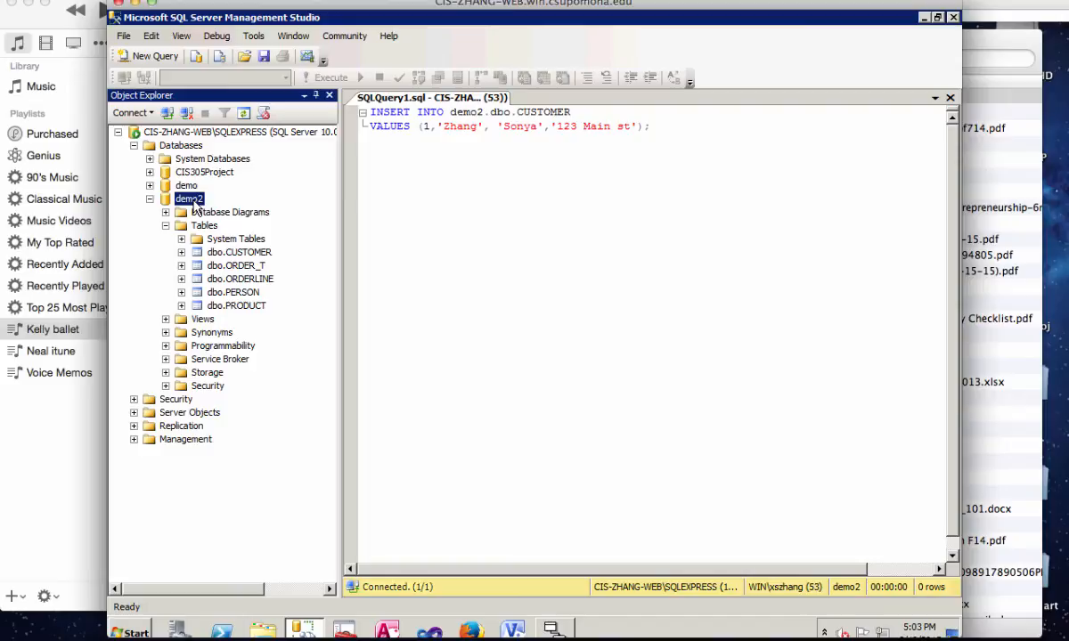
{"action": "right_click", "coordinate": [188, 198]}
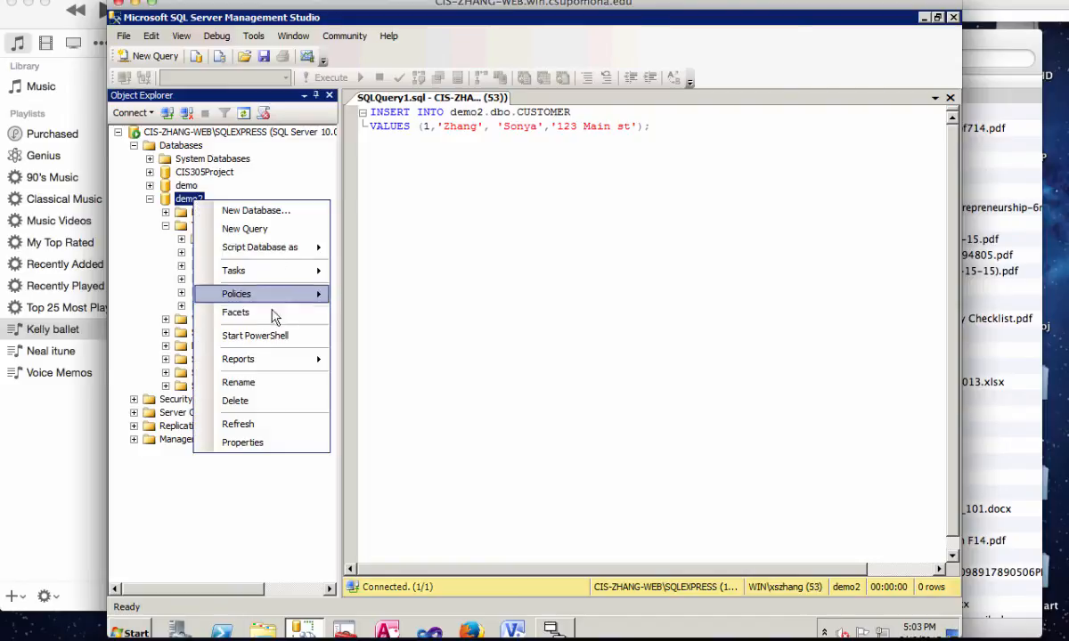
{"action": "left_click", "coordinate": [235, 401]}
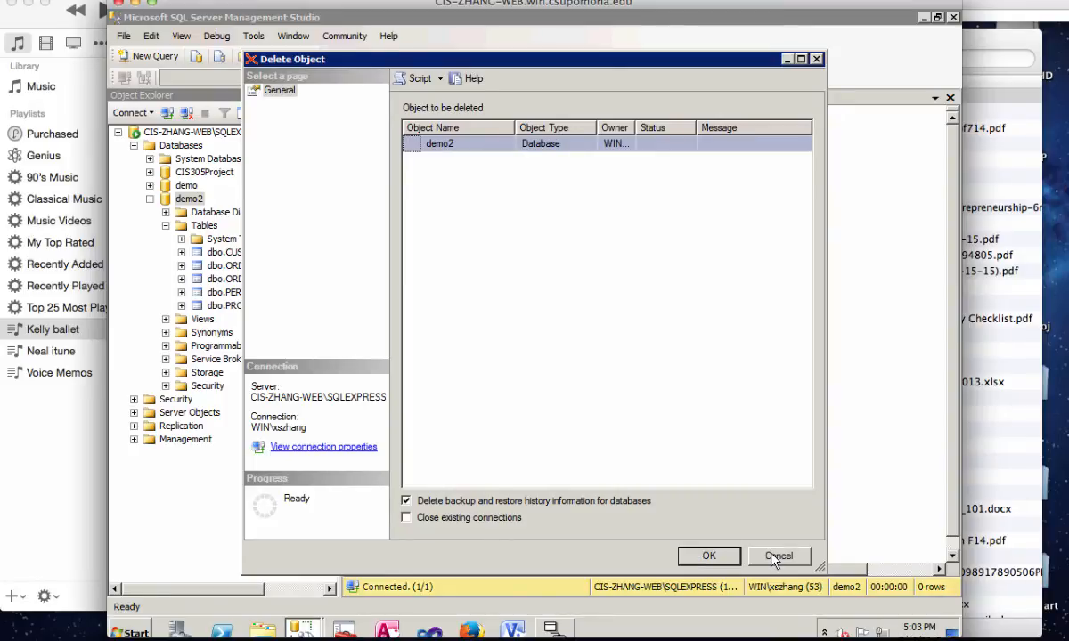
{"action": "mouse_move", "coordinate": [209, 252]}
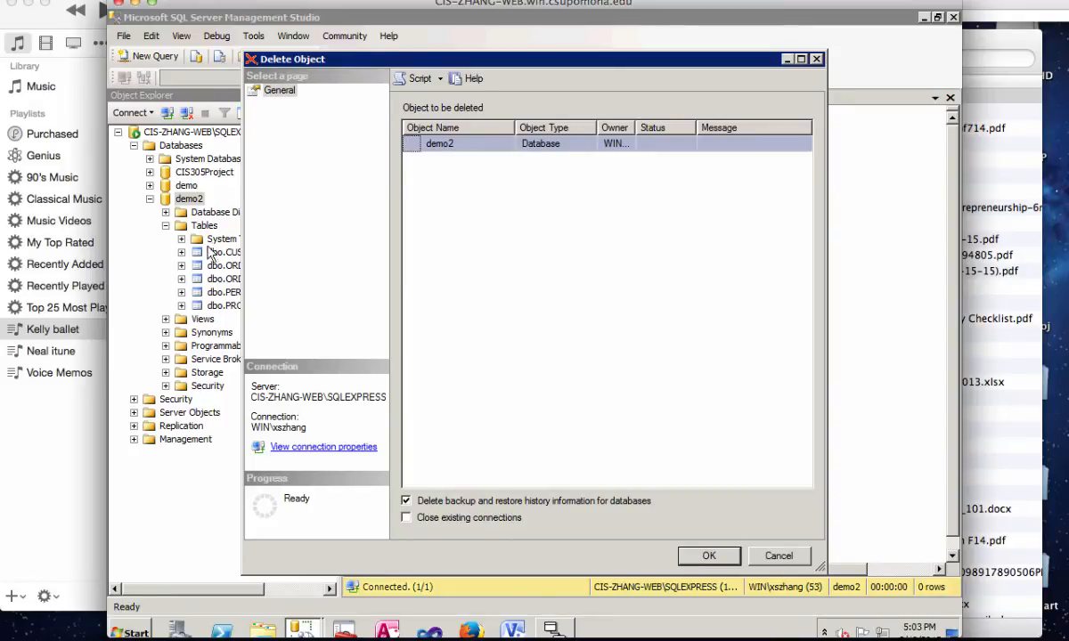
{"action": "mouse_move", "coordinate": [228, 319]}
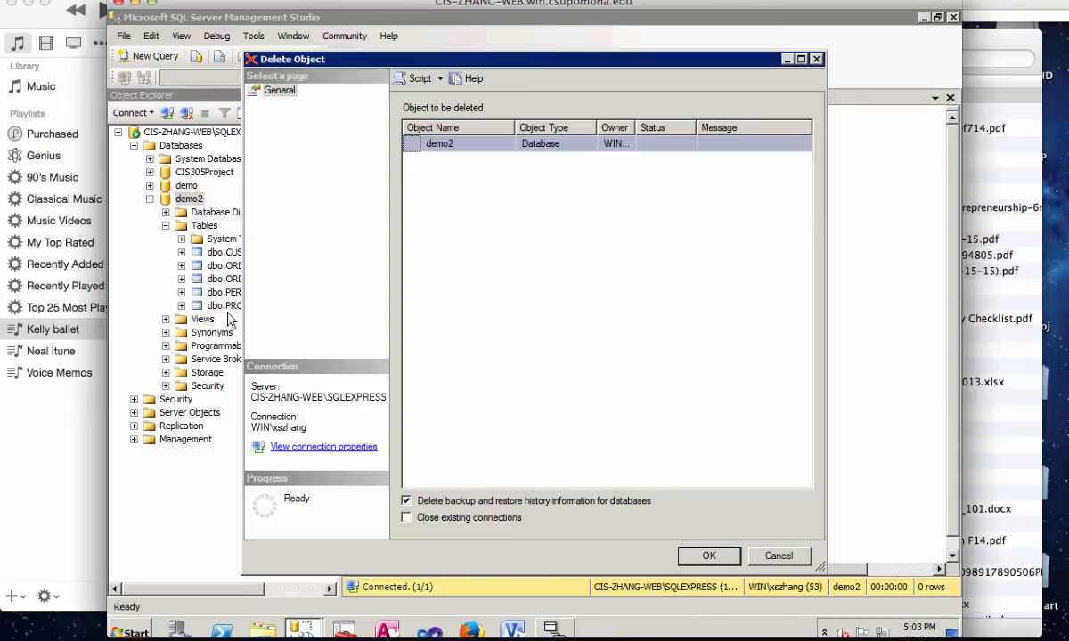
{"action": "mouse_move", "coordinate": [194, 358]}
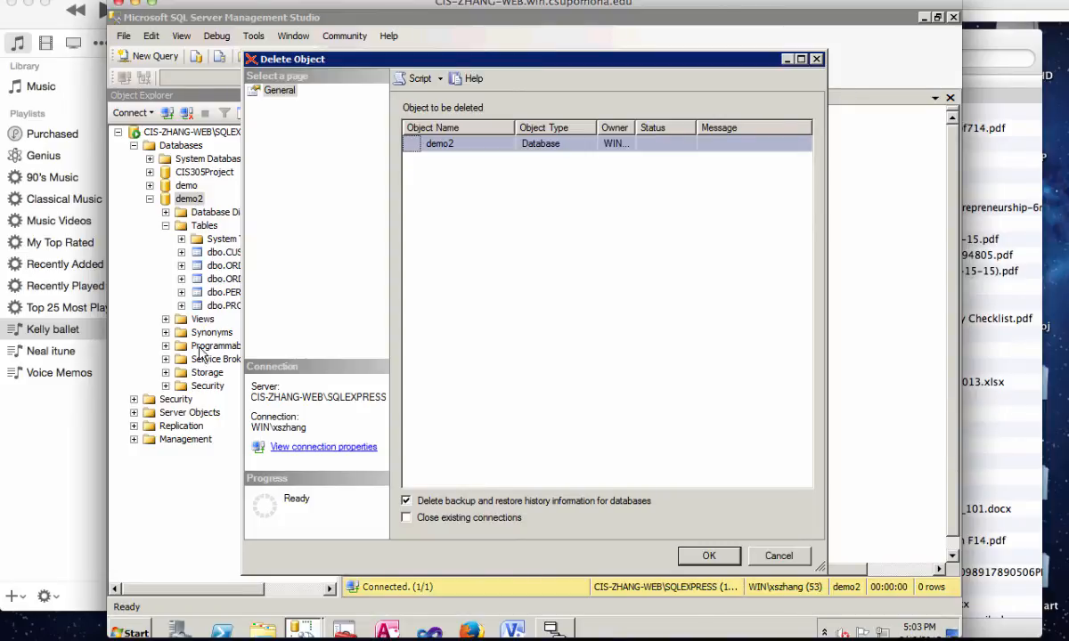
{"action": "mouse_move", "coordinate": [206, 377]}
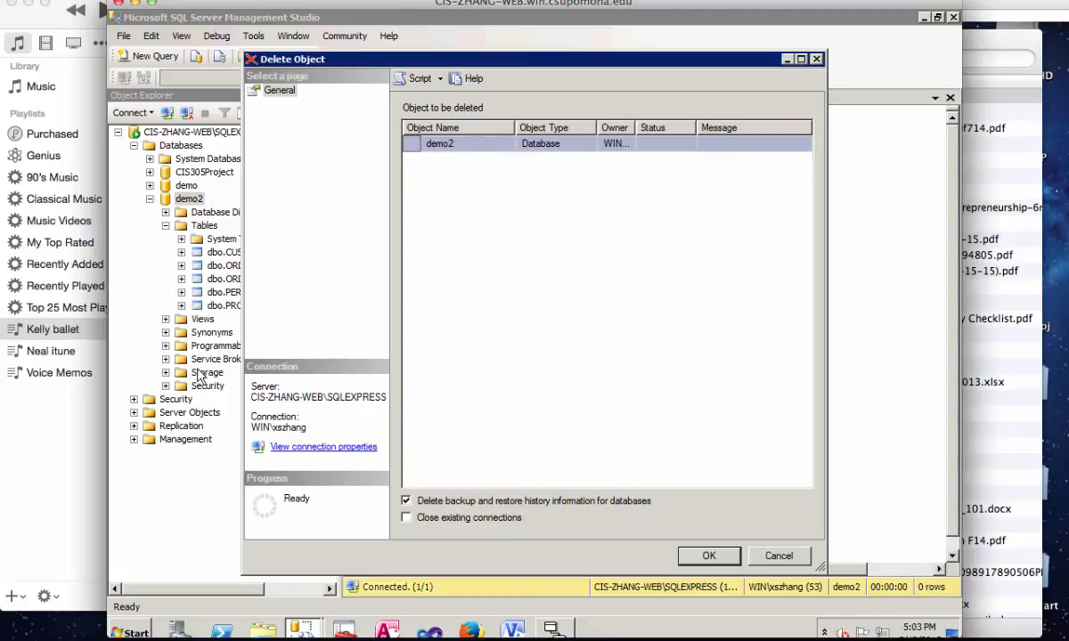
{"action": "mouse_move", "coordinate": [236, 408]}
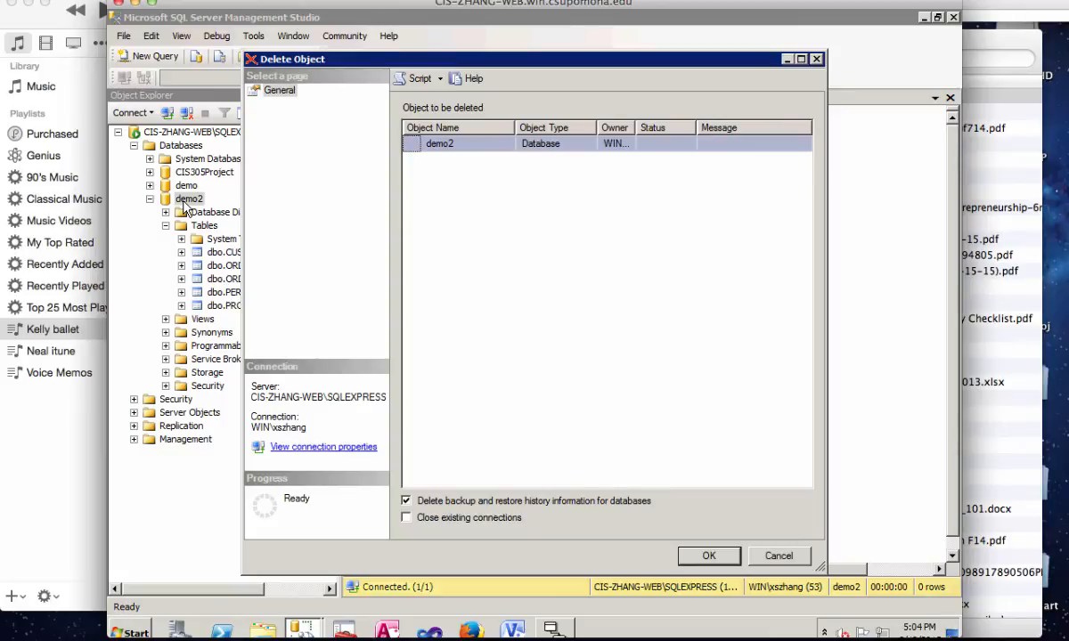
{"action": "mouse_move", "coordinate": [753, 310]}
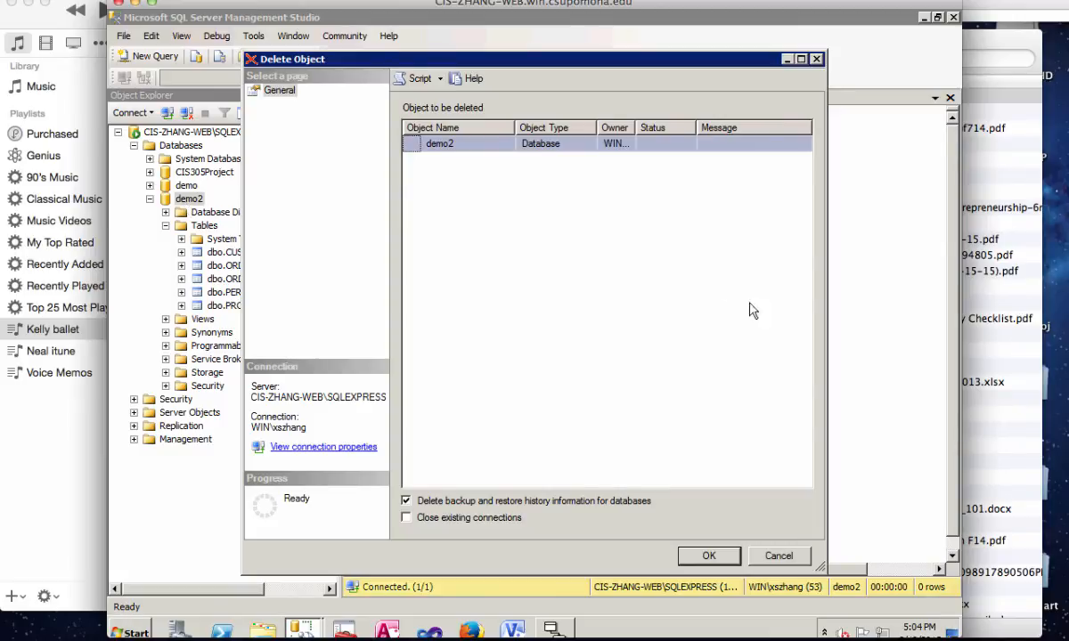
{"action": "mouse_move", "coordinate": [536, 91]}
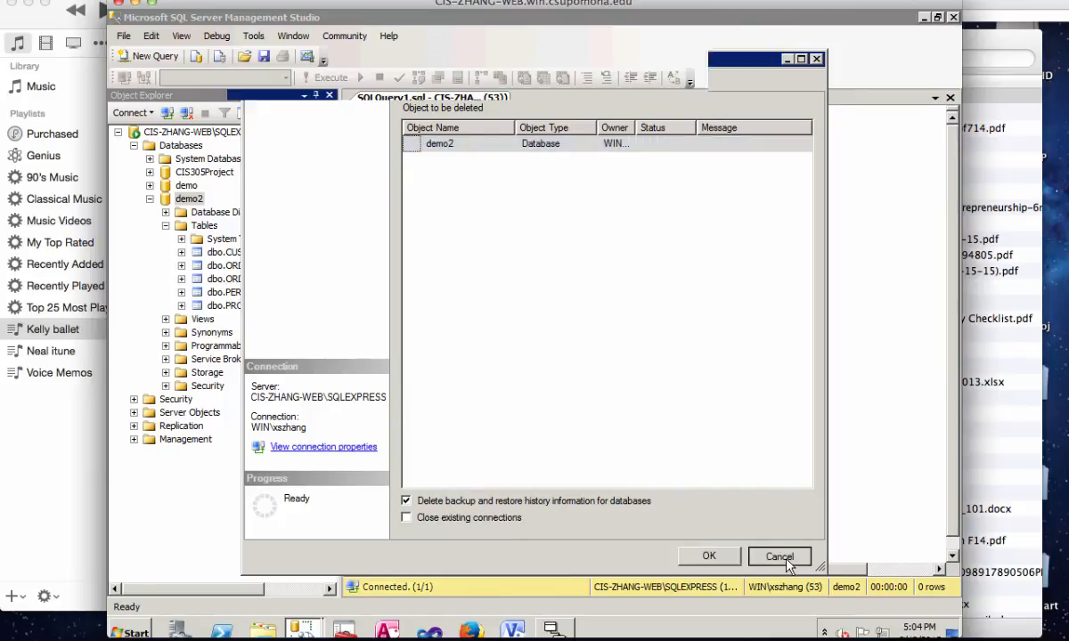
Cancel deleting demo2, browse the CUSTOMER and ORDER_T tables, then close Management Studio for Camtasia
{"action": "left_click", "coordinate": [778, 556]}
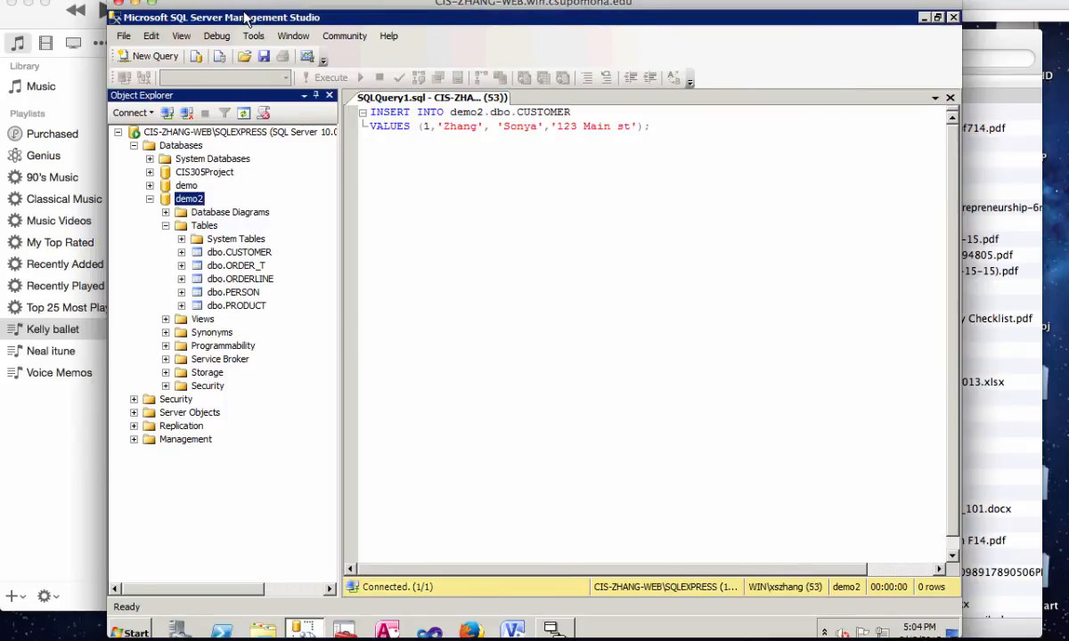
{"action": "mouse_move", "coordinate": [939, 308]}
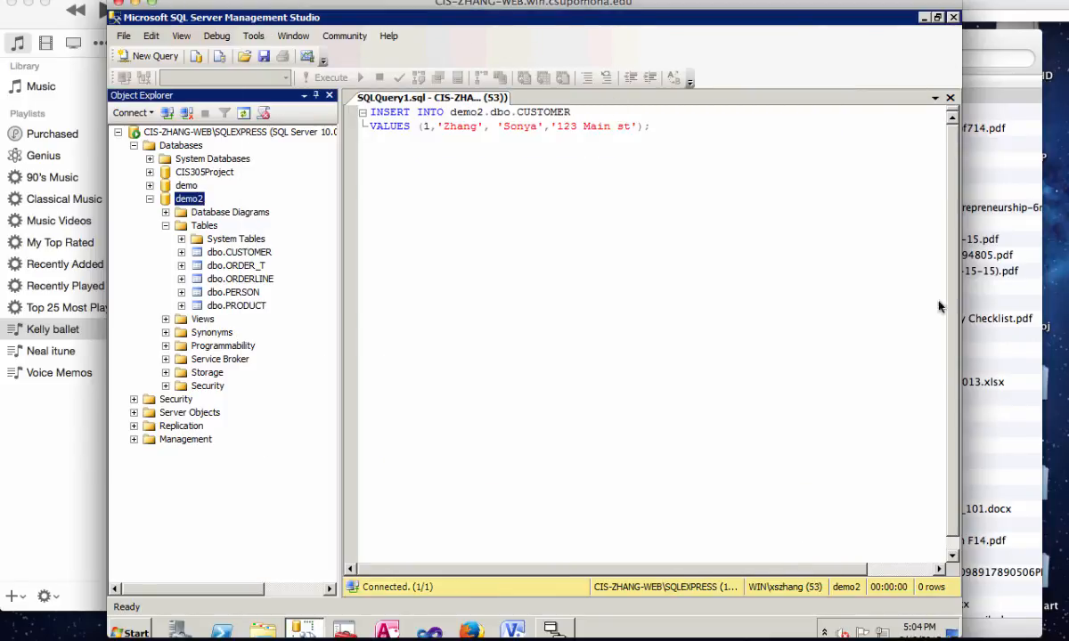
{"action": "mouse_move", "coordinate": [549, 625]}
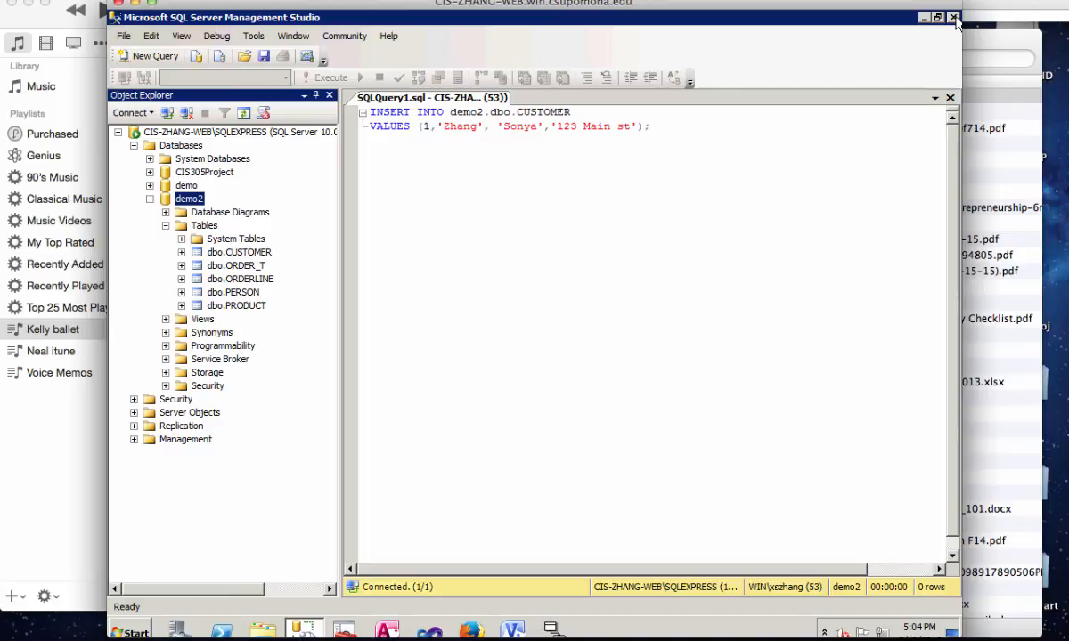
{"action": "mouse_move", "coordinate": [250, 271]}
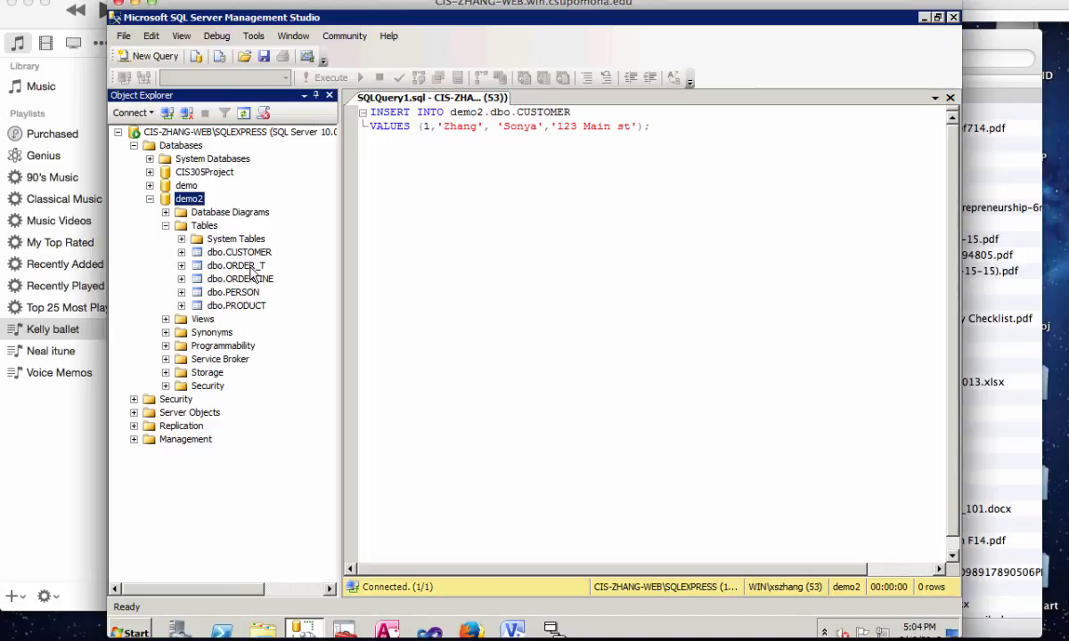
{"action": "left_click", "coordinate": [239, 252]}
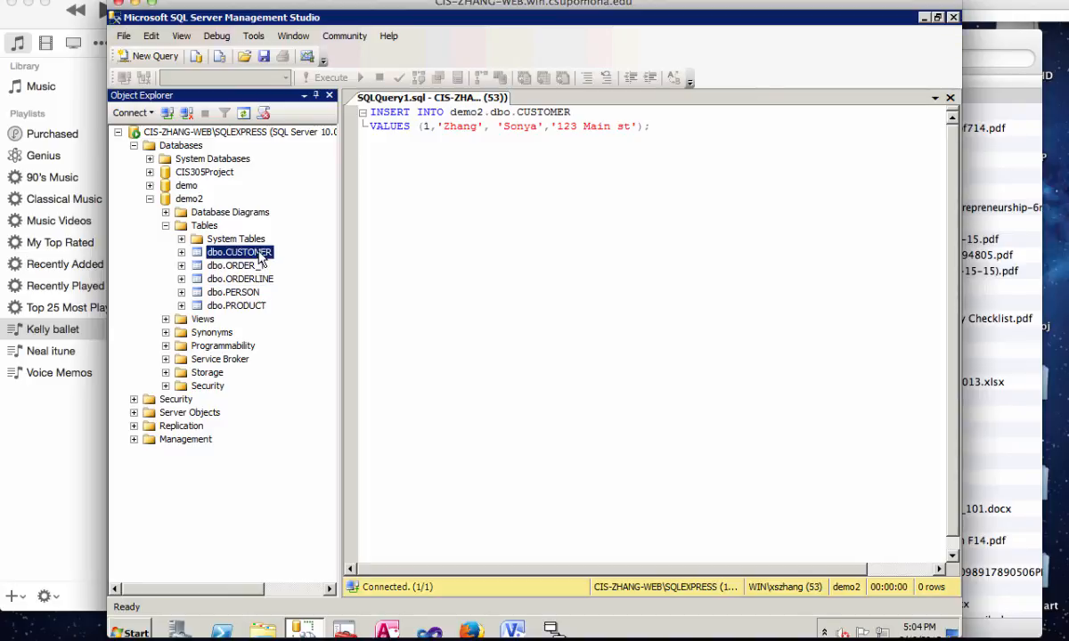
{"action": "left_click", "coordinate": [235, 266]}
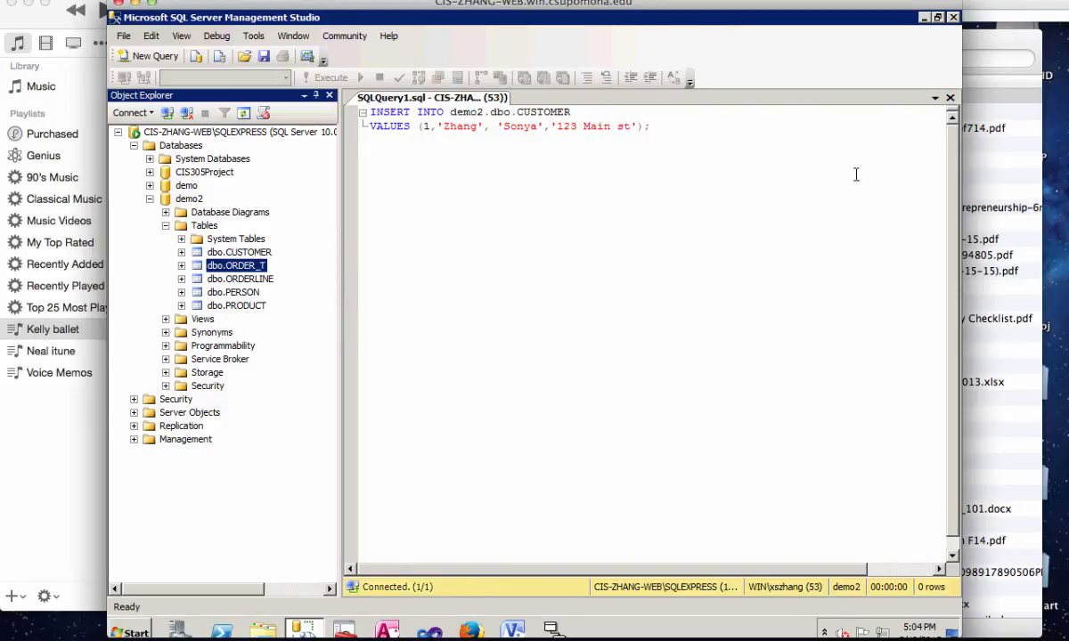
{"action": "mouse_move", "coordinate": [507, 203]}
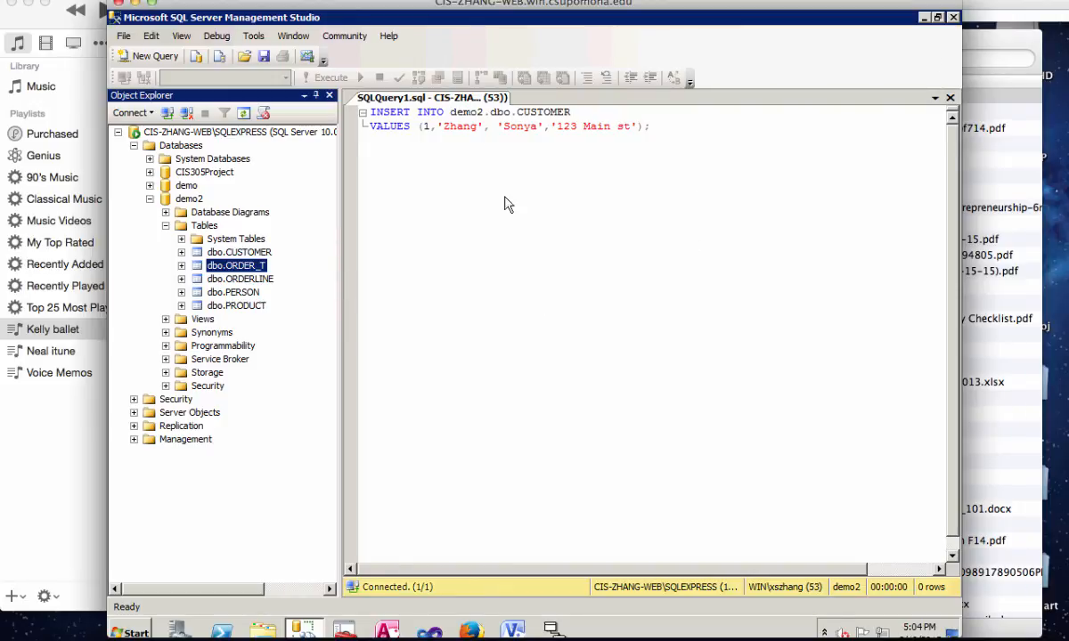
{"action": "mouse_move", "coordinate": [335, 235]}
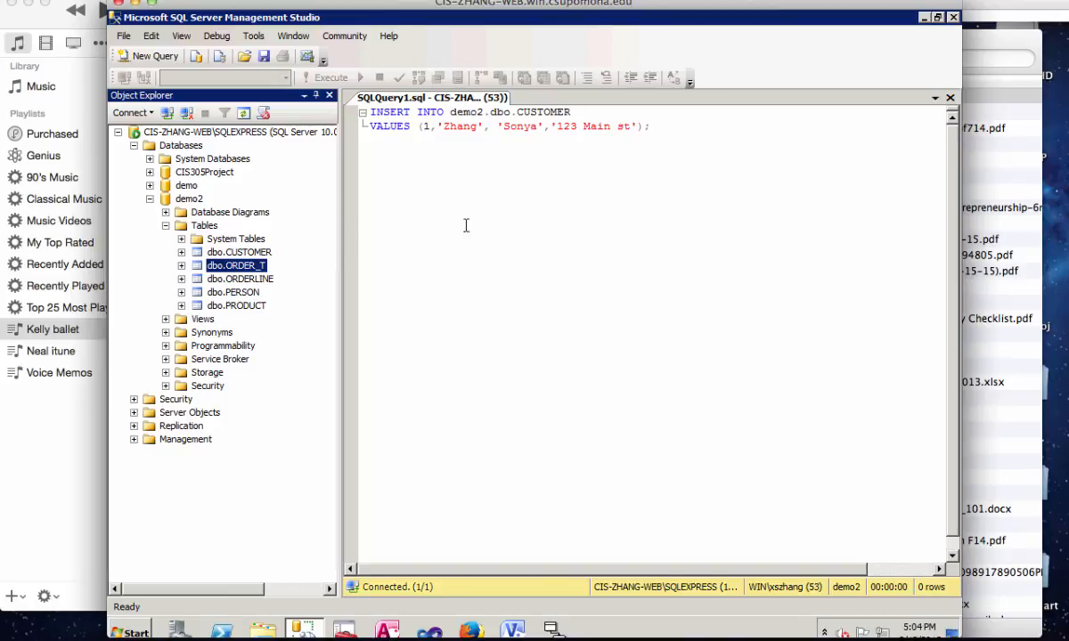
{"action": "mouse_move", "coordinate": [520, 331]}
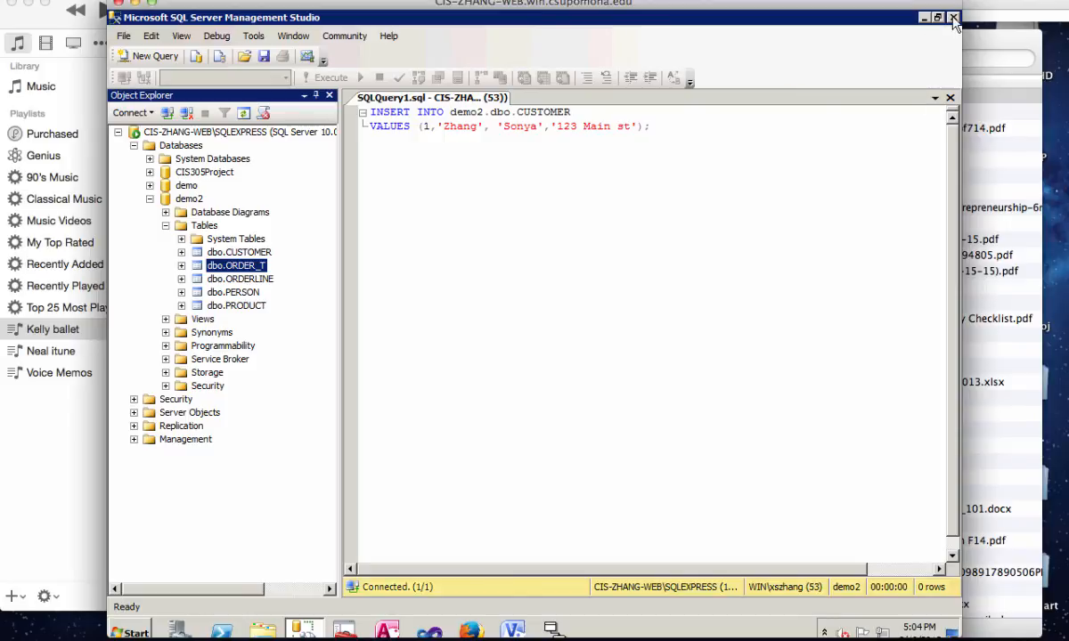
{"action": "left_click", "coordinate": [948, 17]}
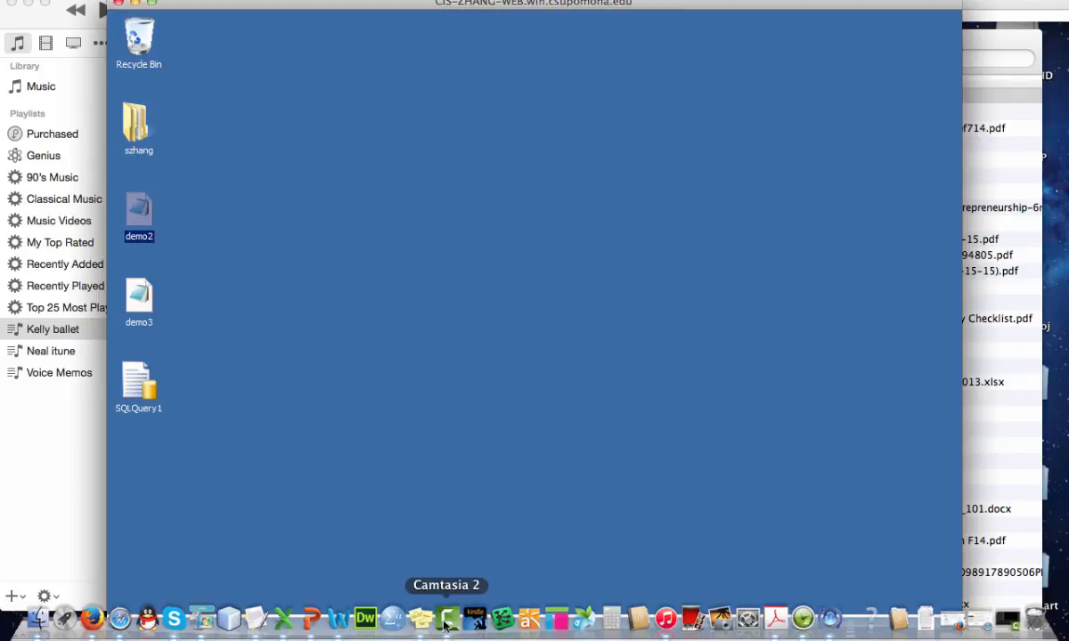
{"action": "left_click", "coordinate": [447, 613]}
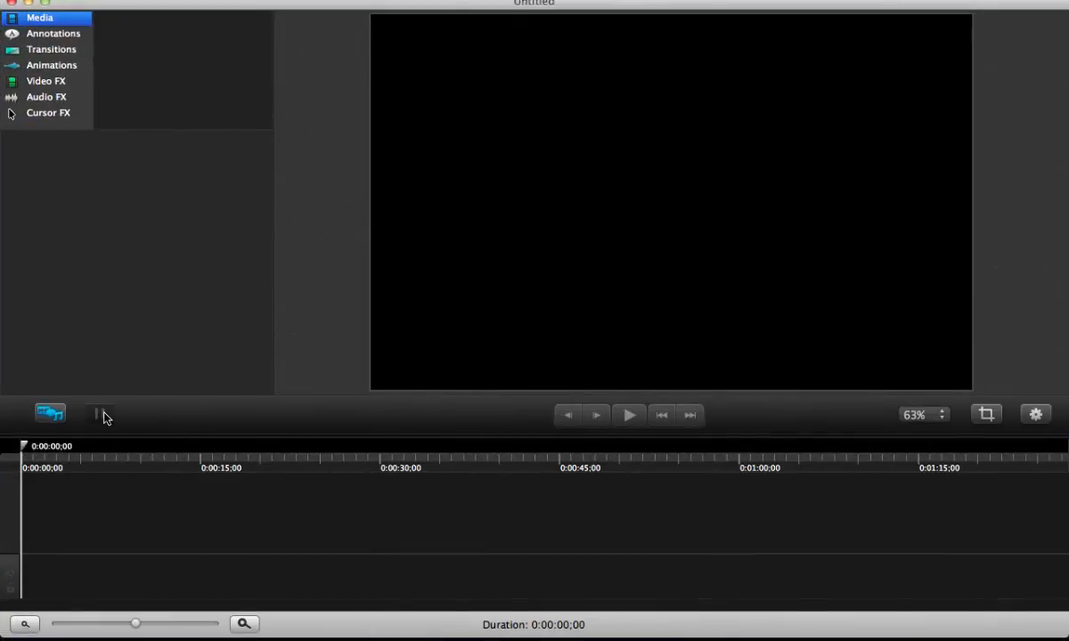